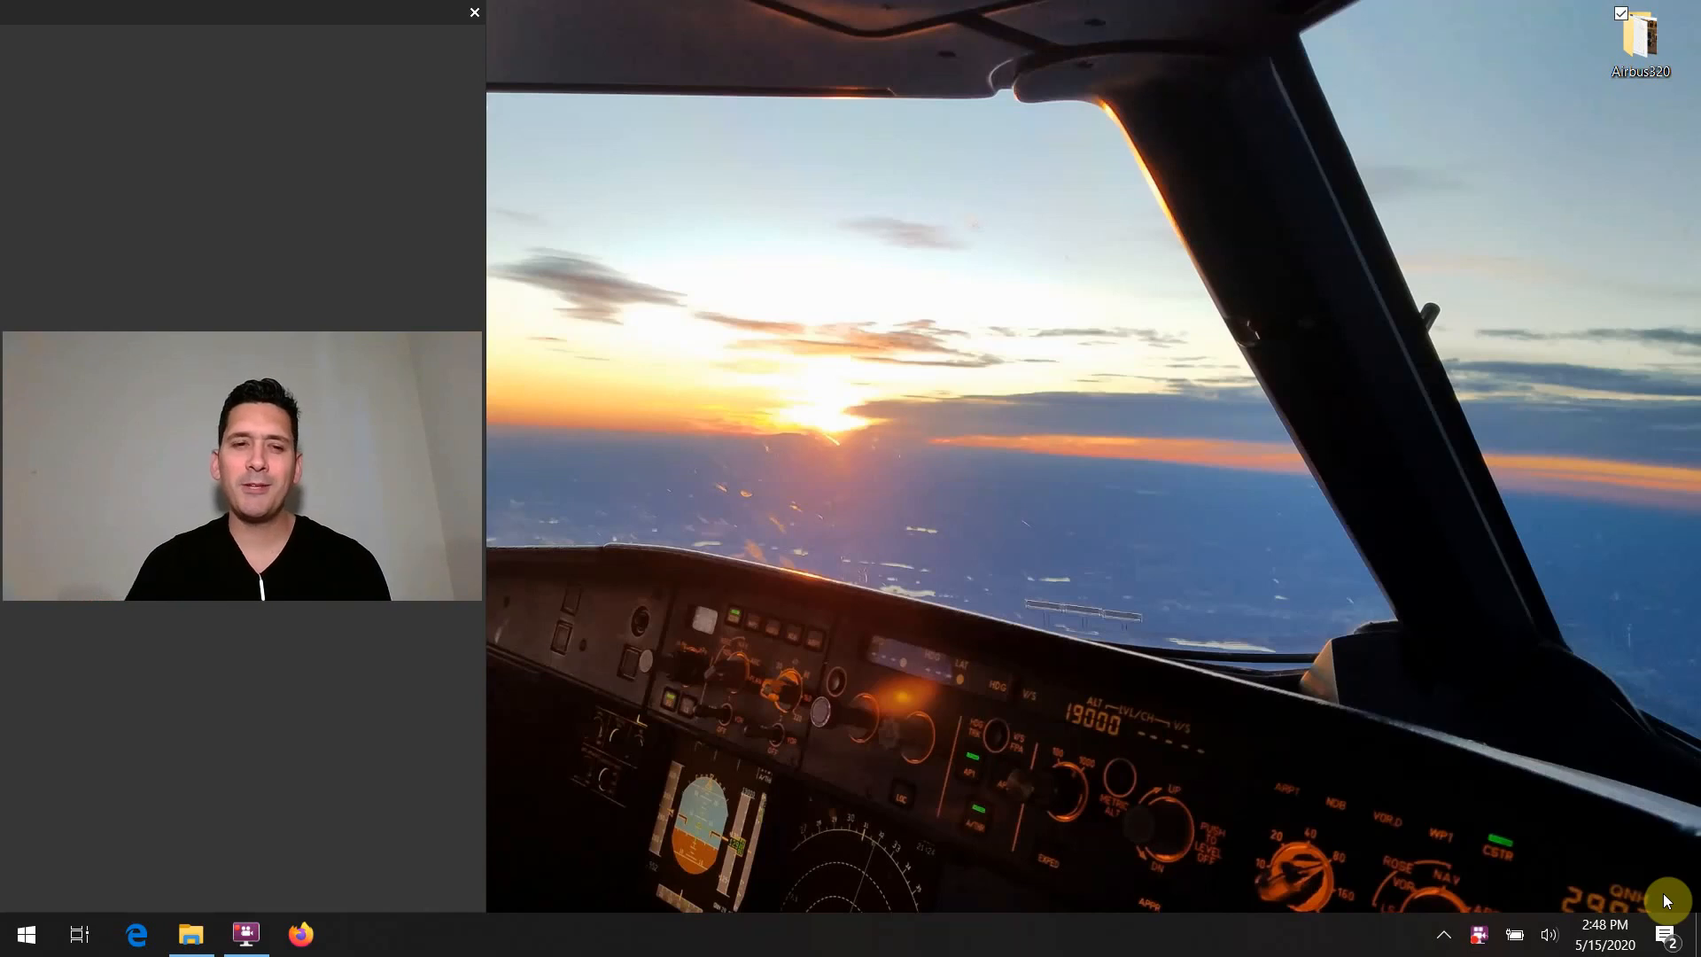
mouse_move(360, 698)
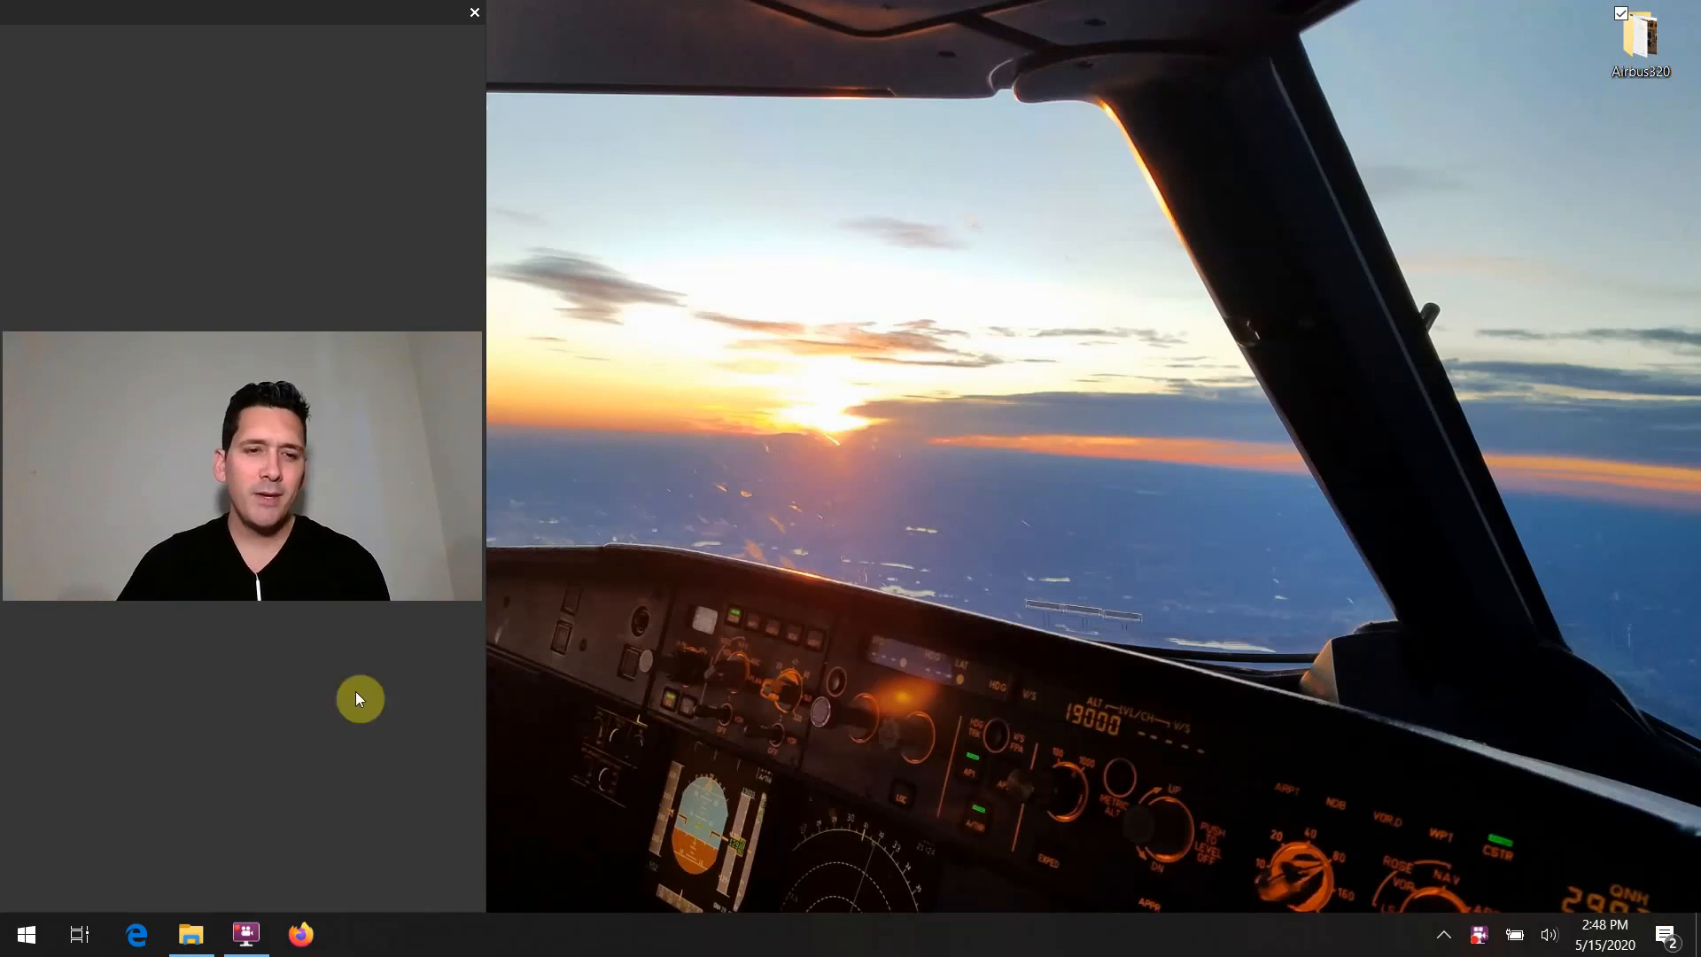
Step: Open the Center Panel - Lights Test photo from the 60-Yellow SYS HYD Indicator folder
click(190, 934)
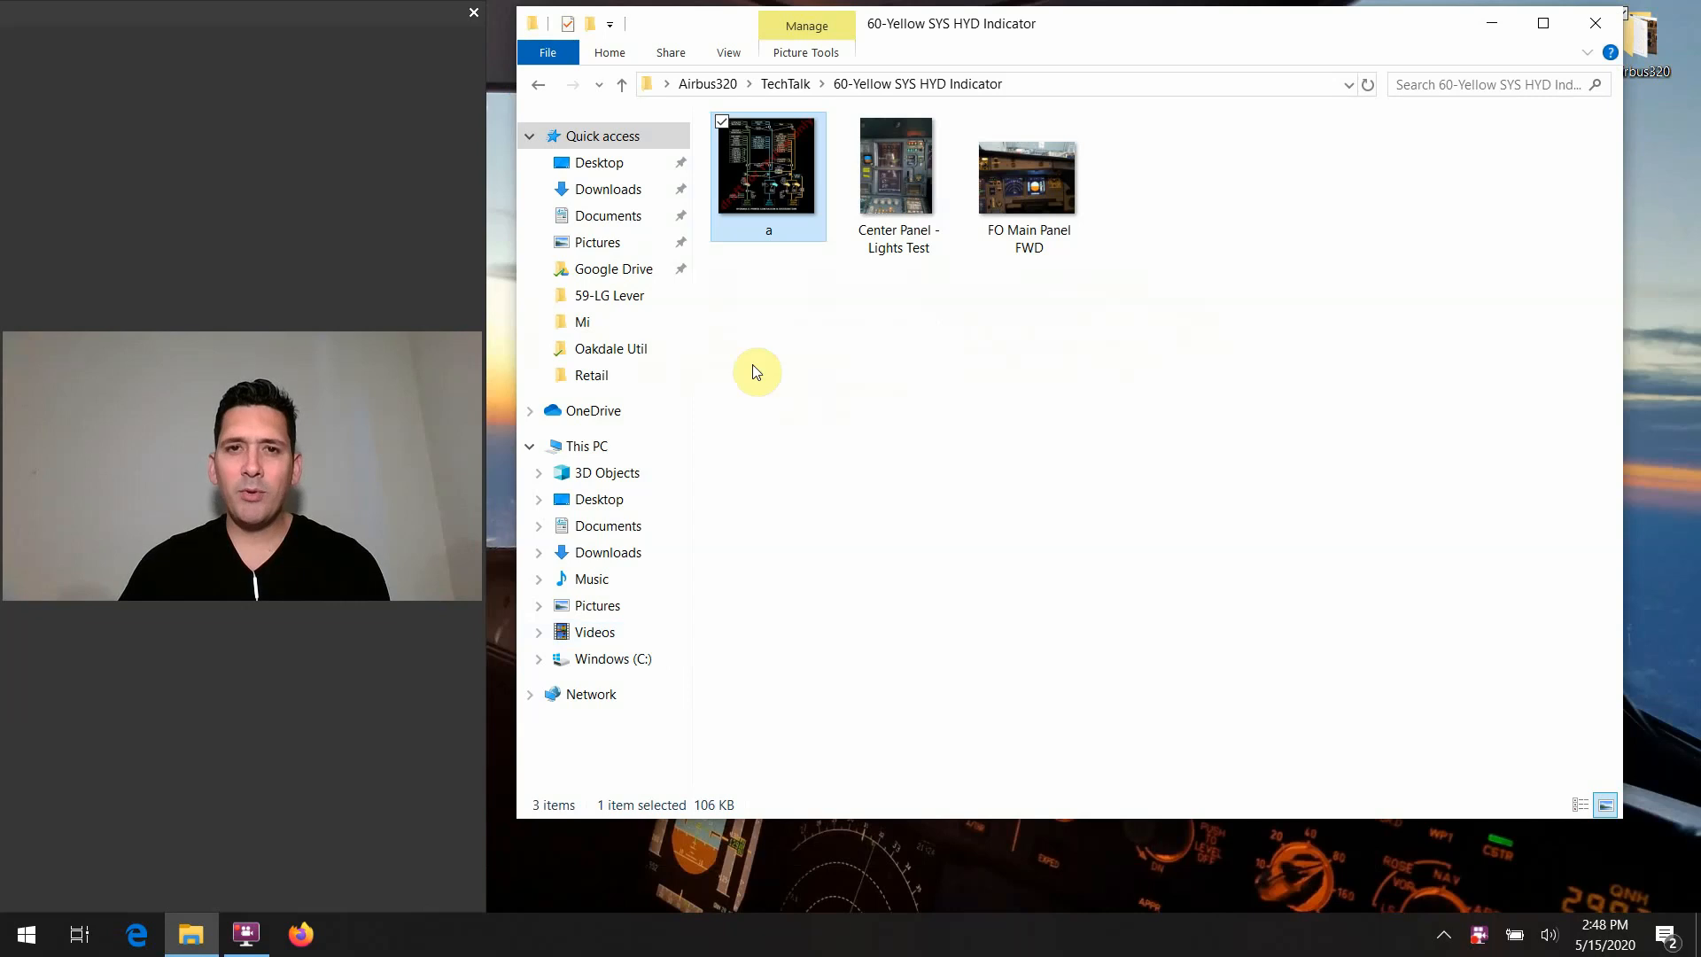
mouse_move(1028, 185)
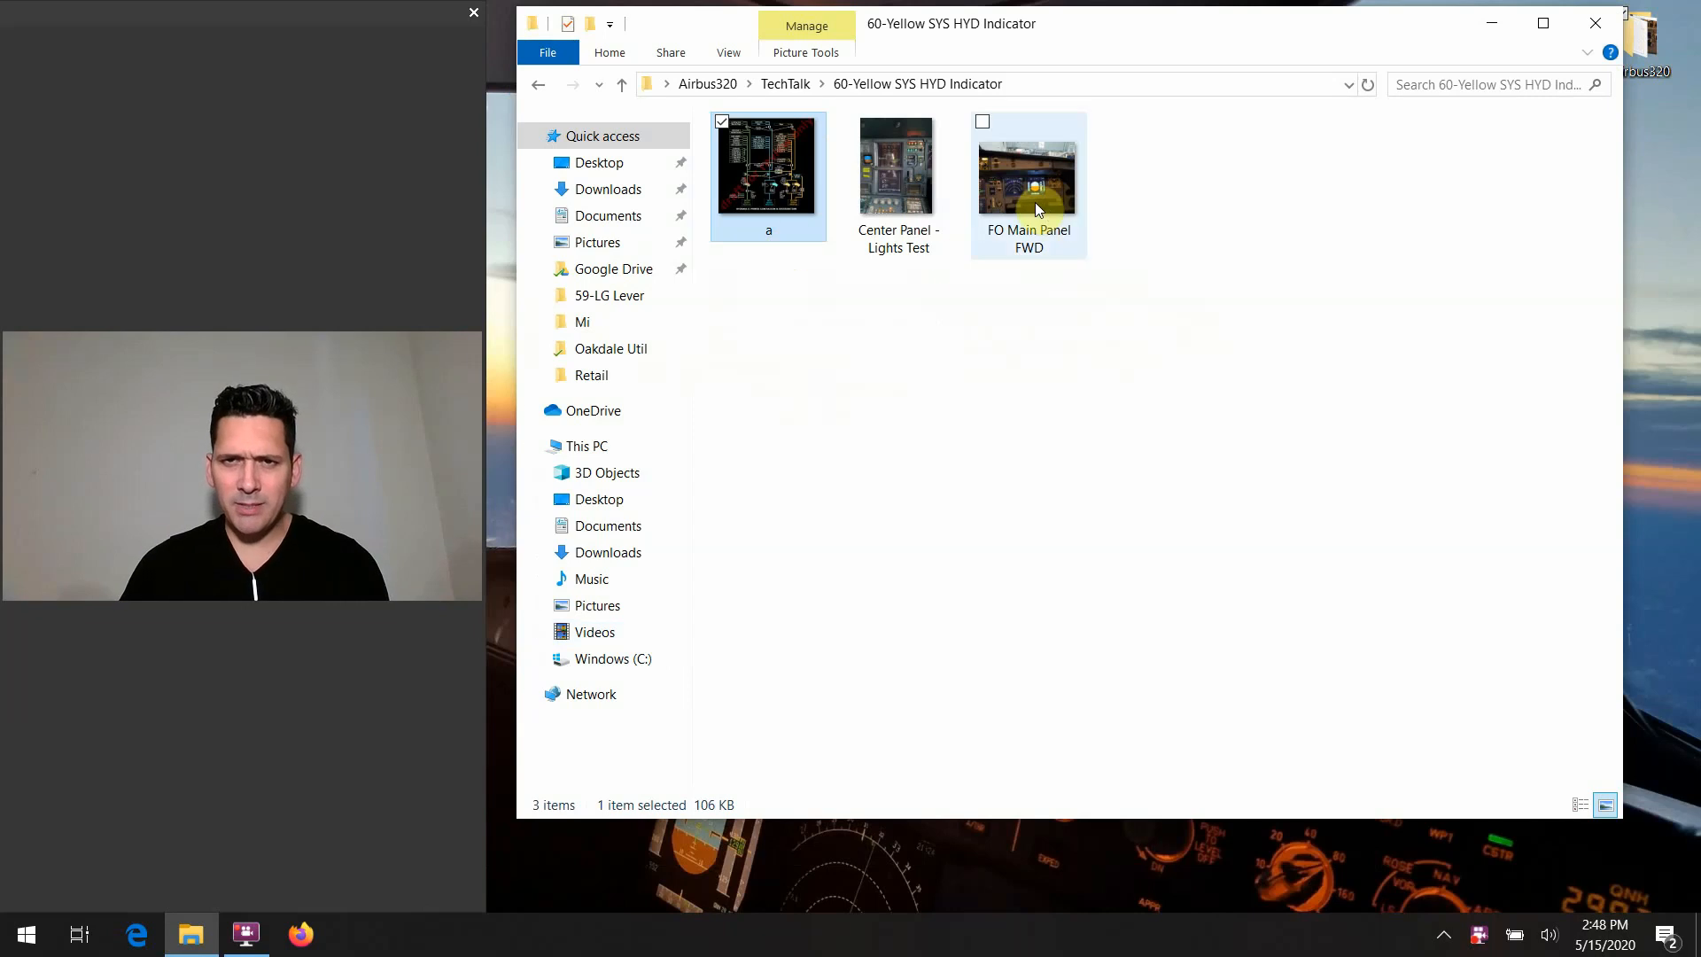
click(897, 165)
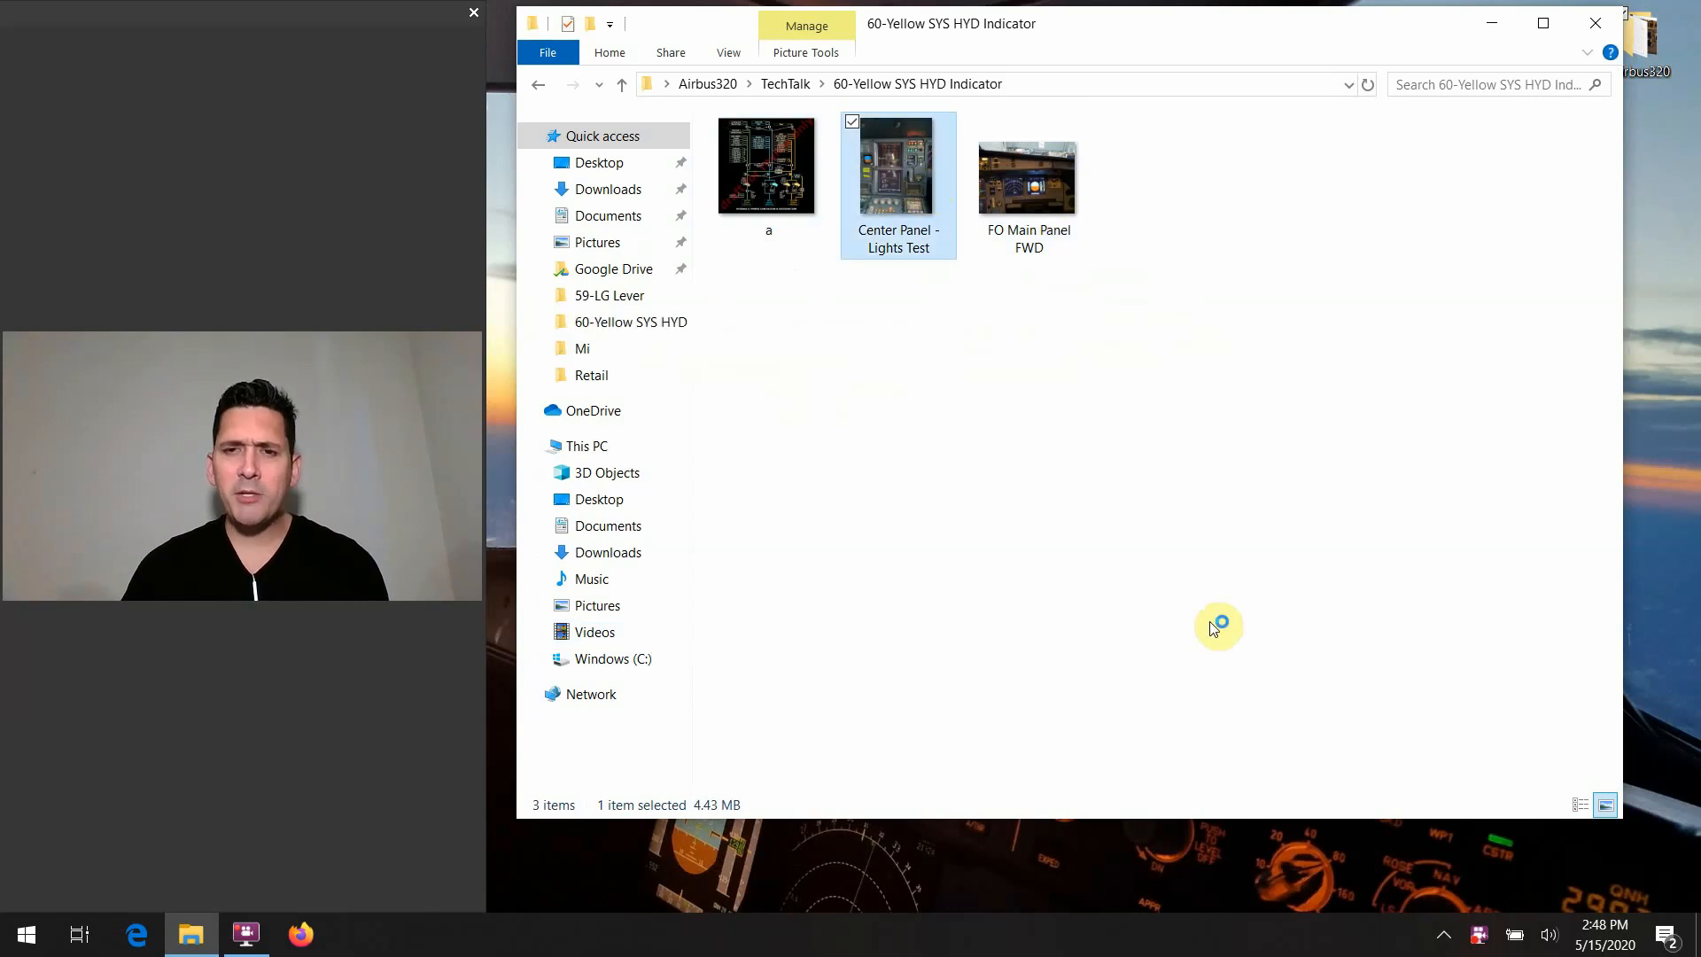
double_click(899, 165)
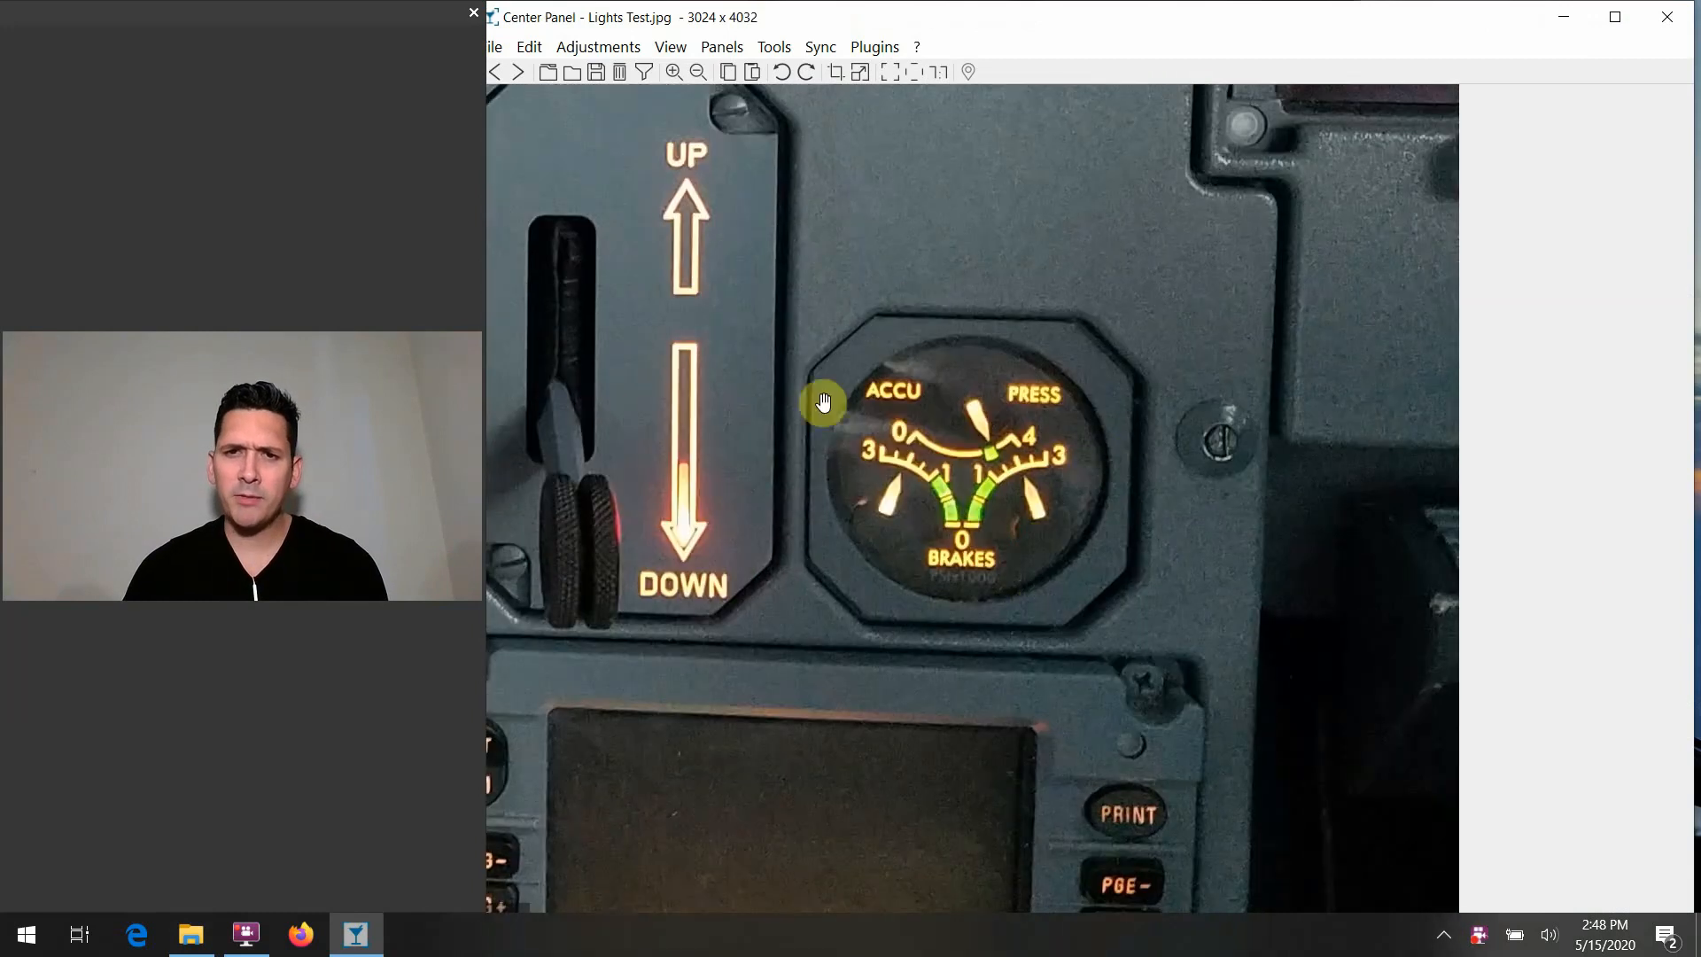
mouse_move(856, 322)
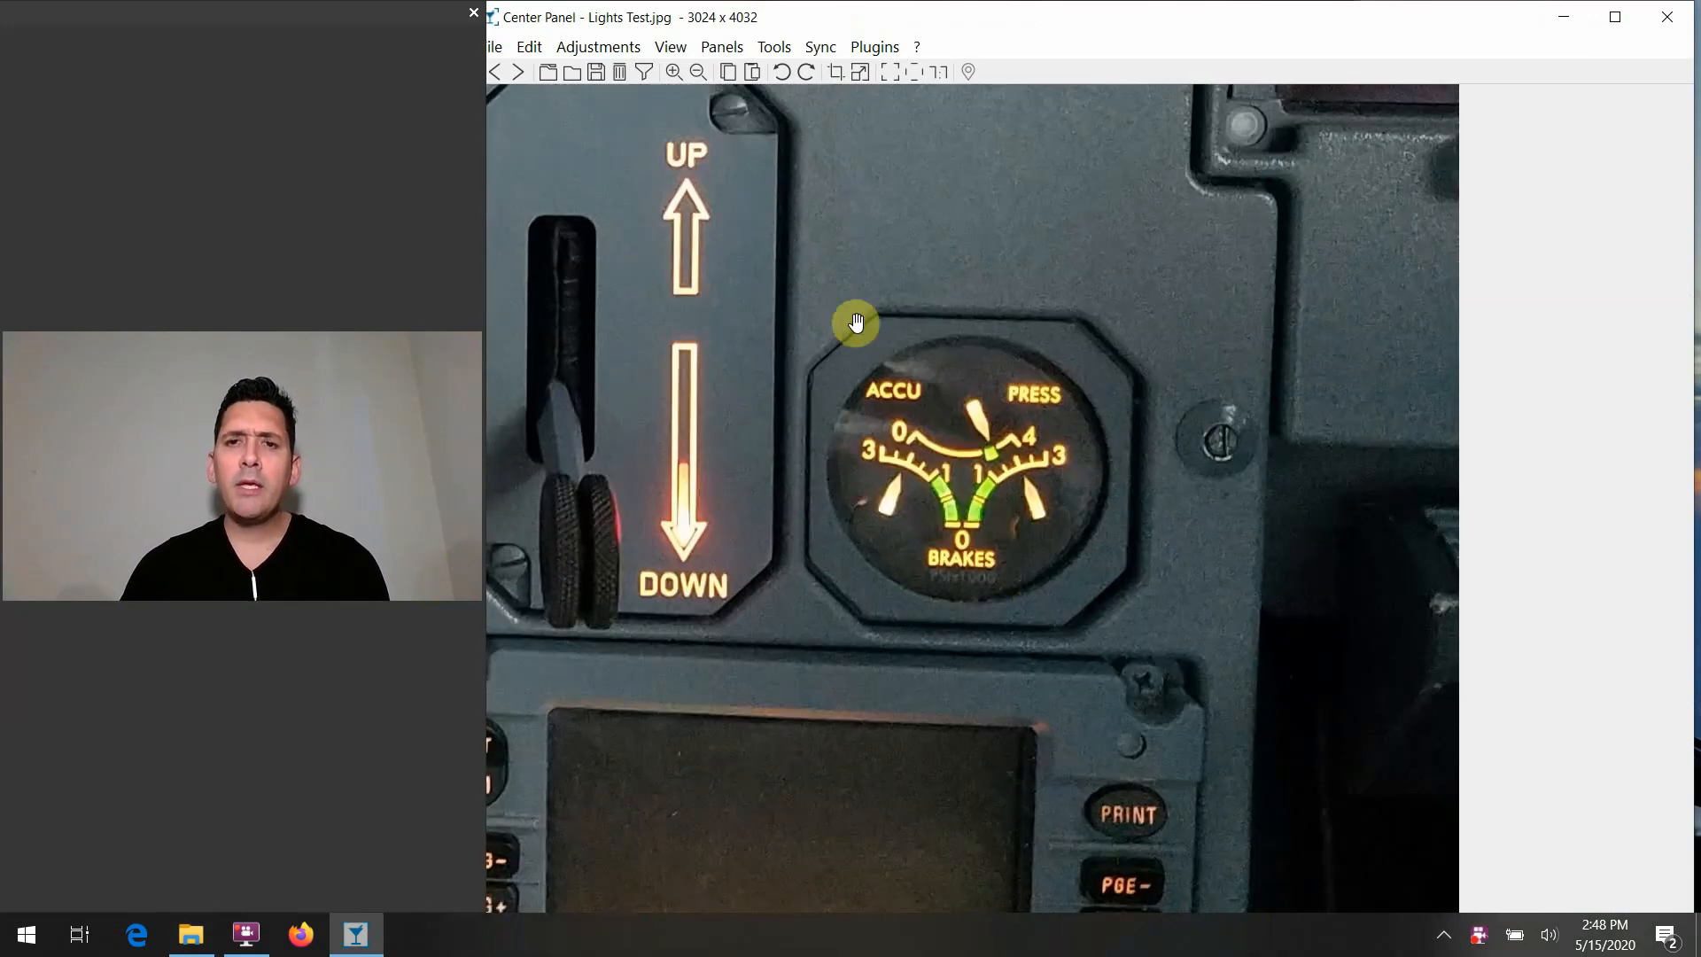
mouse_move(1088, 215)
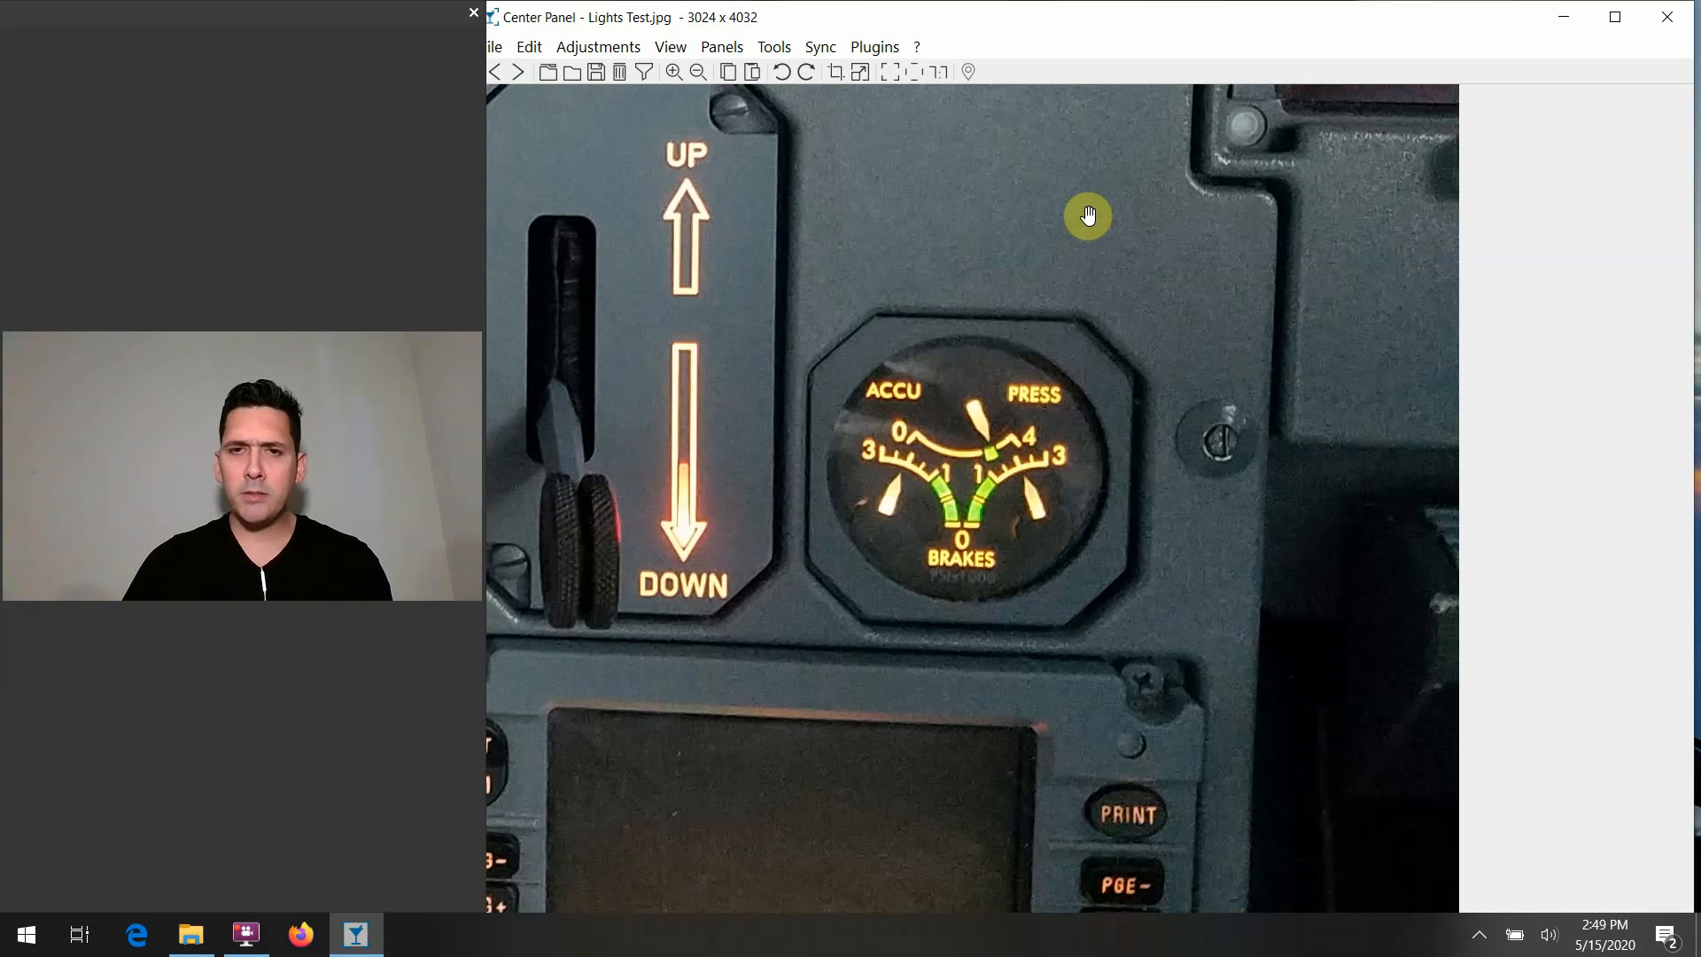
mouse_move(888, 368)
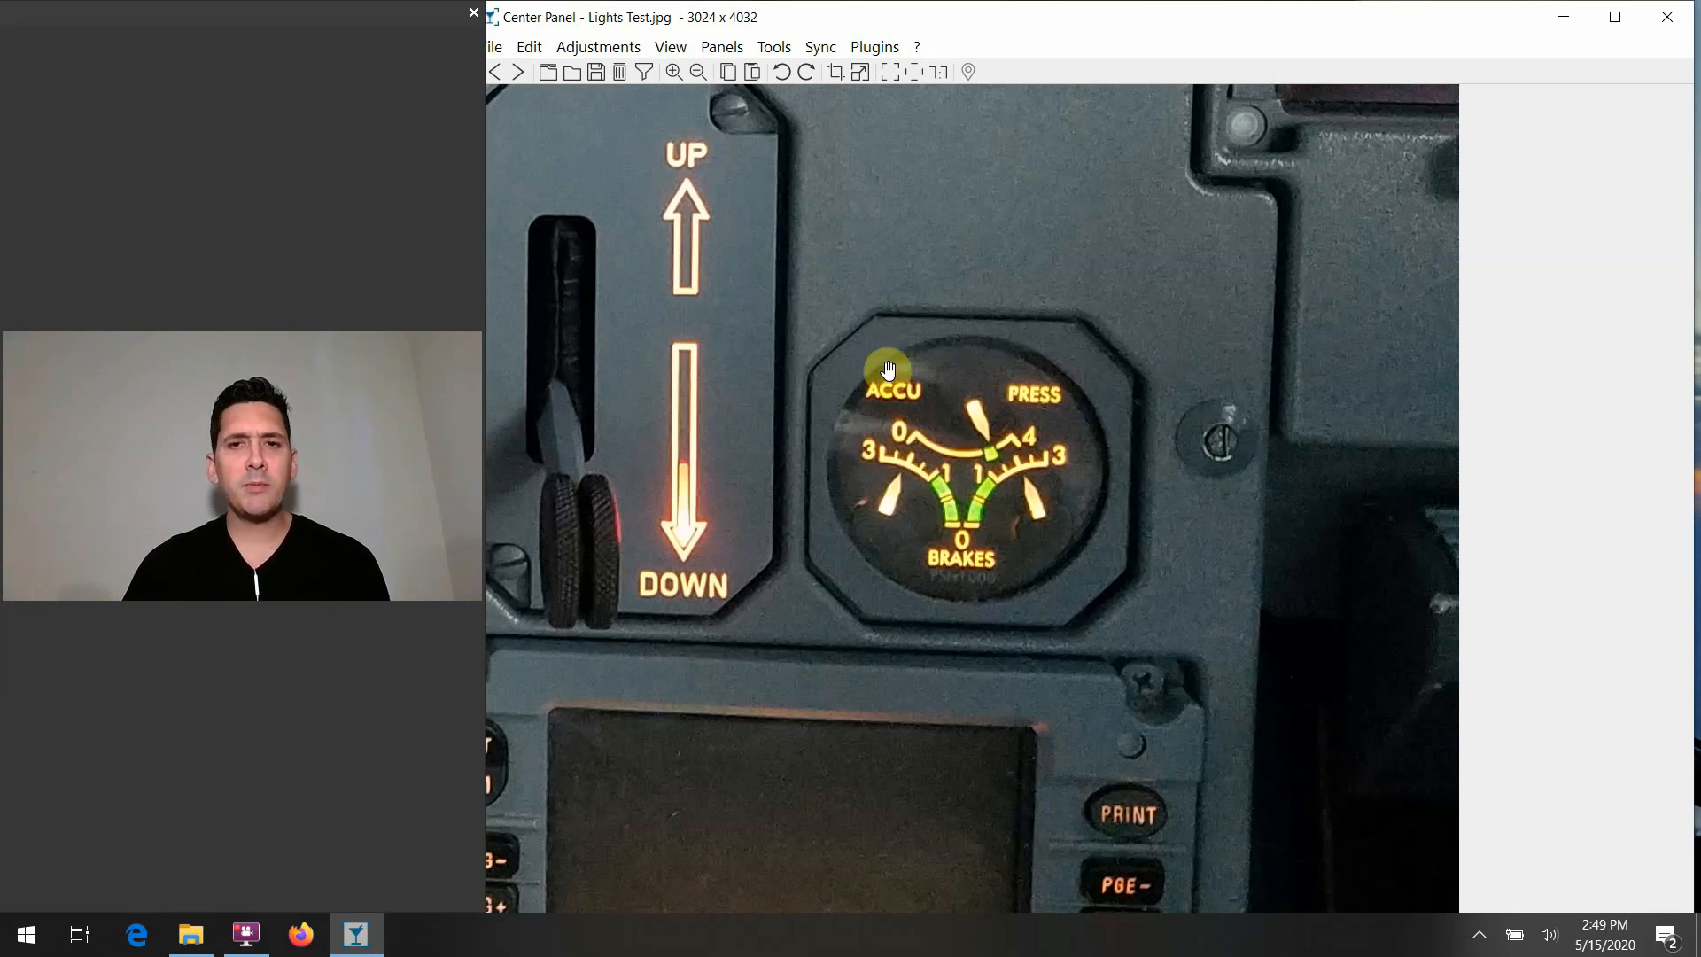
mouse_move(1106, 532)
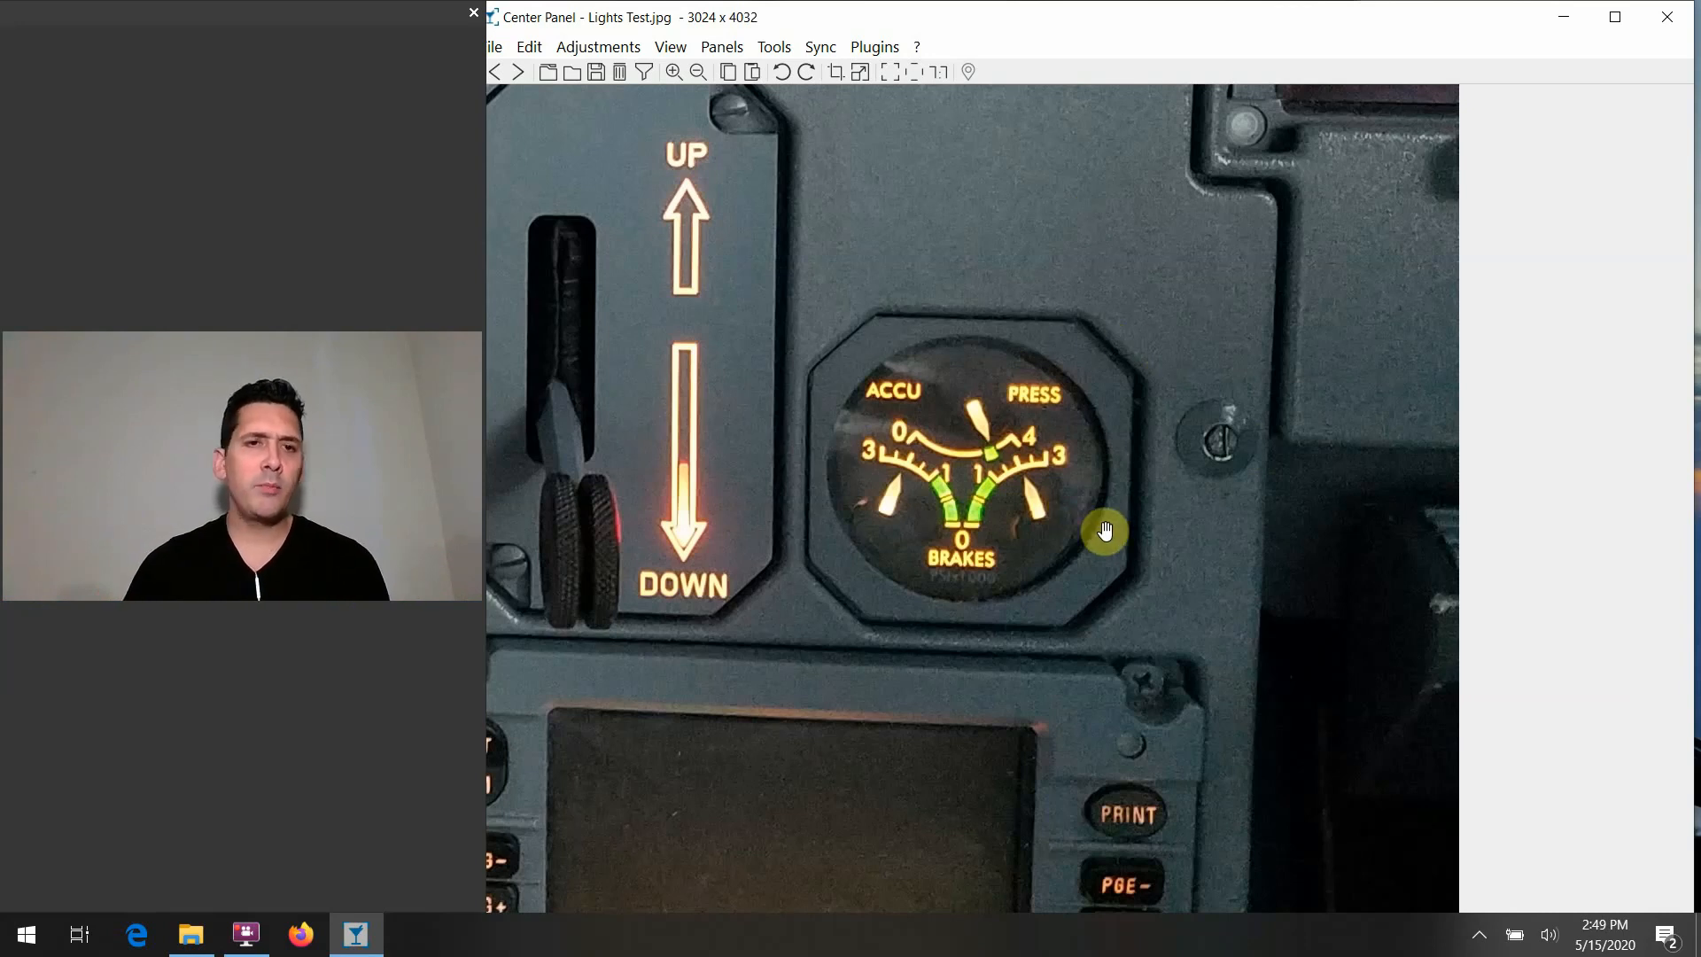
mouse_move(1067, 521)
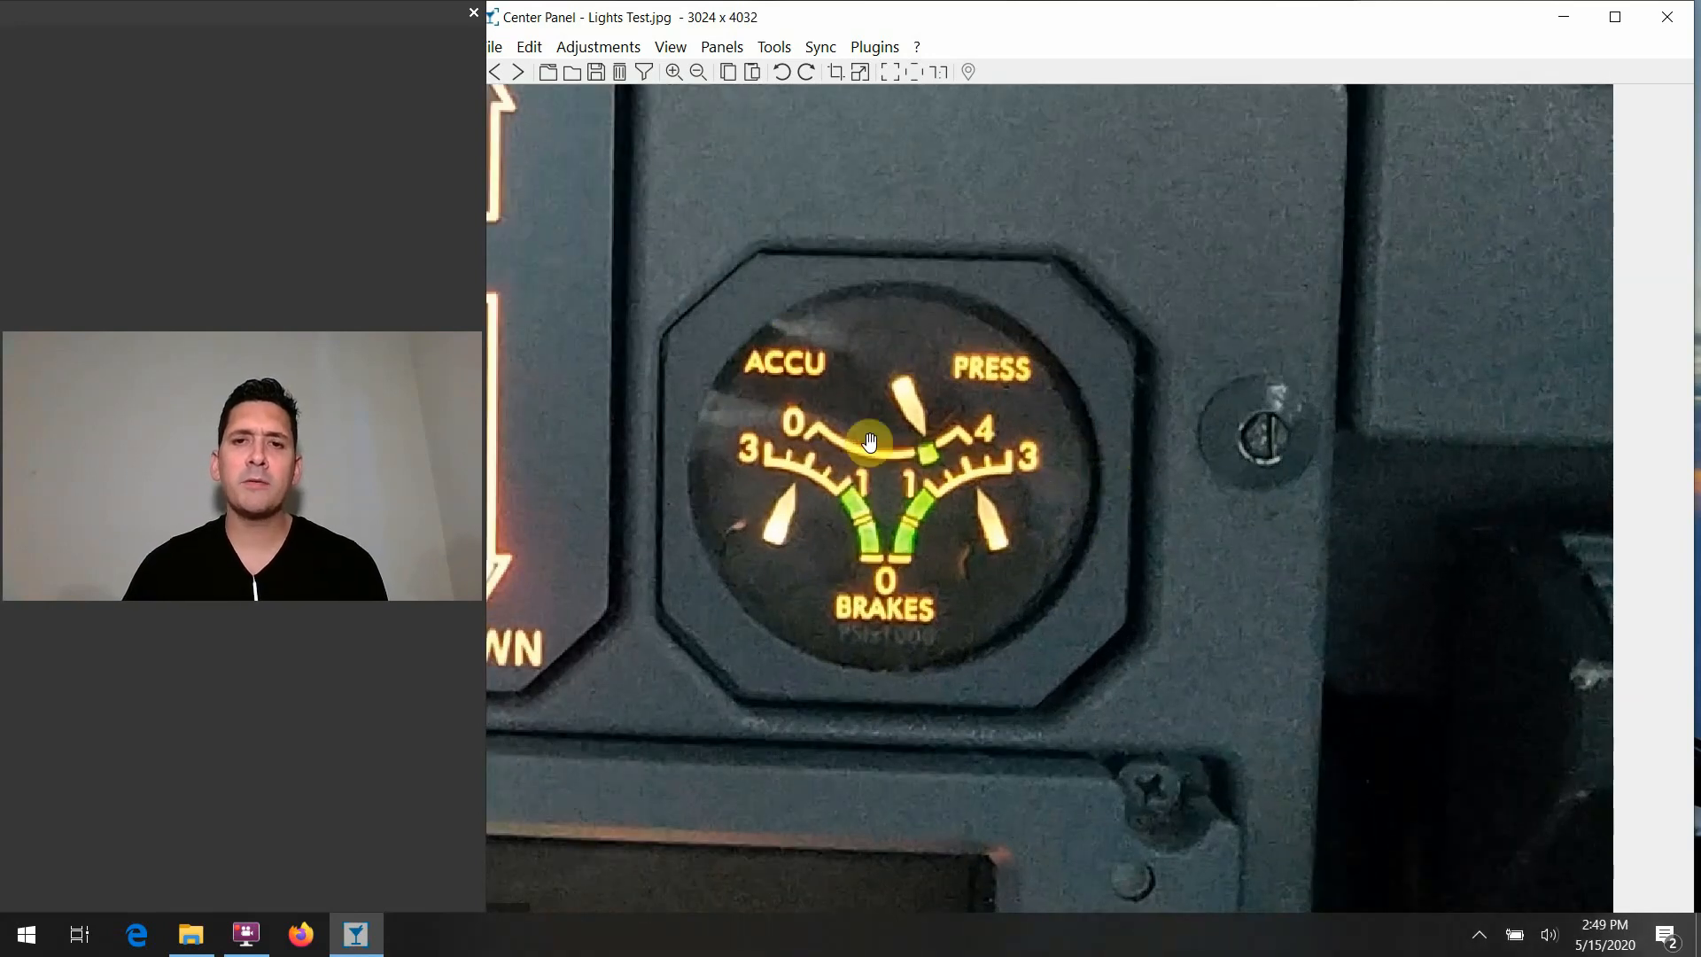
mouse_move(934, 356)
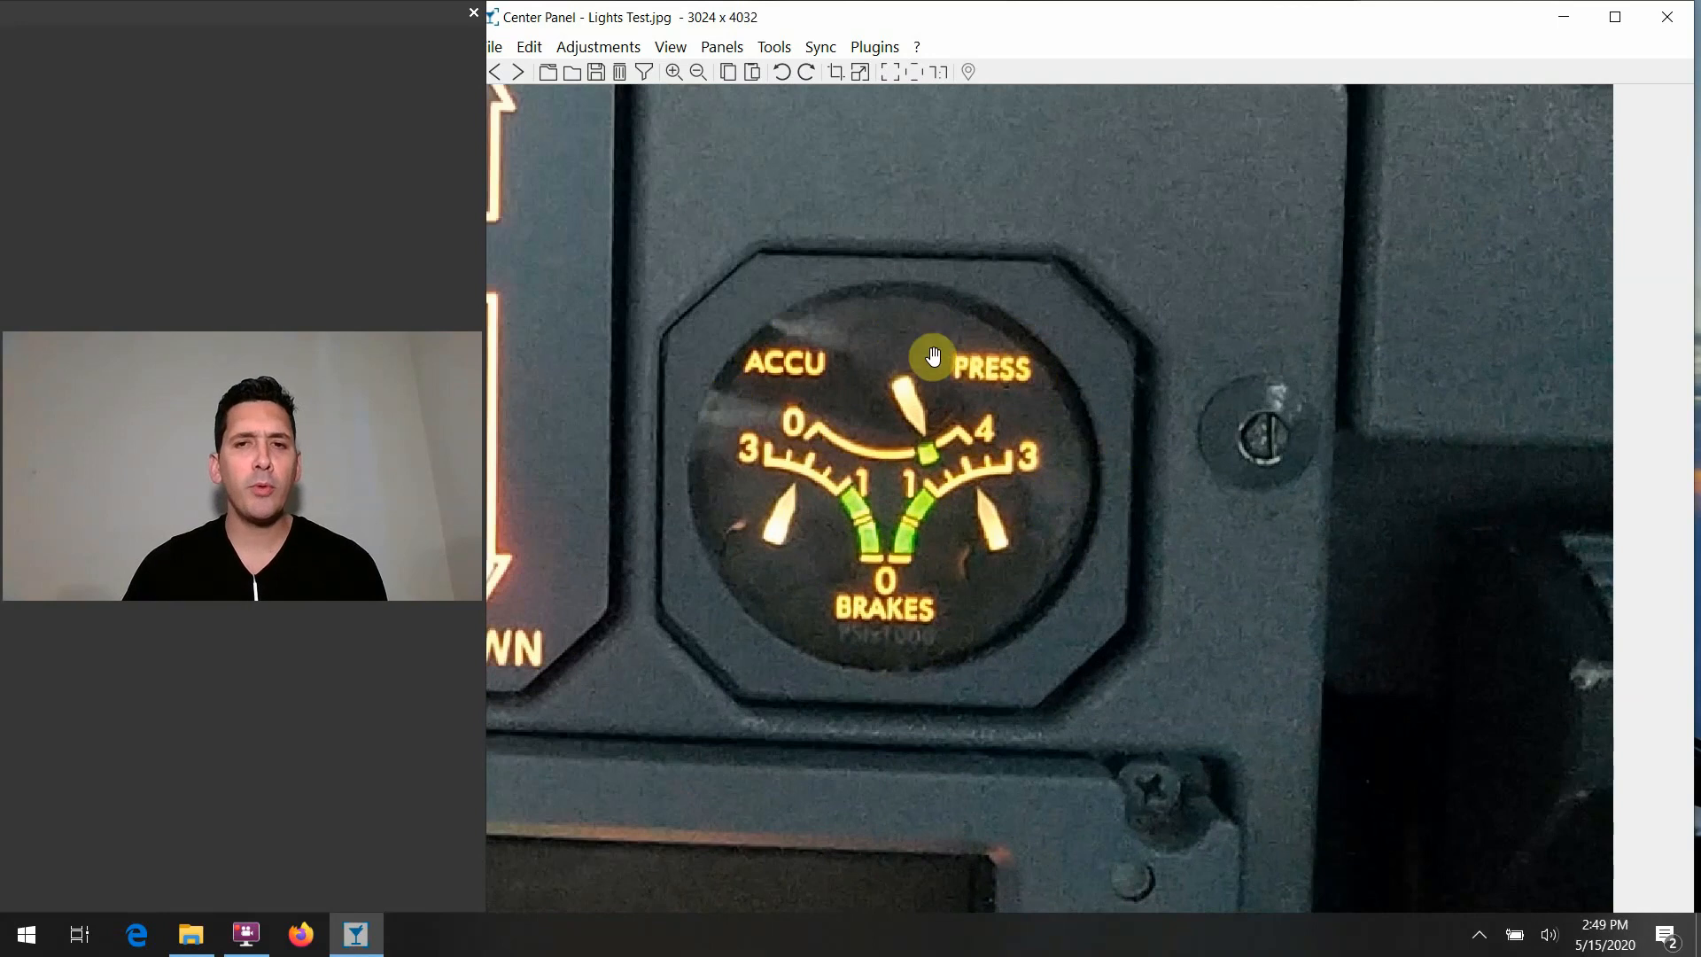
mouse_move(886, 305)
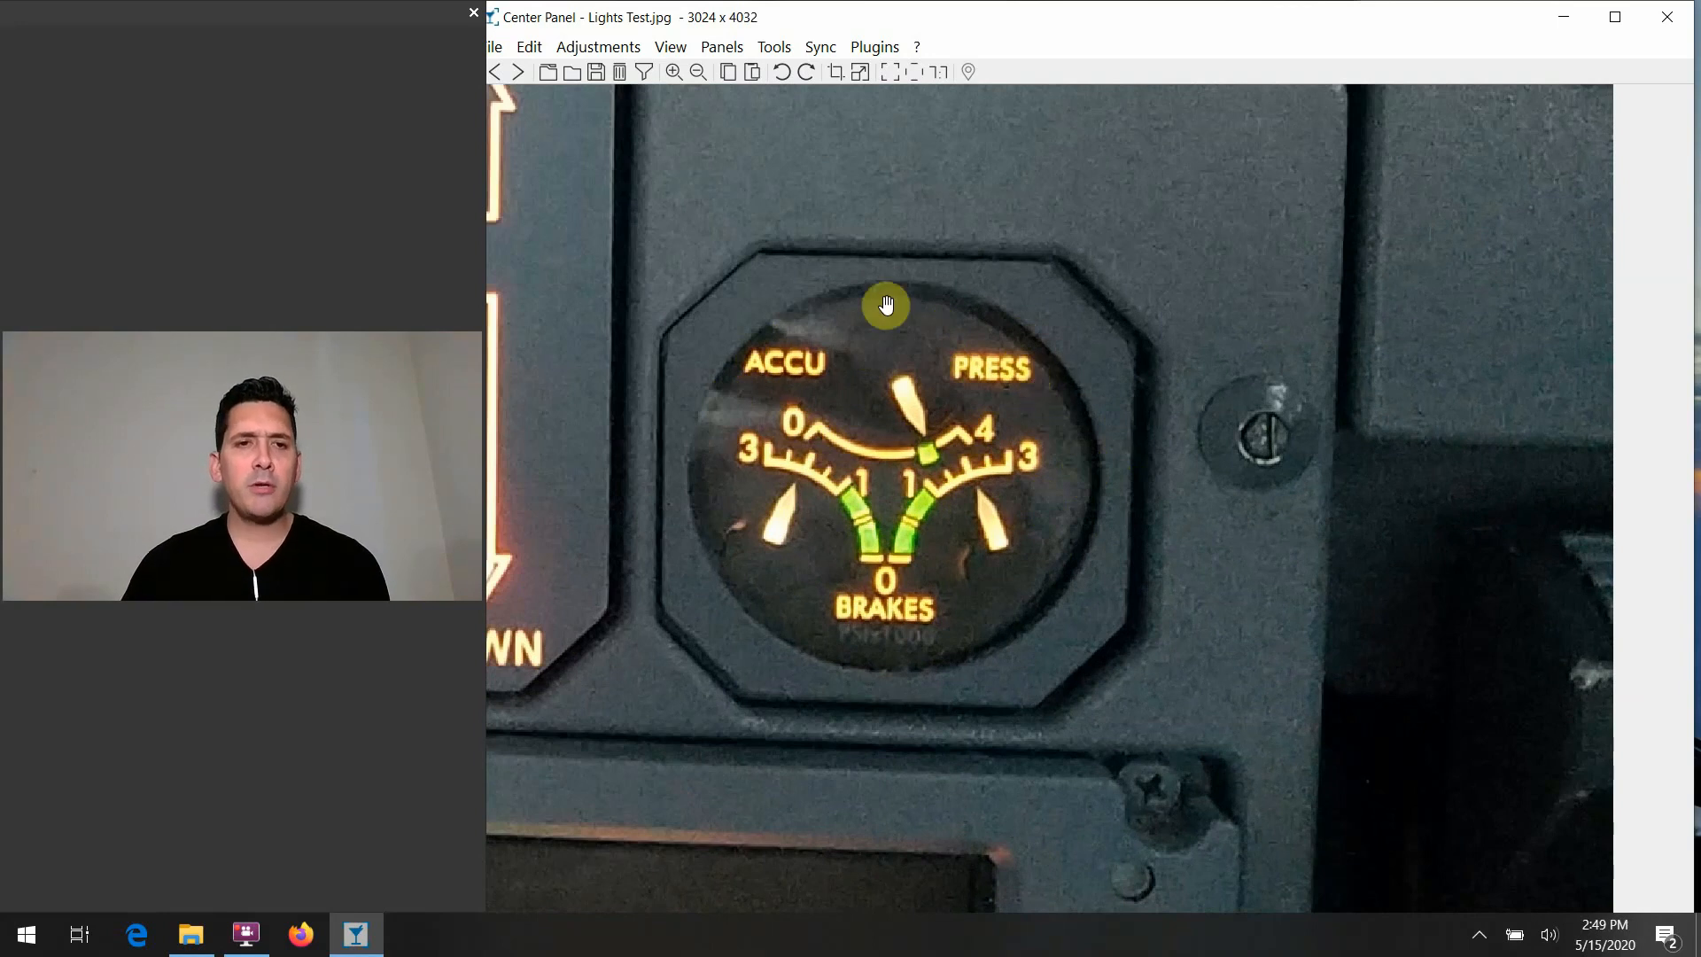
mouse_move(1007, 422)
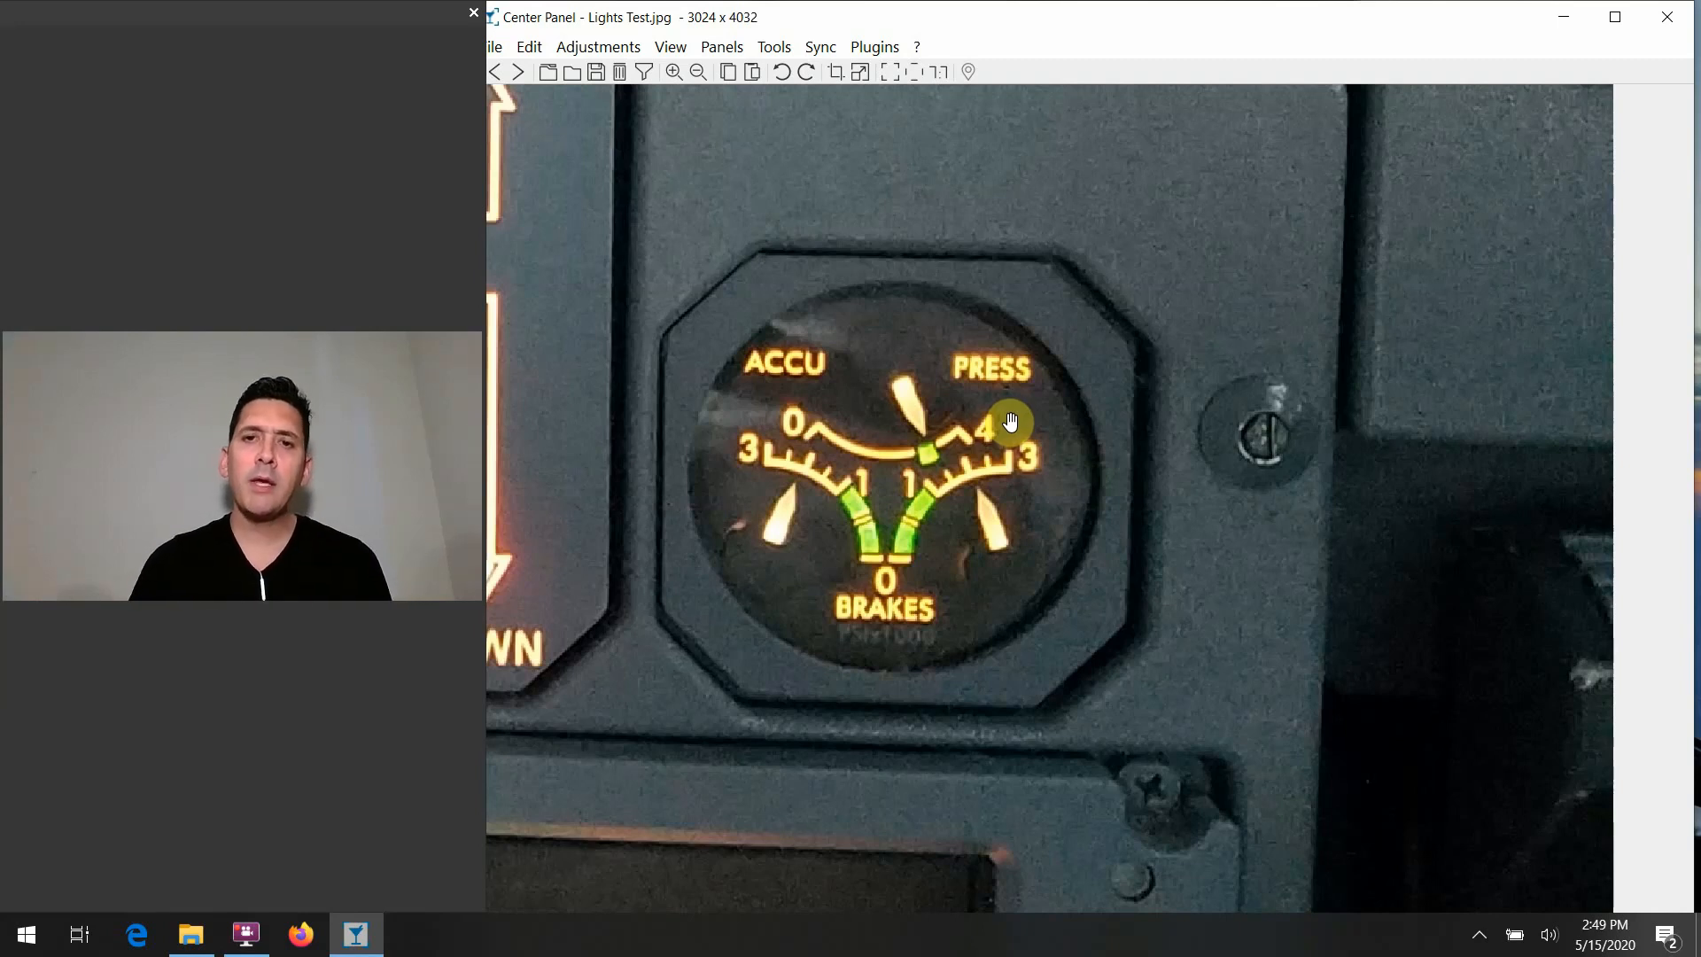
mouse_move(945, 466)
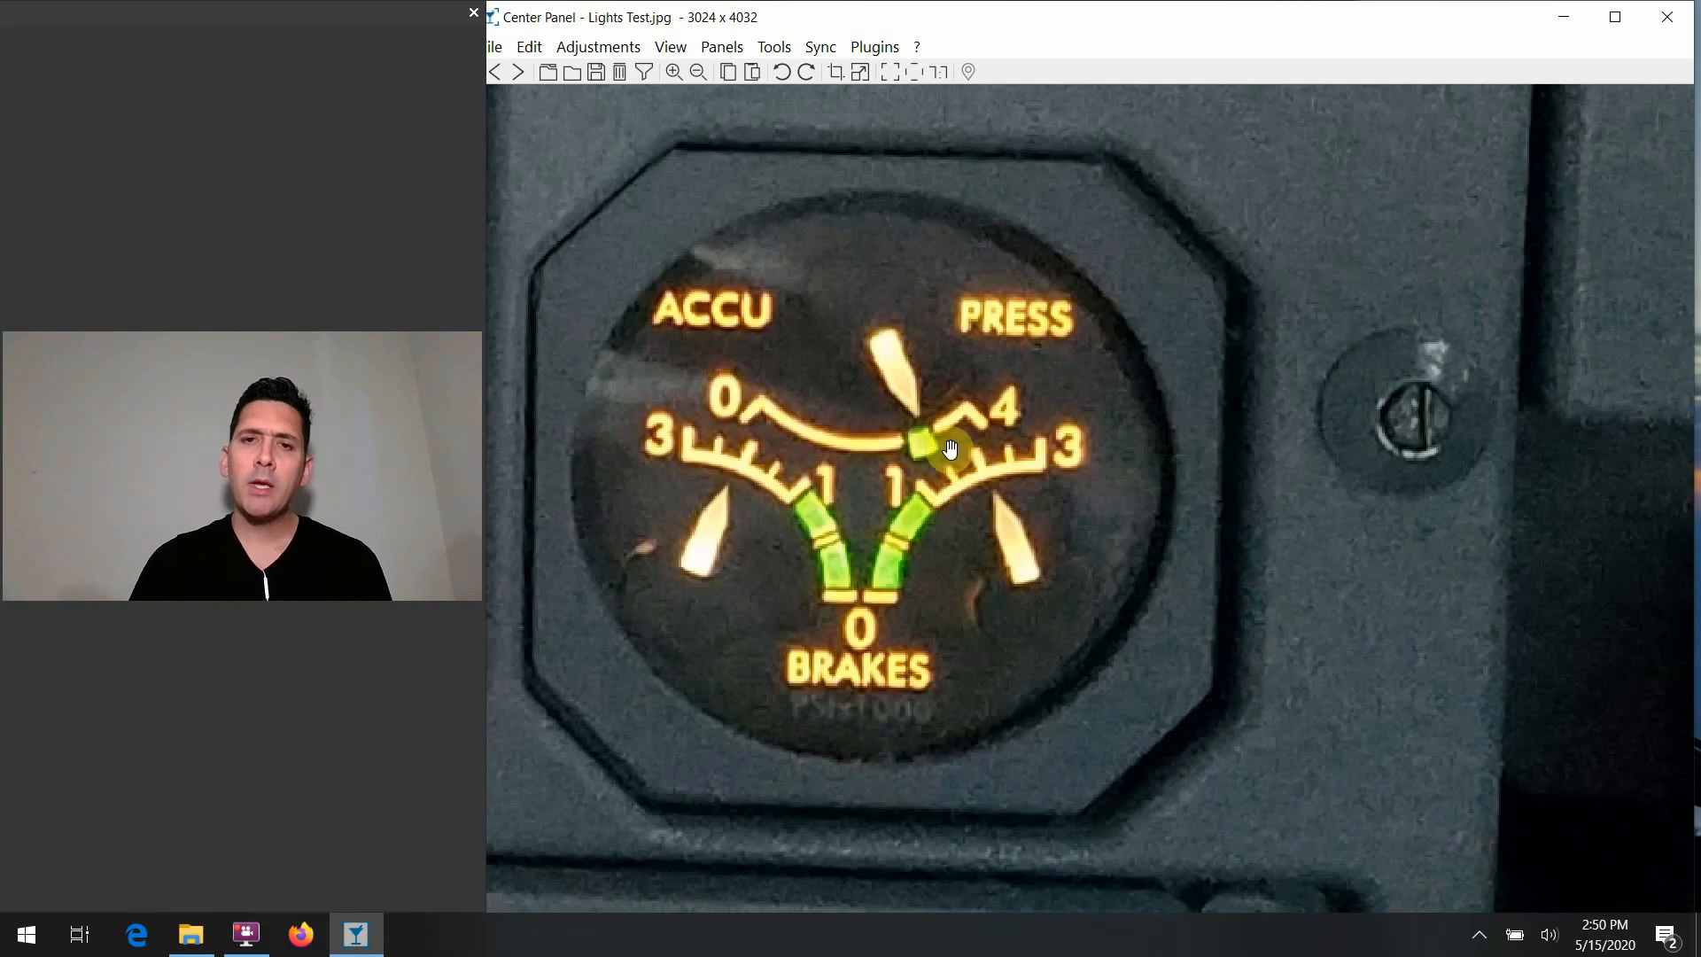
mouse_move(854, 676)
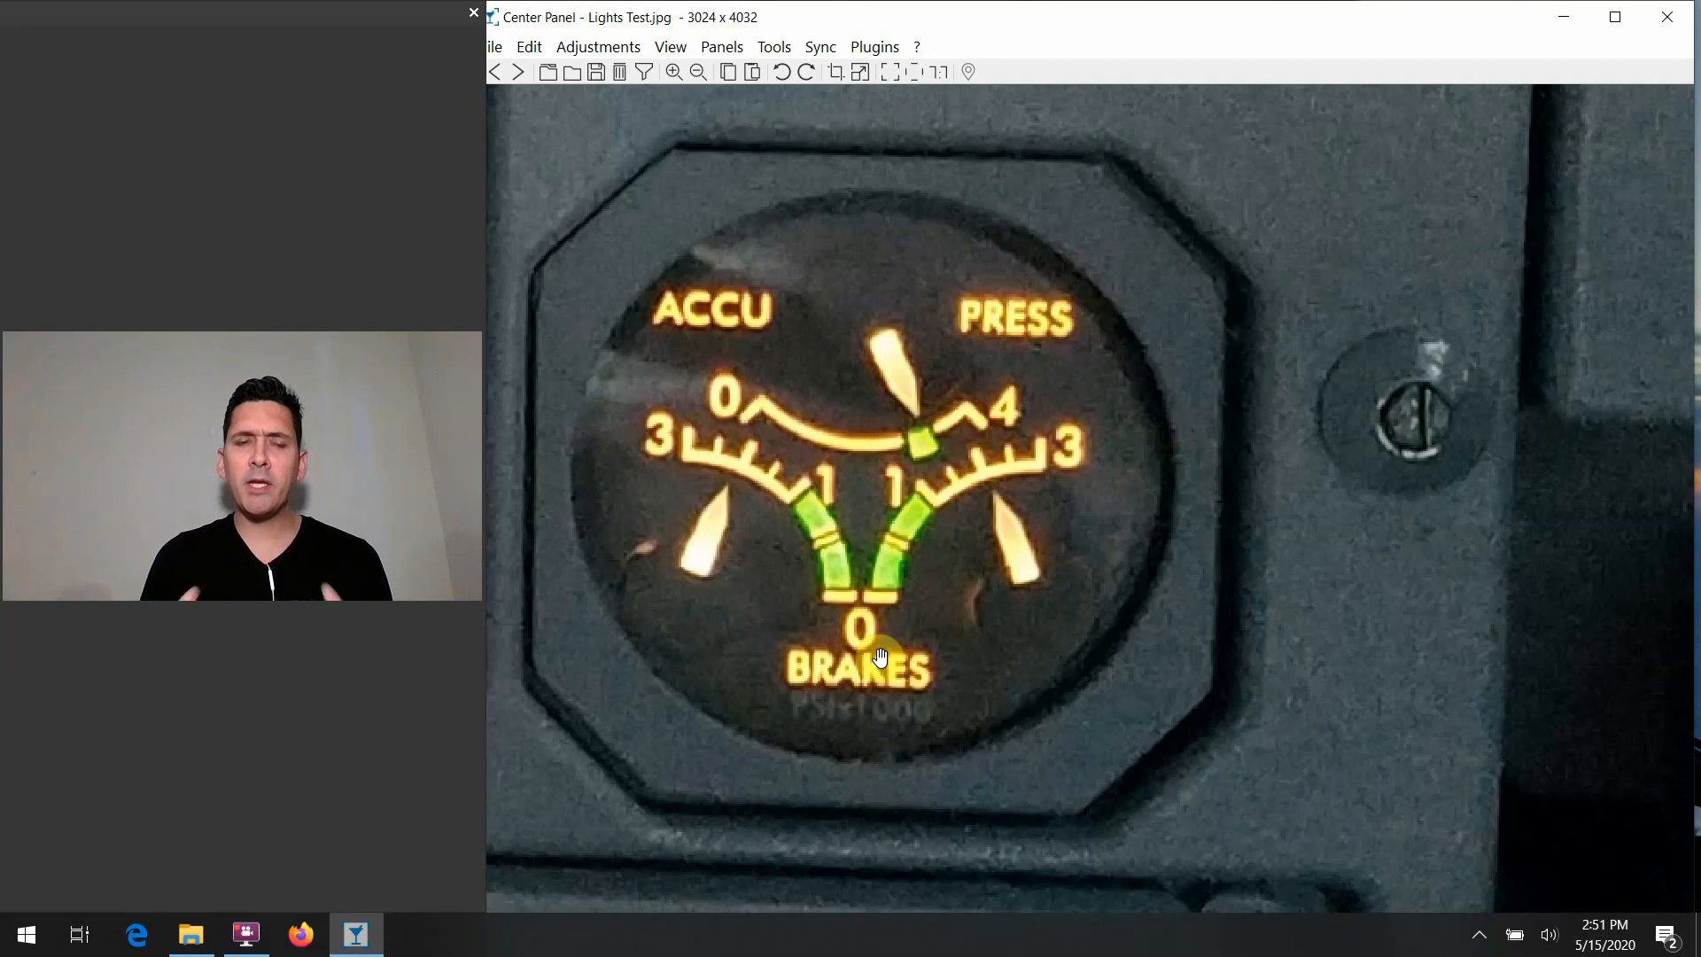
mouse_move(708, 533)
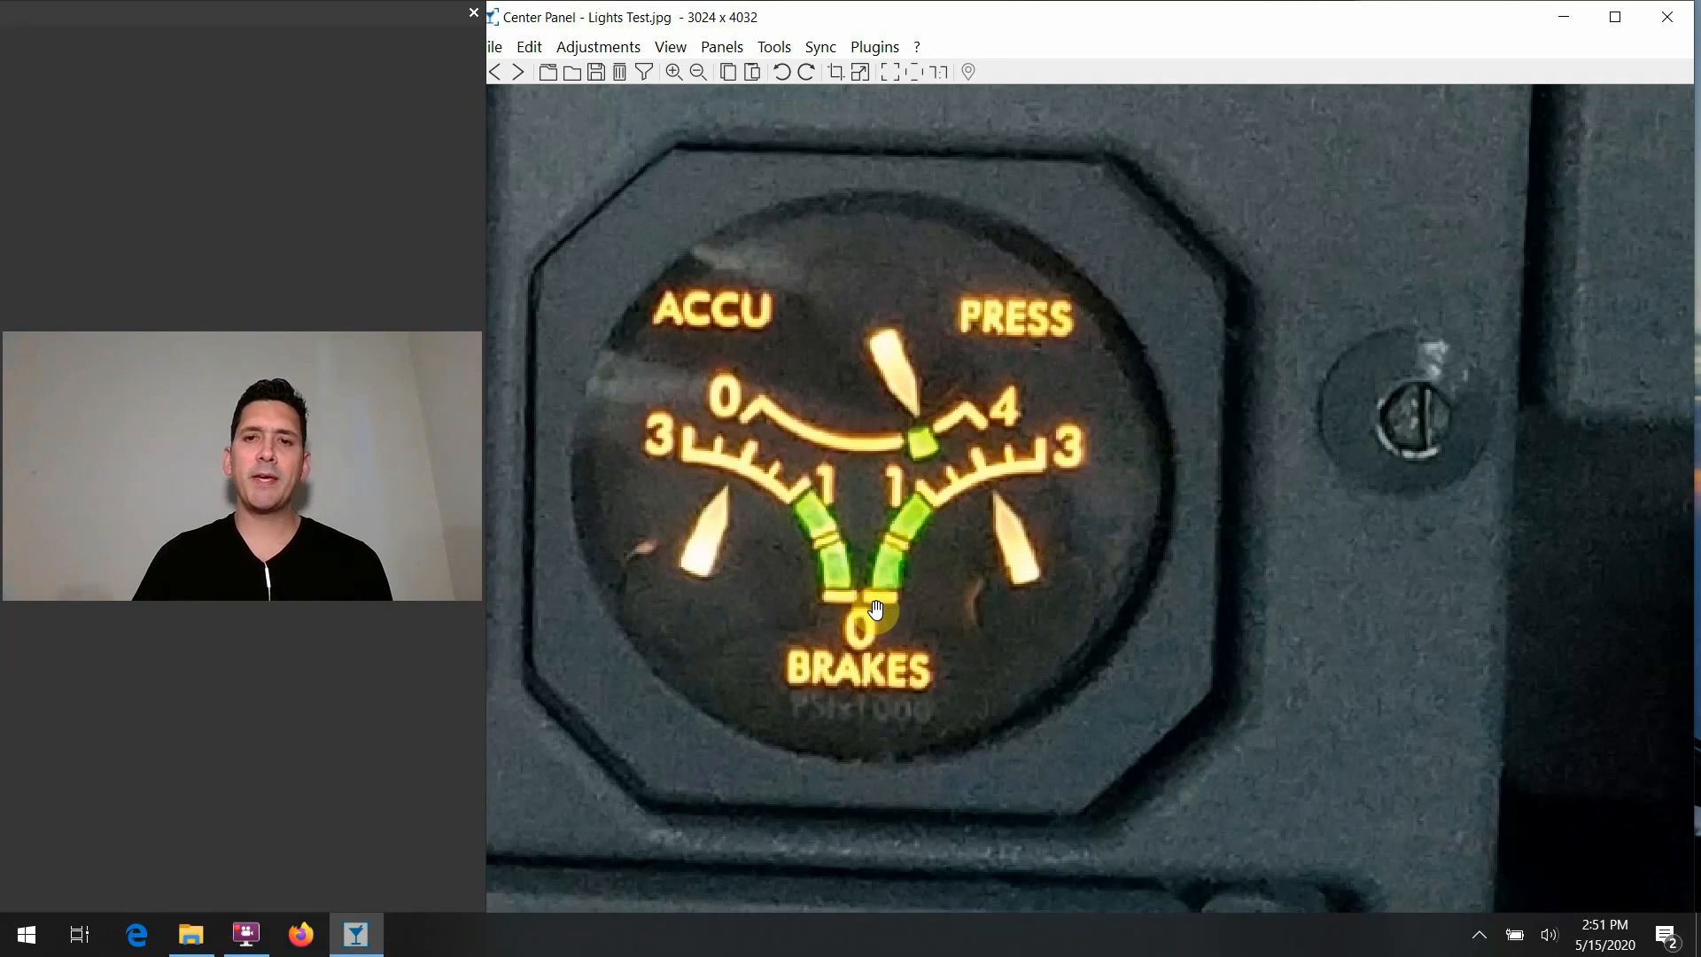
mouse_move(762, 507)
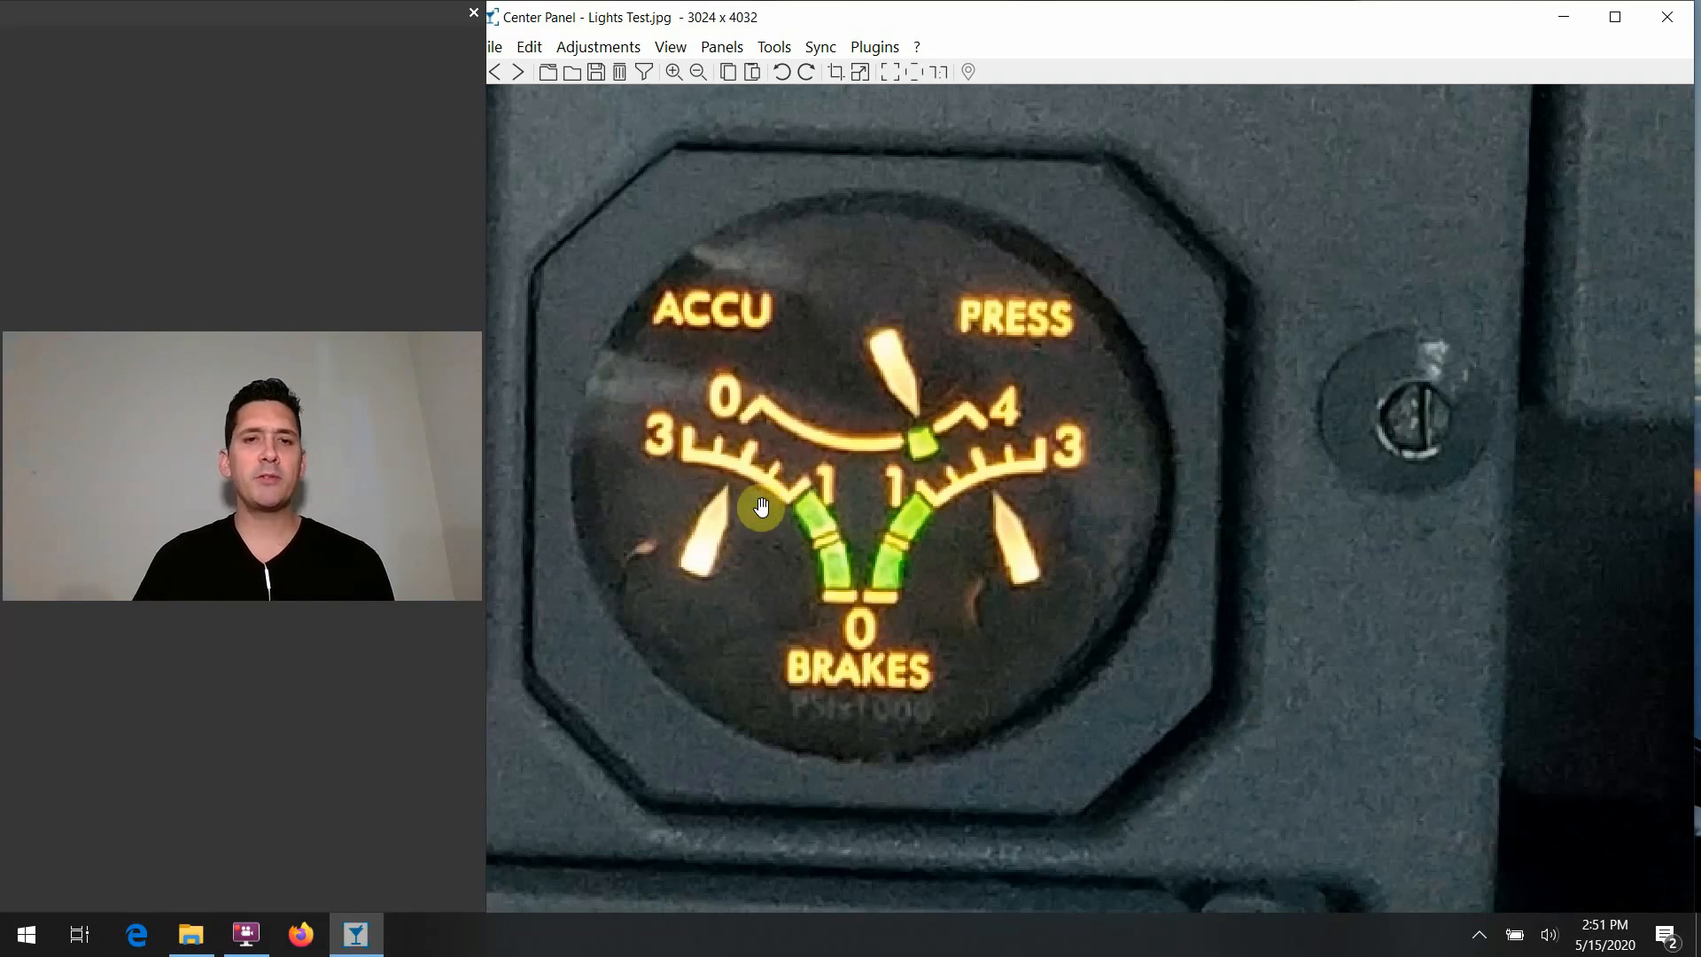
mouse_move(675, 521)
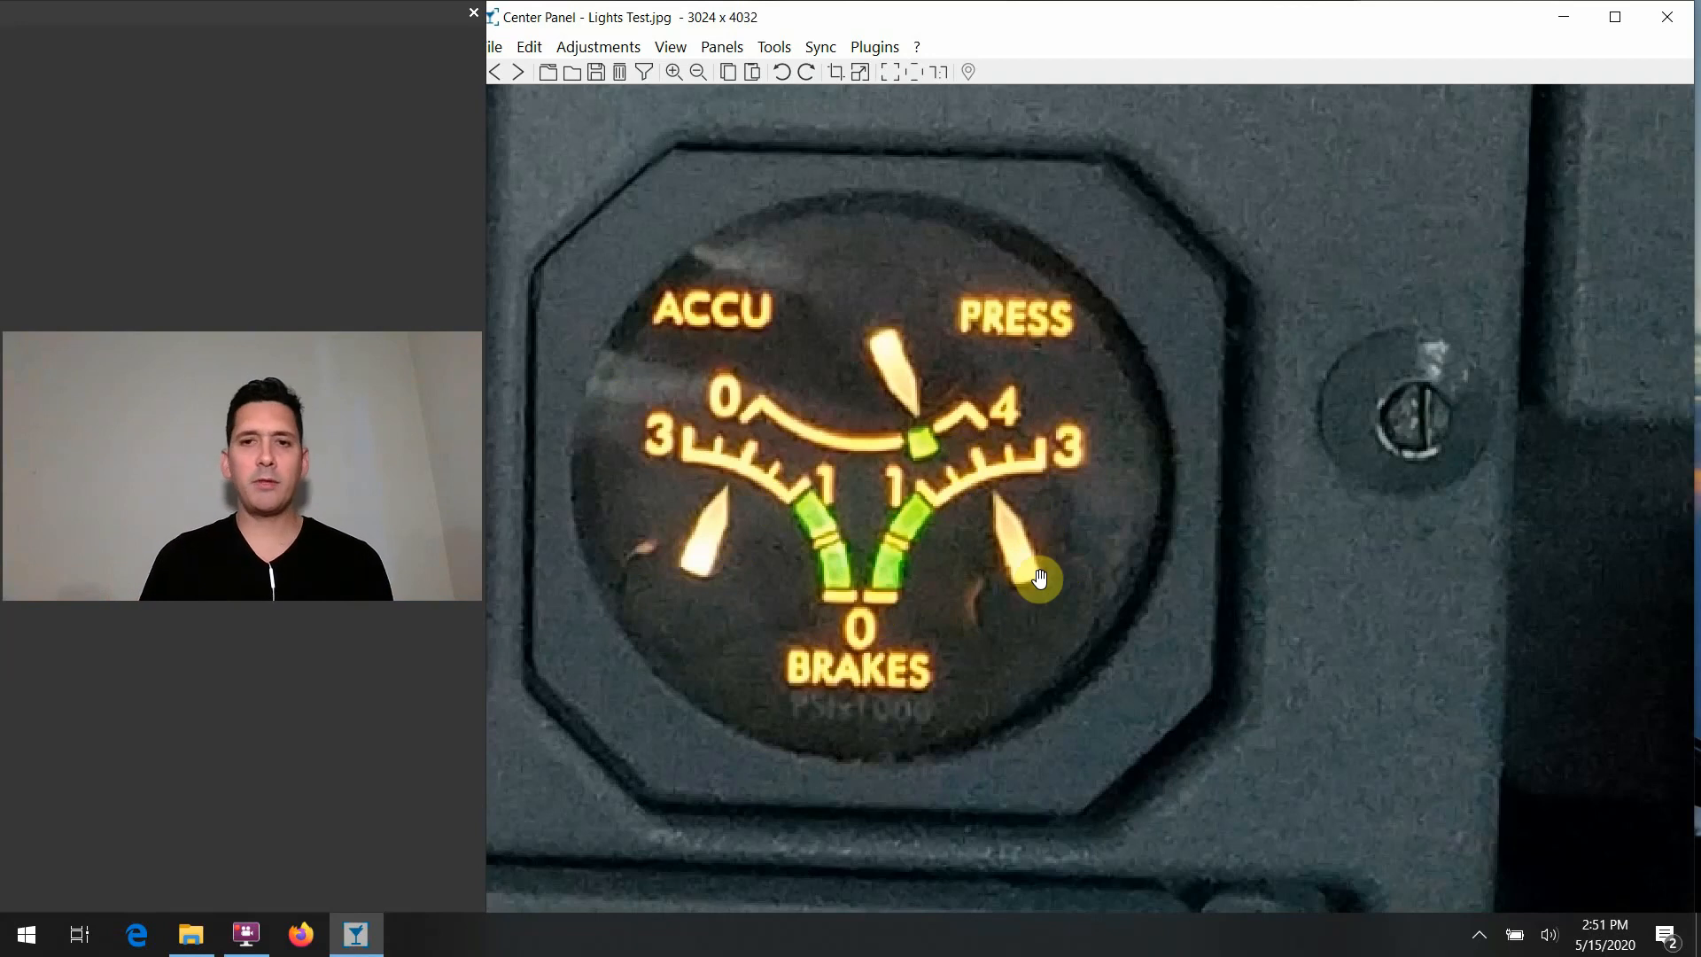
mouse_move(1224, 463)
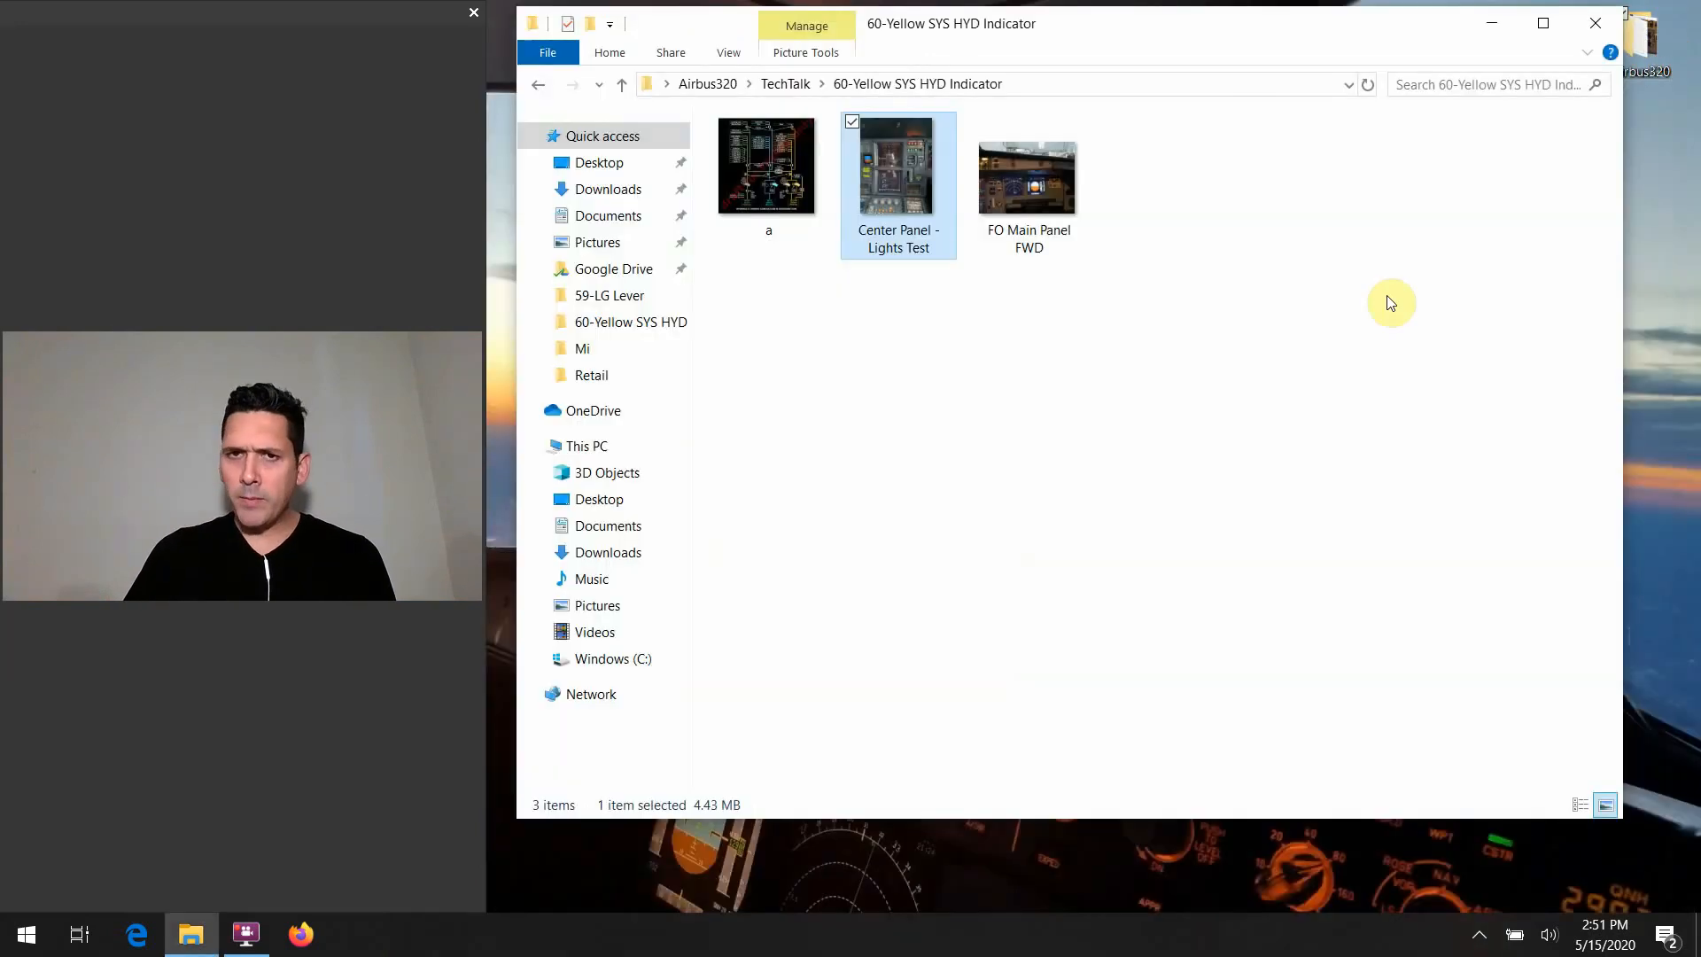
Step: Open schematic image 'a' and zoom out so the whole hydraulic distribution diagram fits
click(767, 165)
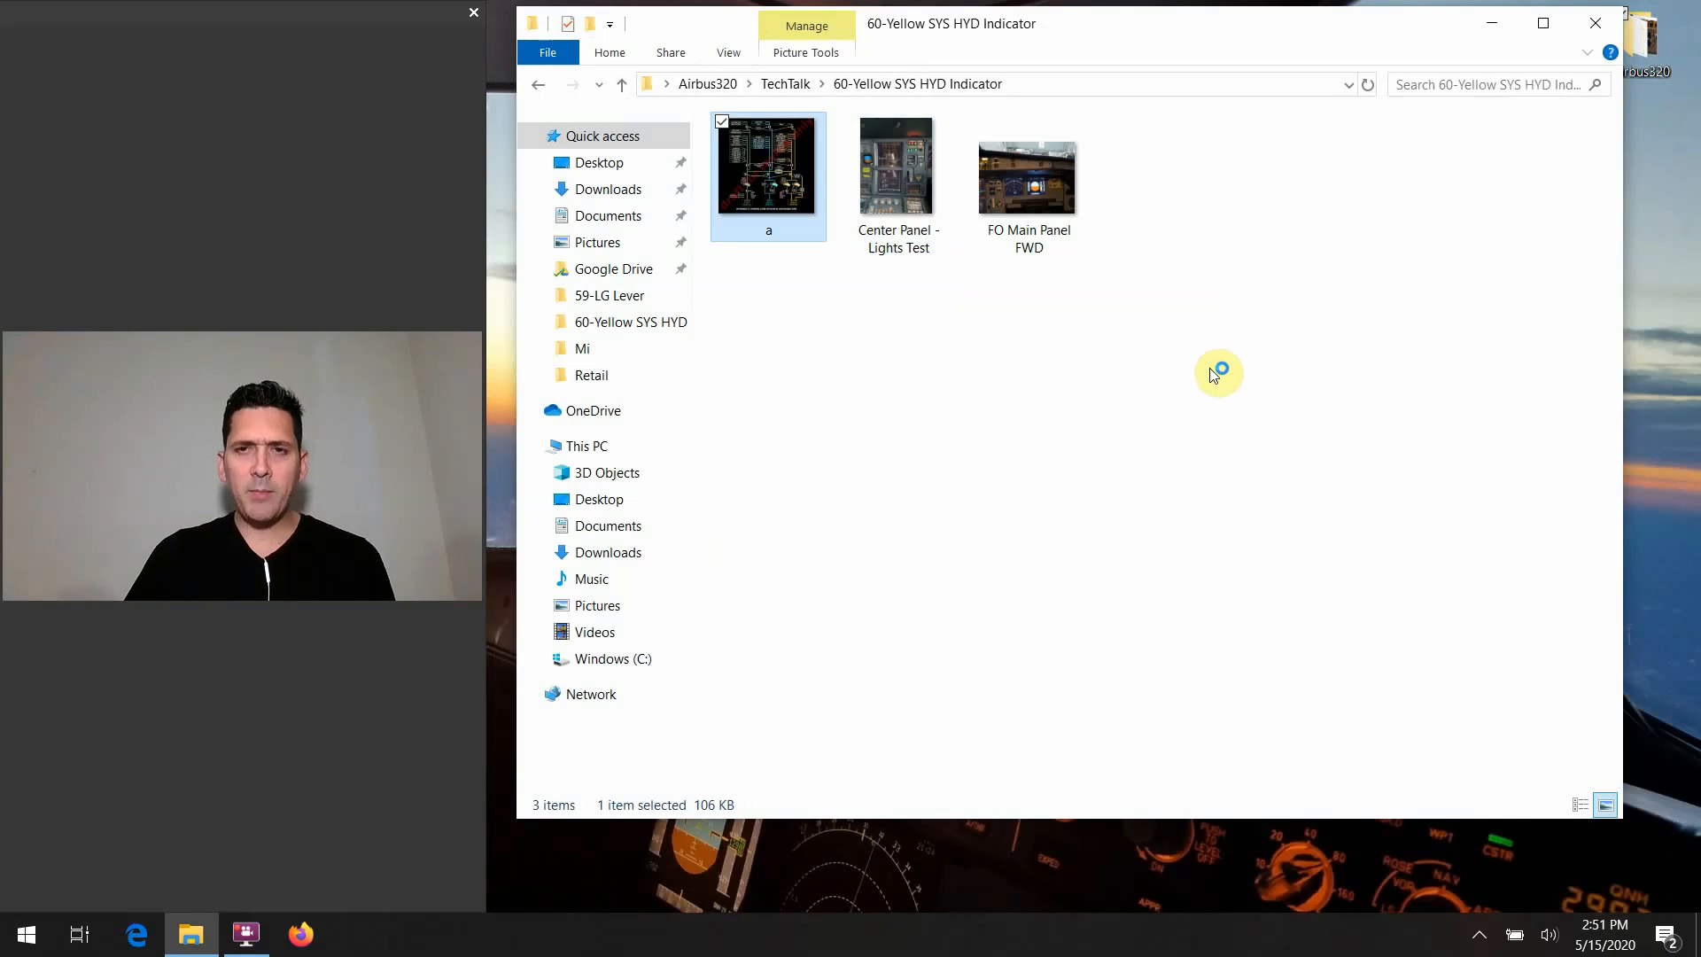
double_click(767, 165)
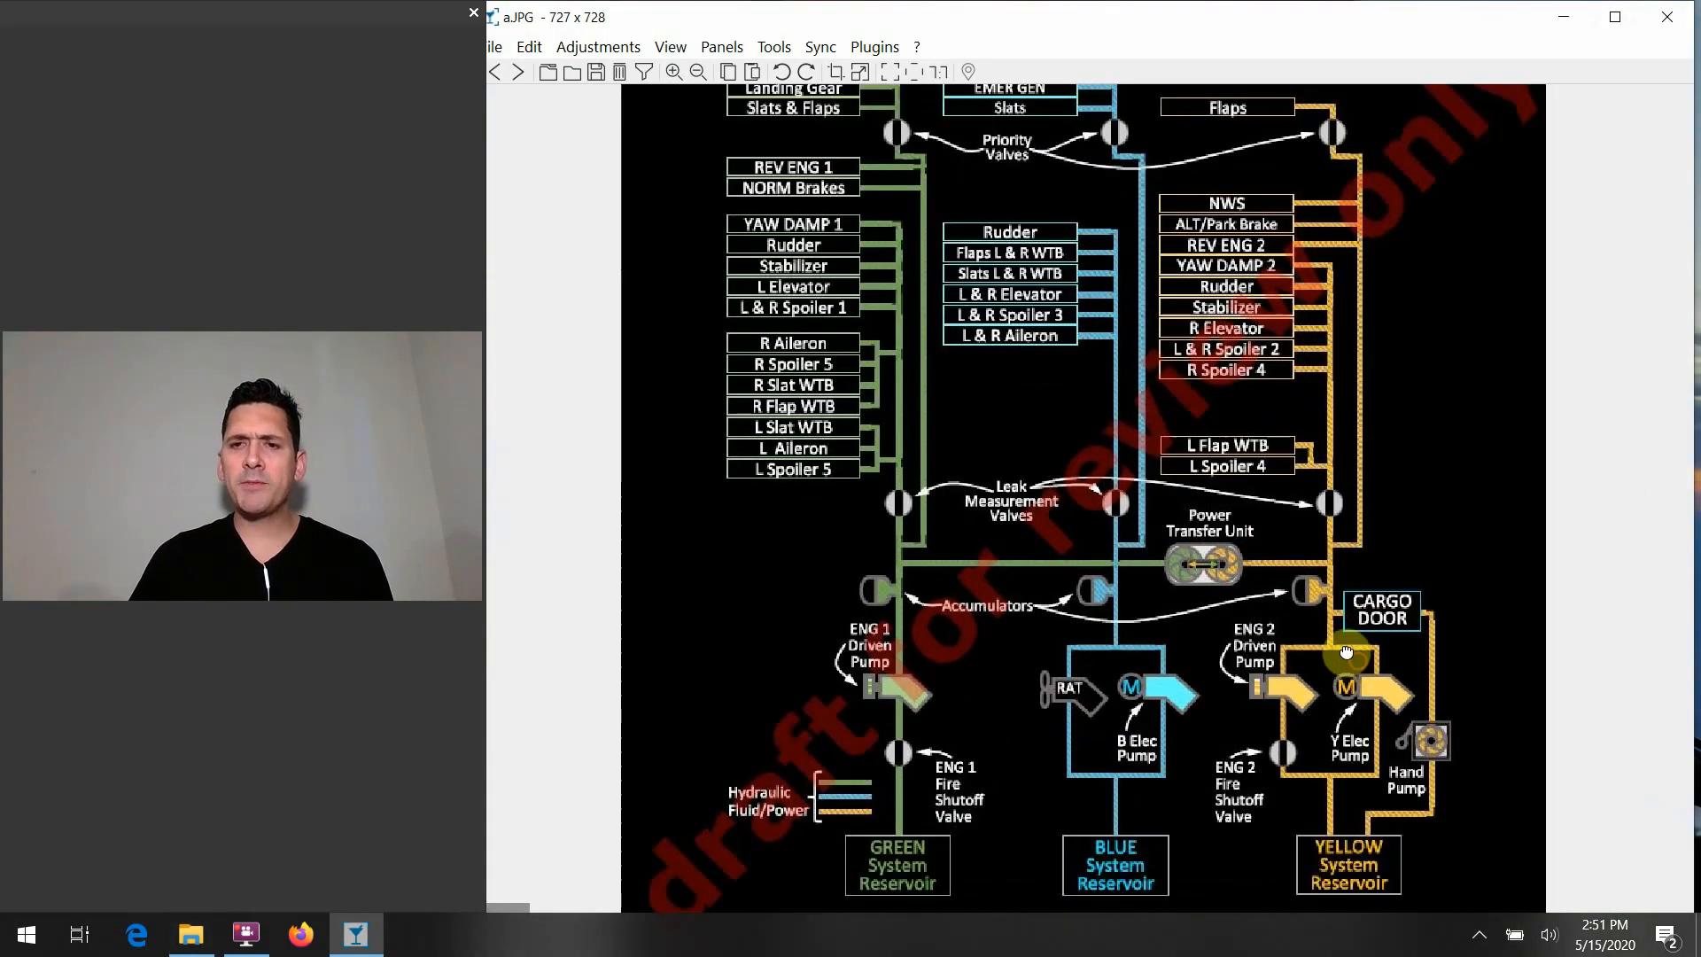
scroll(down, 3)
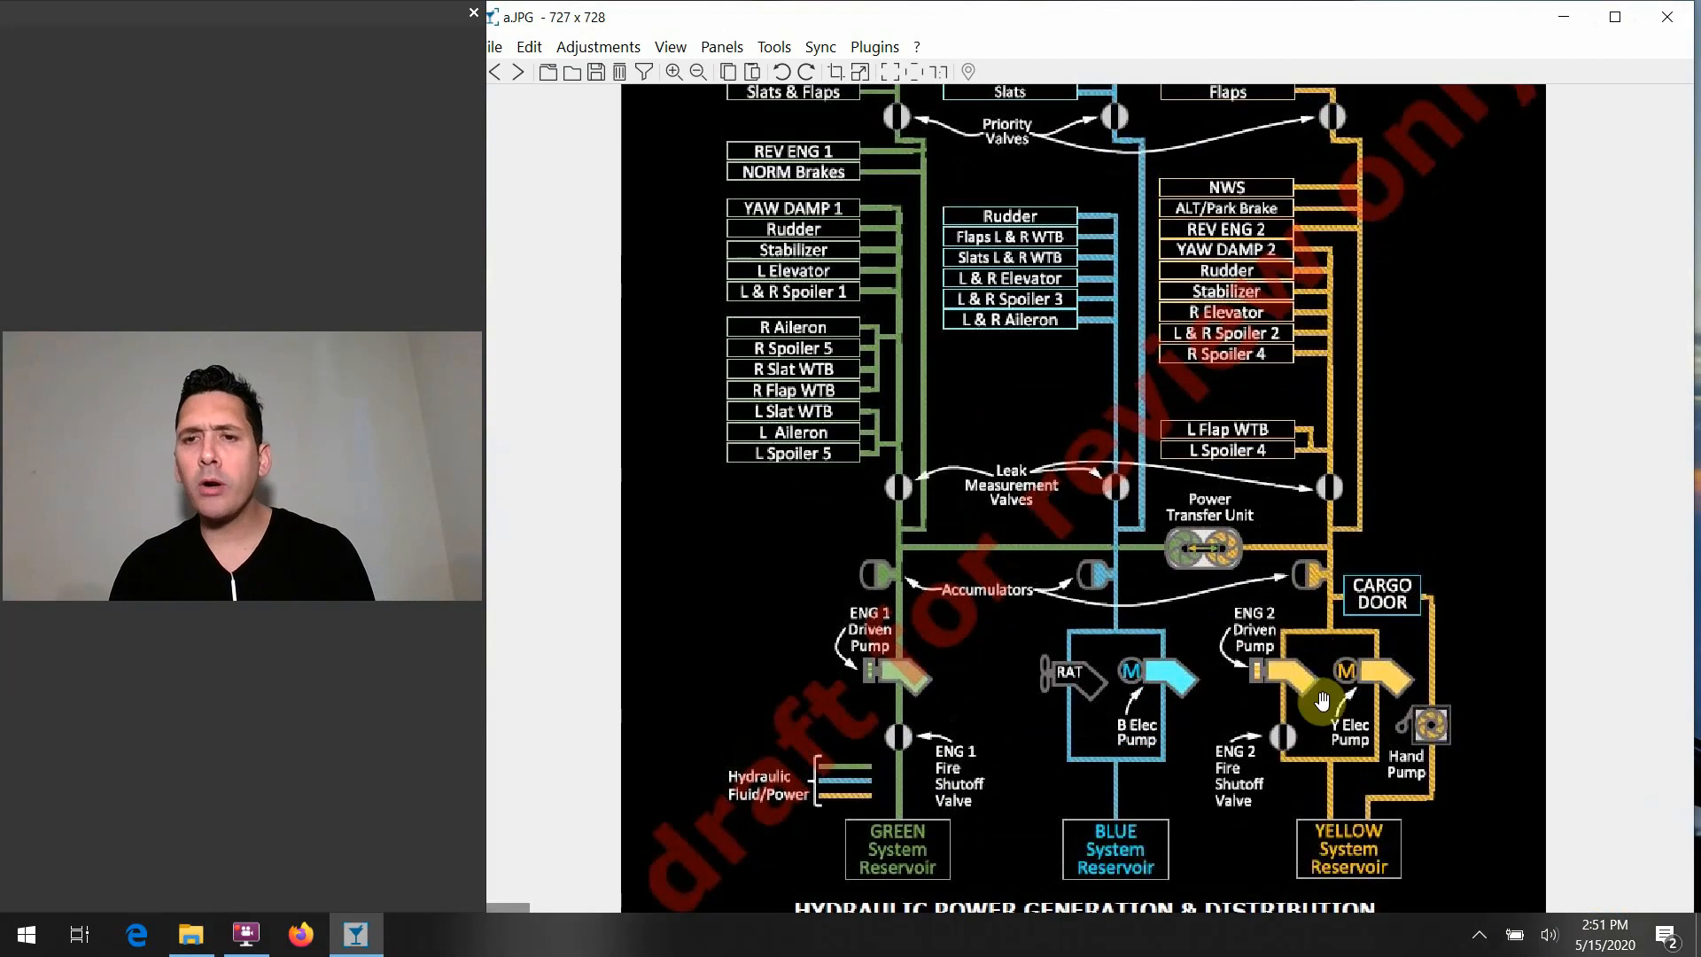
mouse_move(1372, 508)
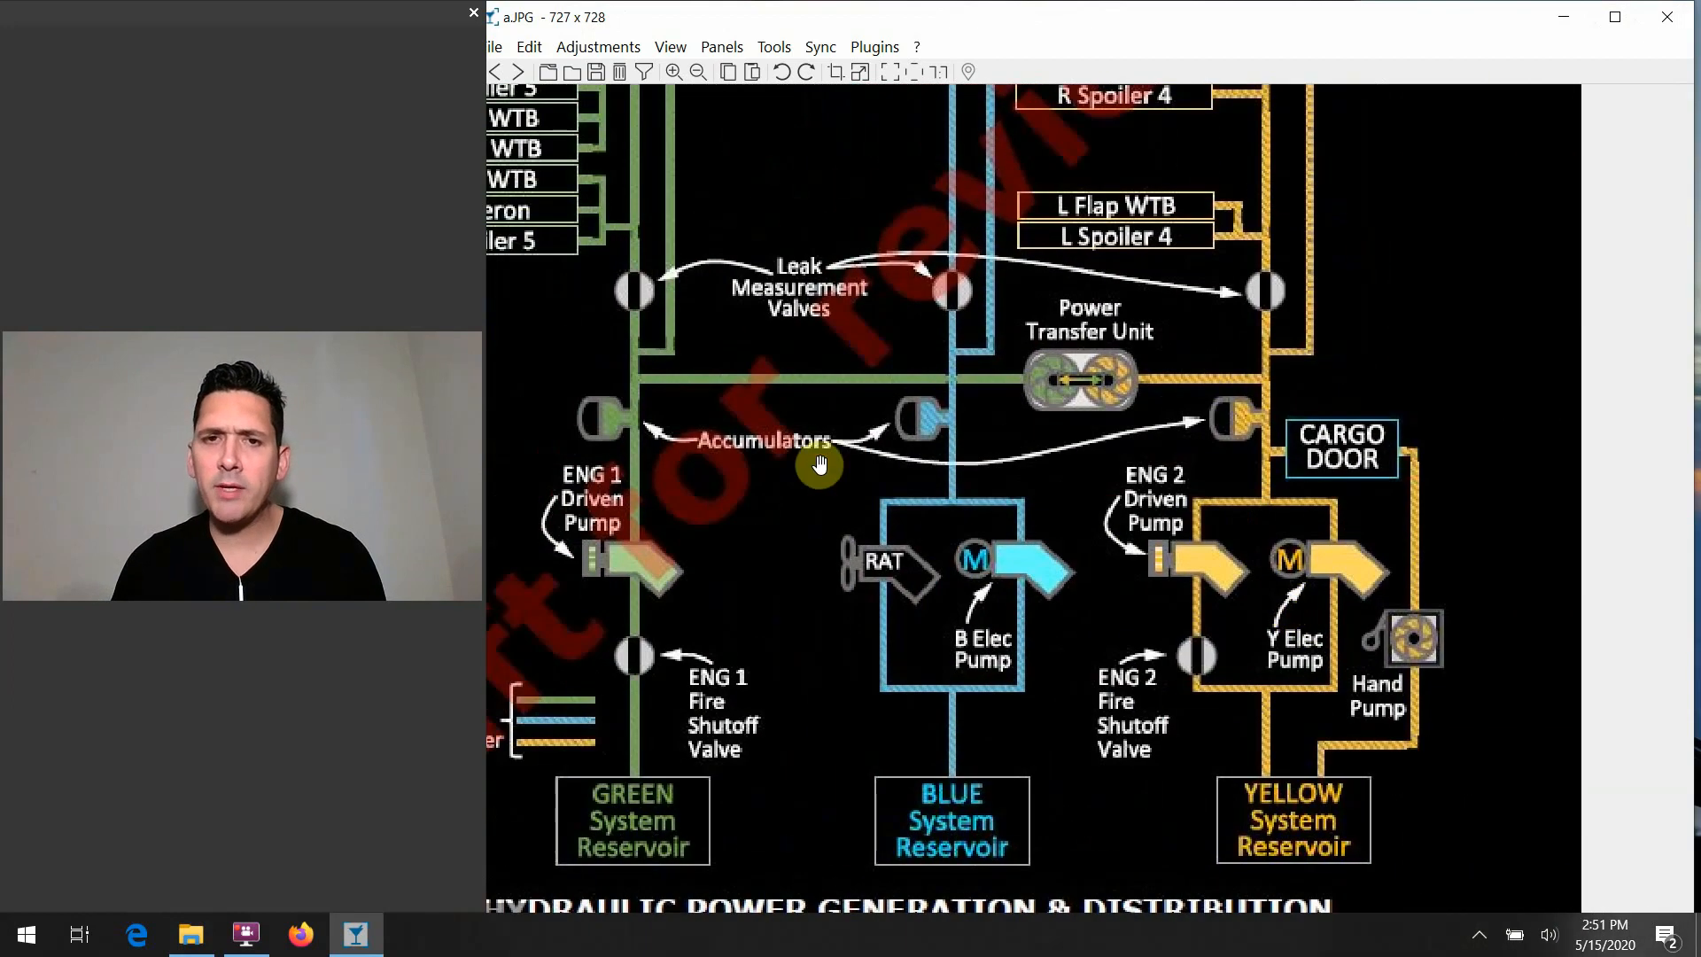
mouse_move(1319, 460)
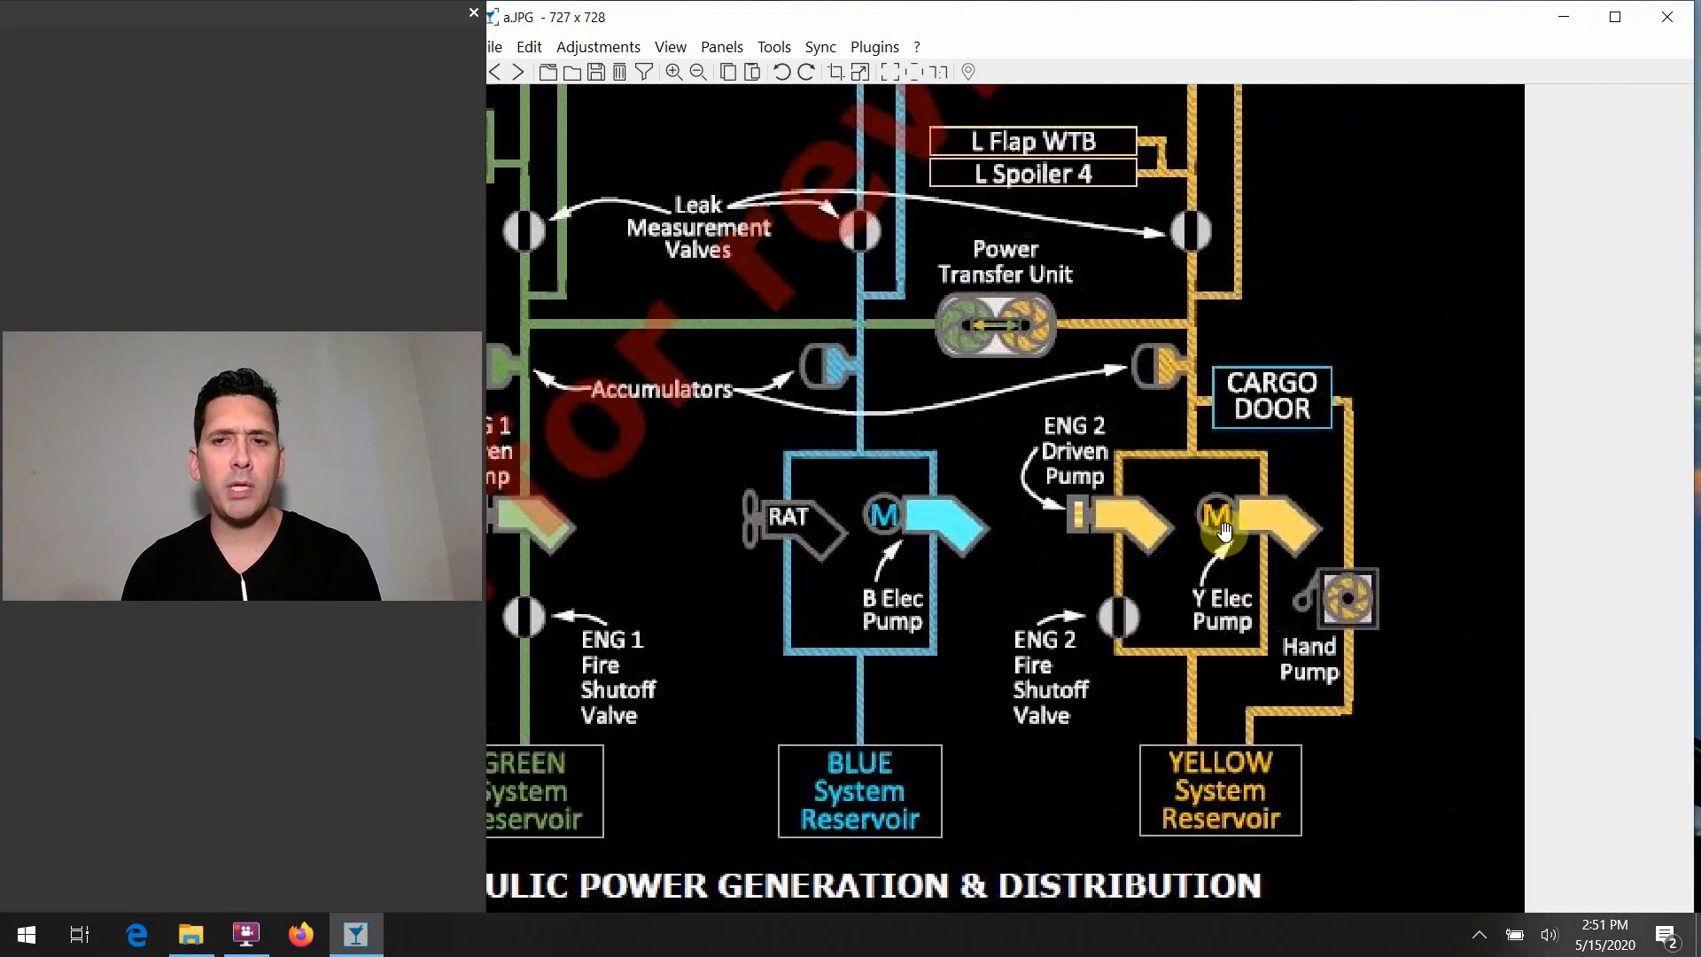
mouse_move(1258, 551)
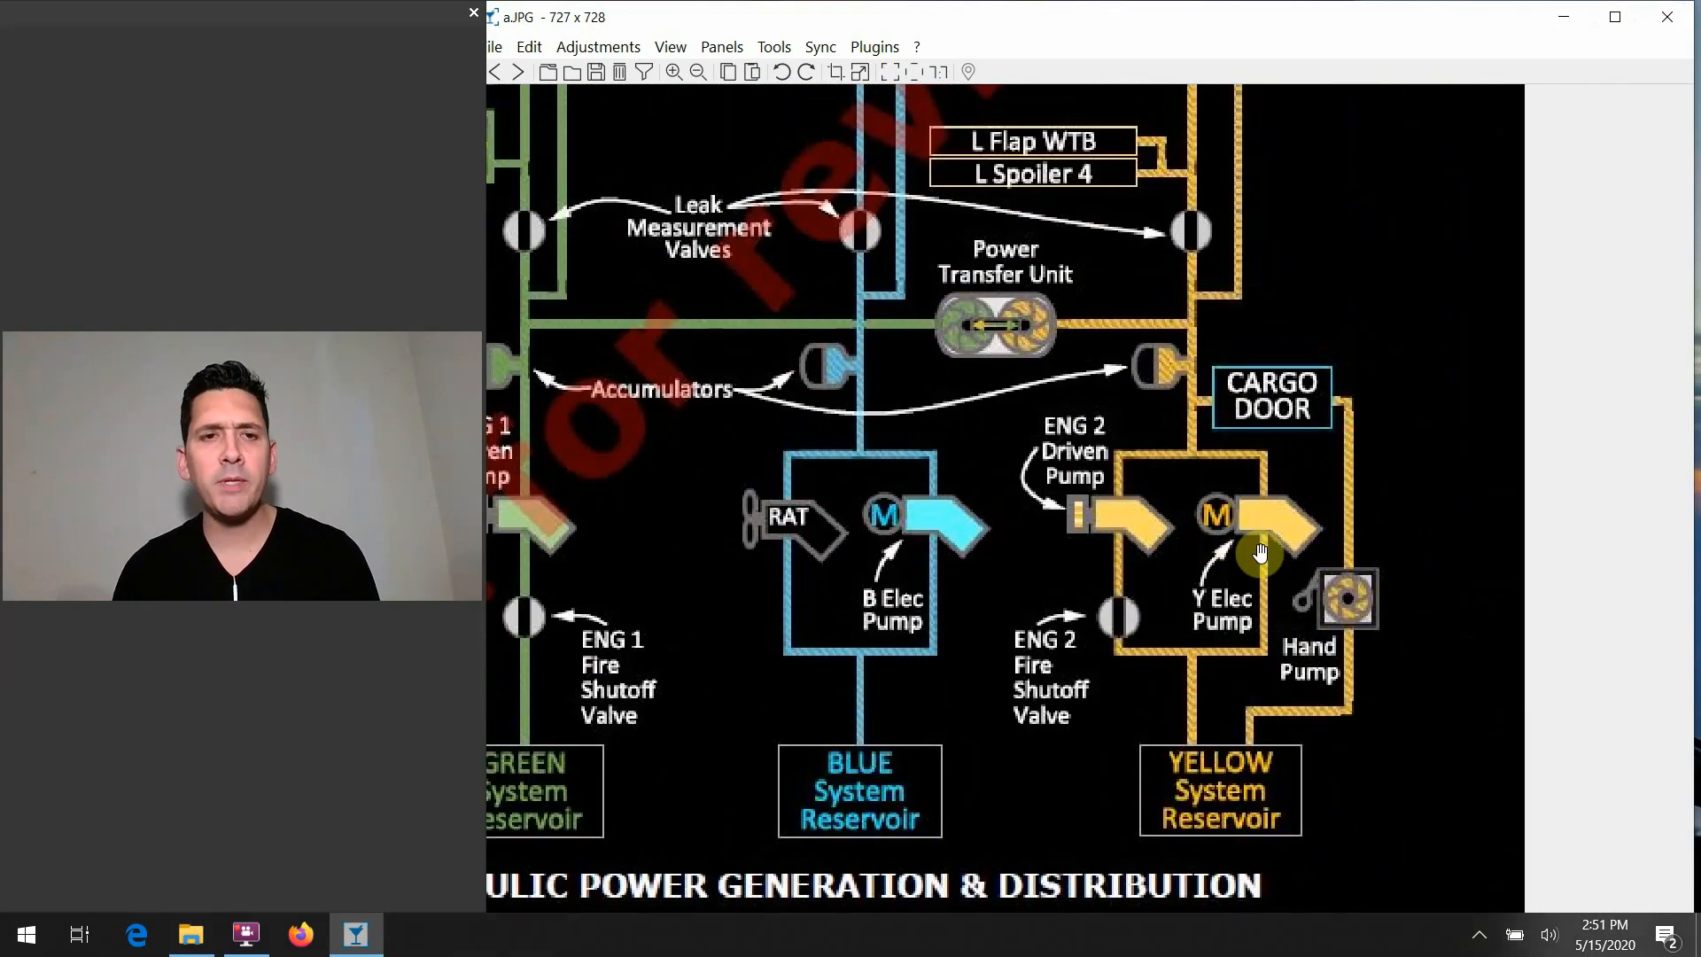
mouse_move(1170, 640)
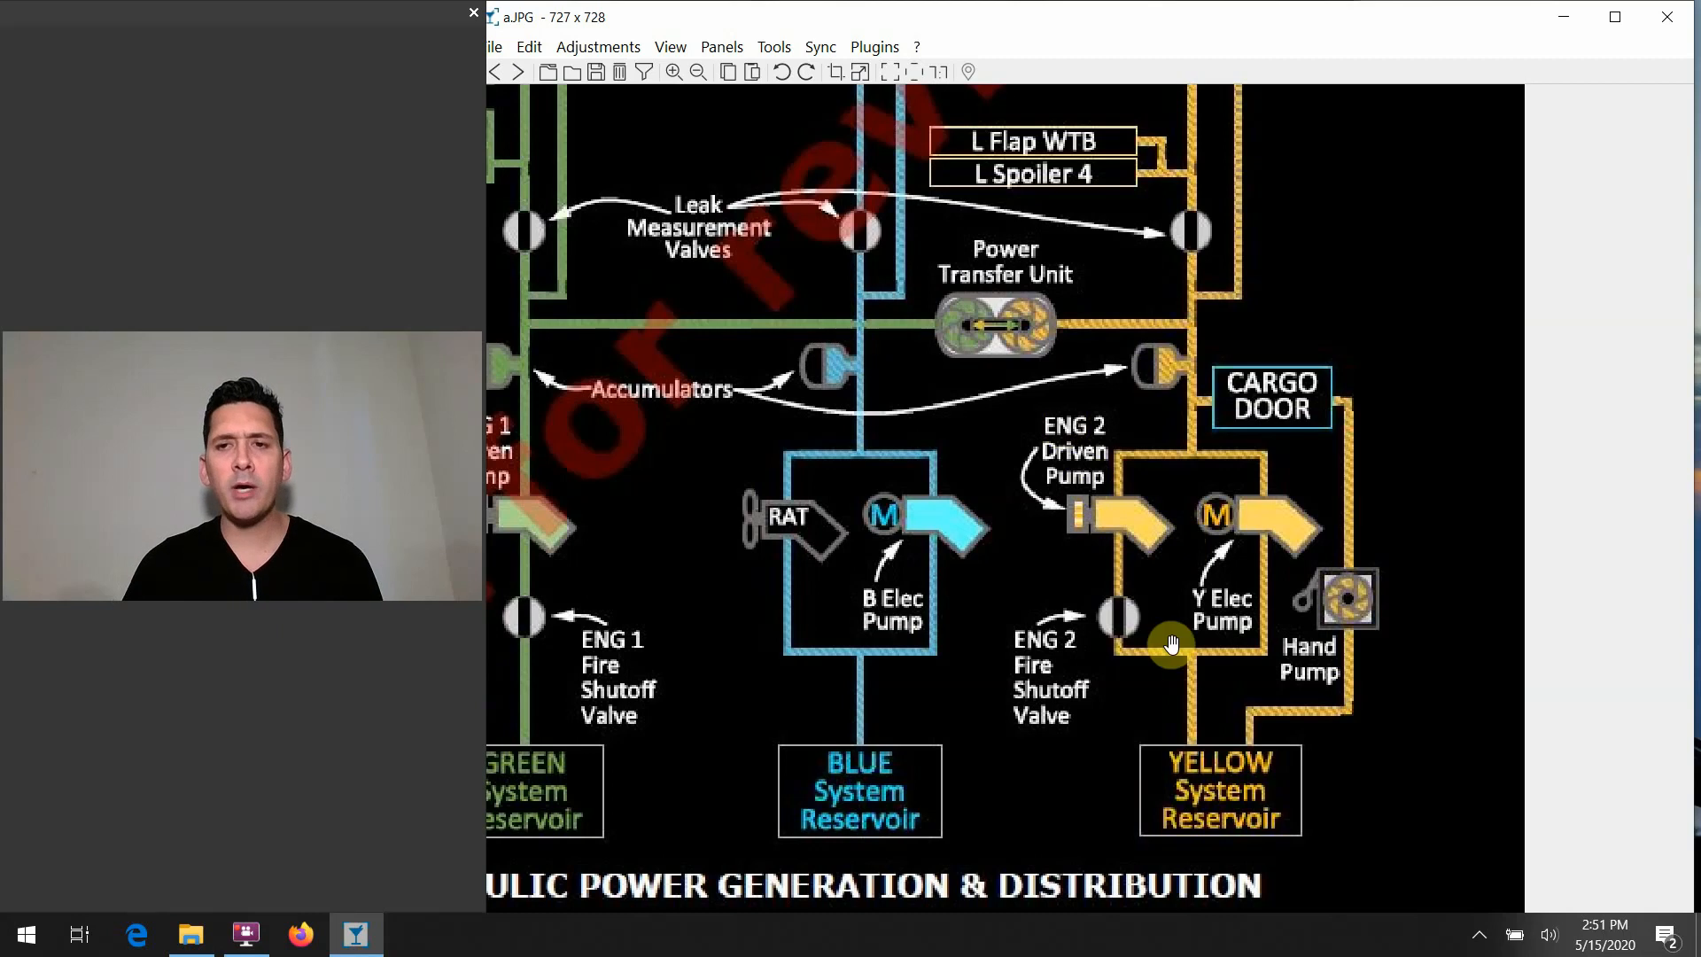
mouse_move(1216, 515)
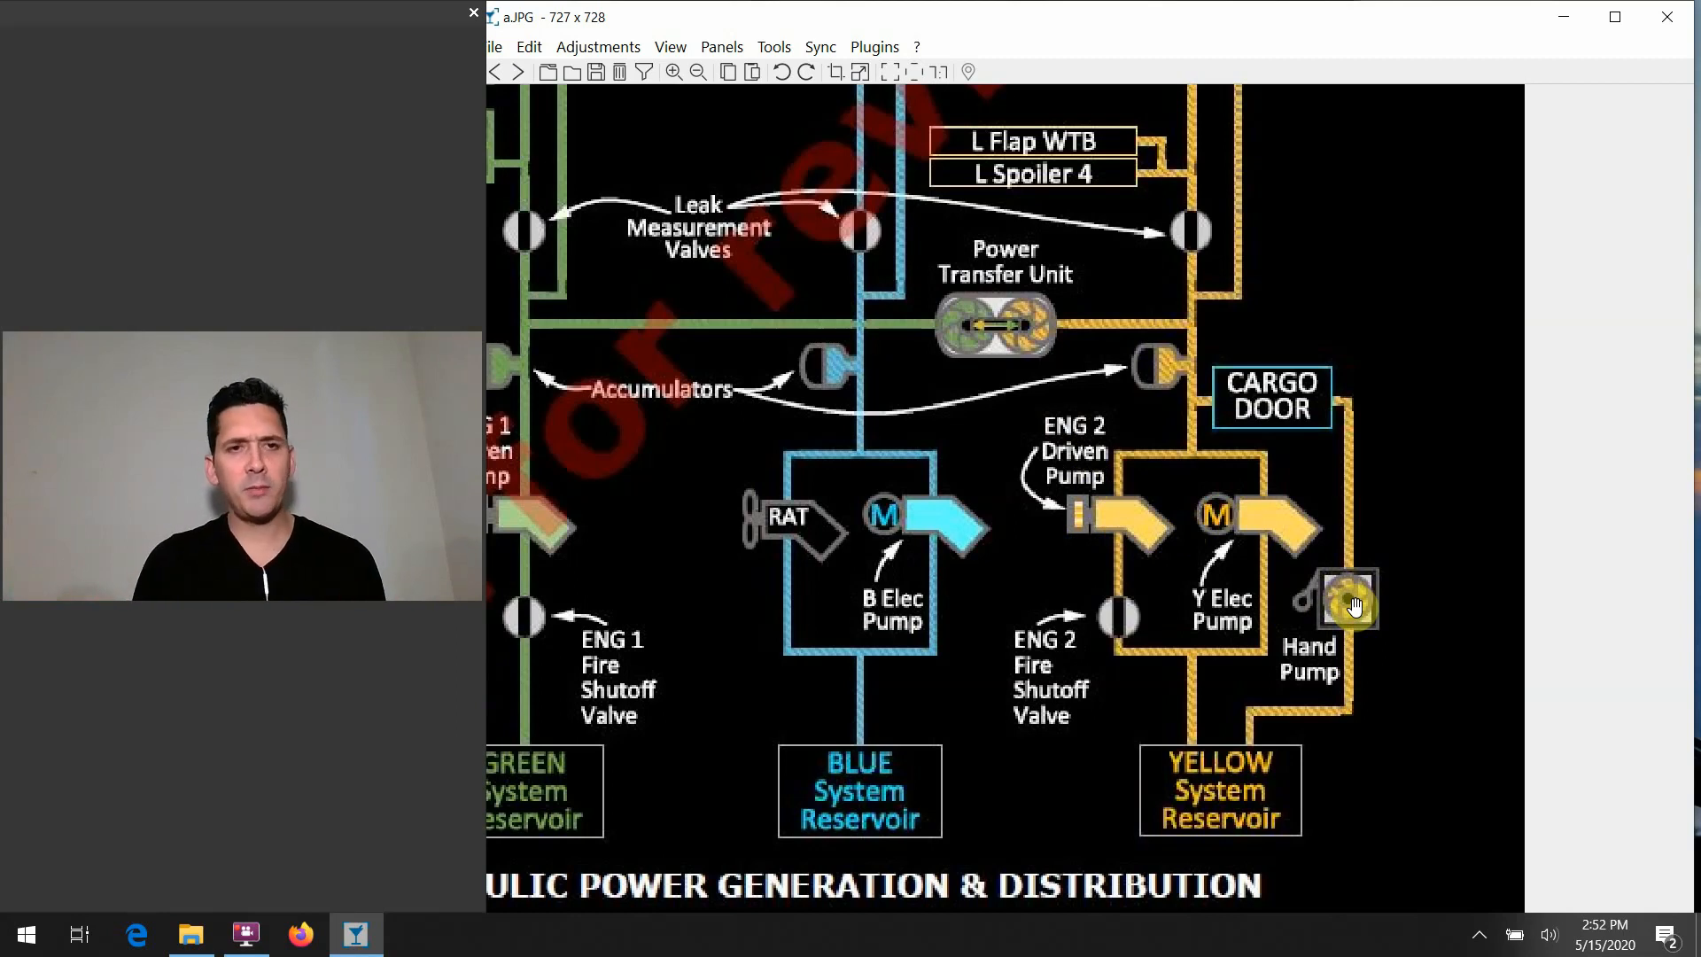
mouse_move(1045, 486)
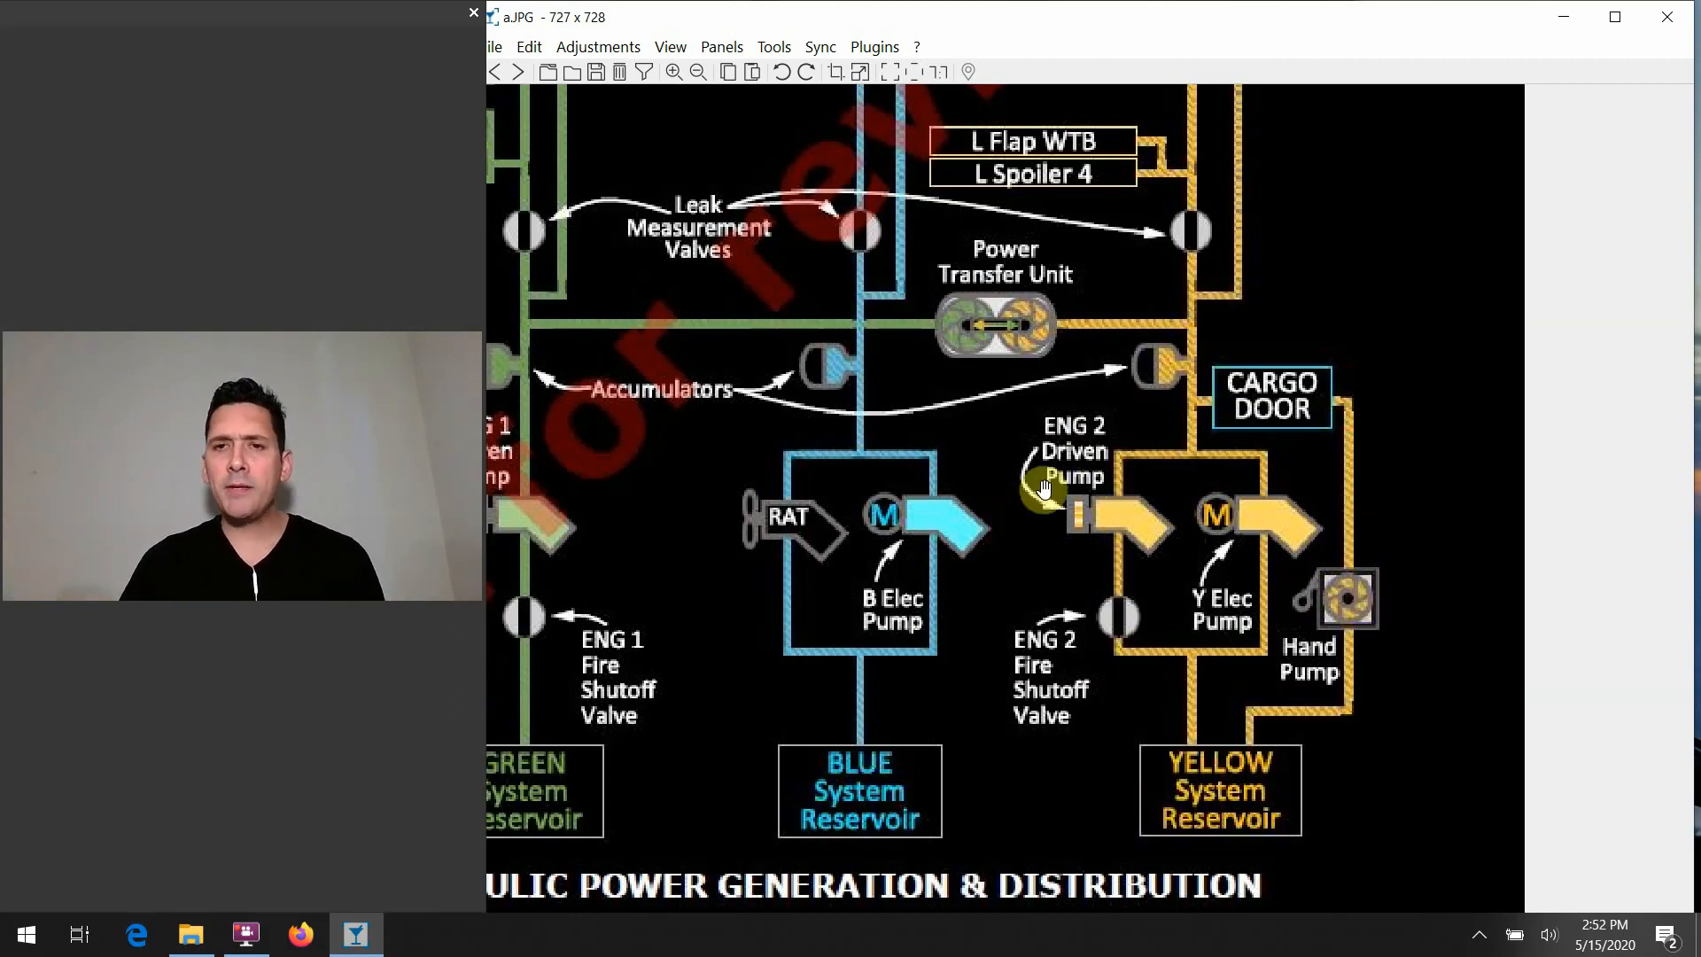
mouse_move(1145, 475)
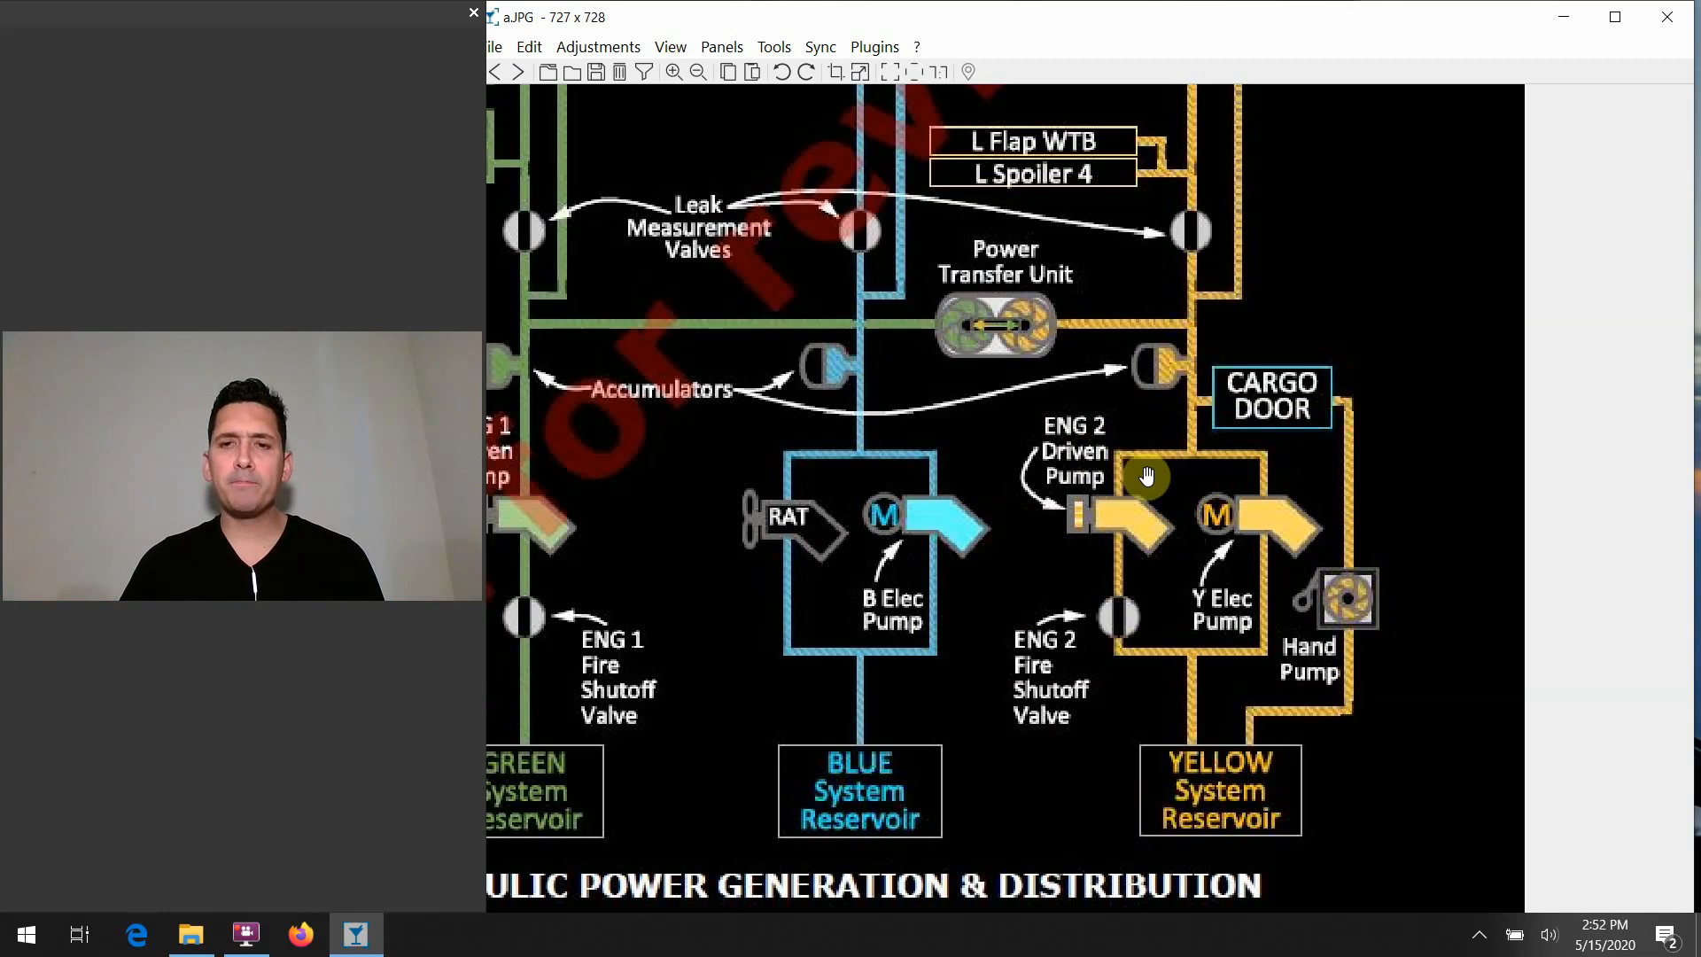
mouse_move(1159, 376)
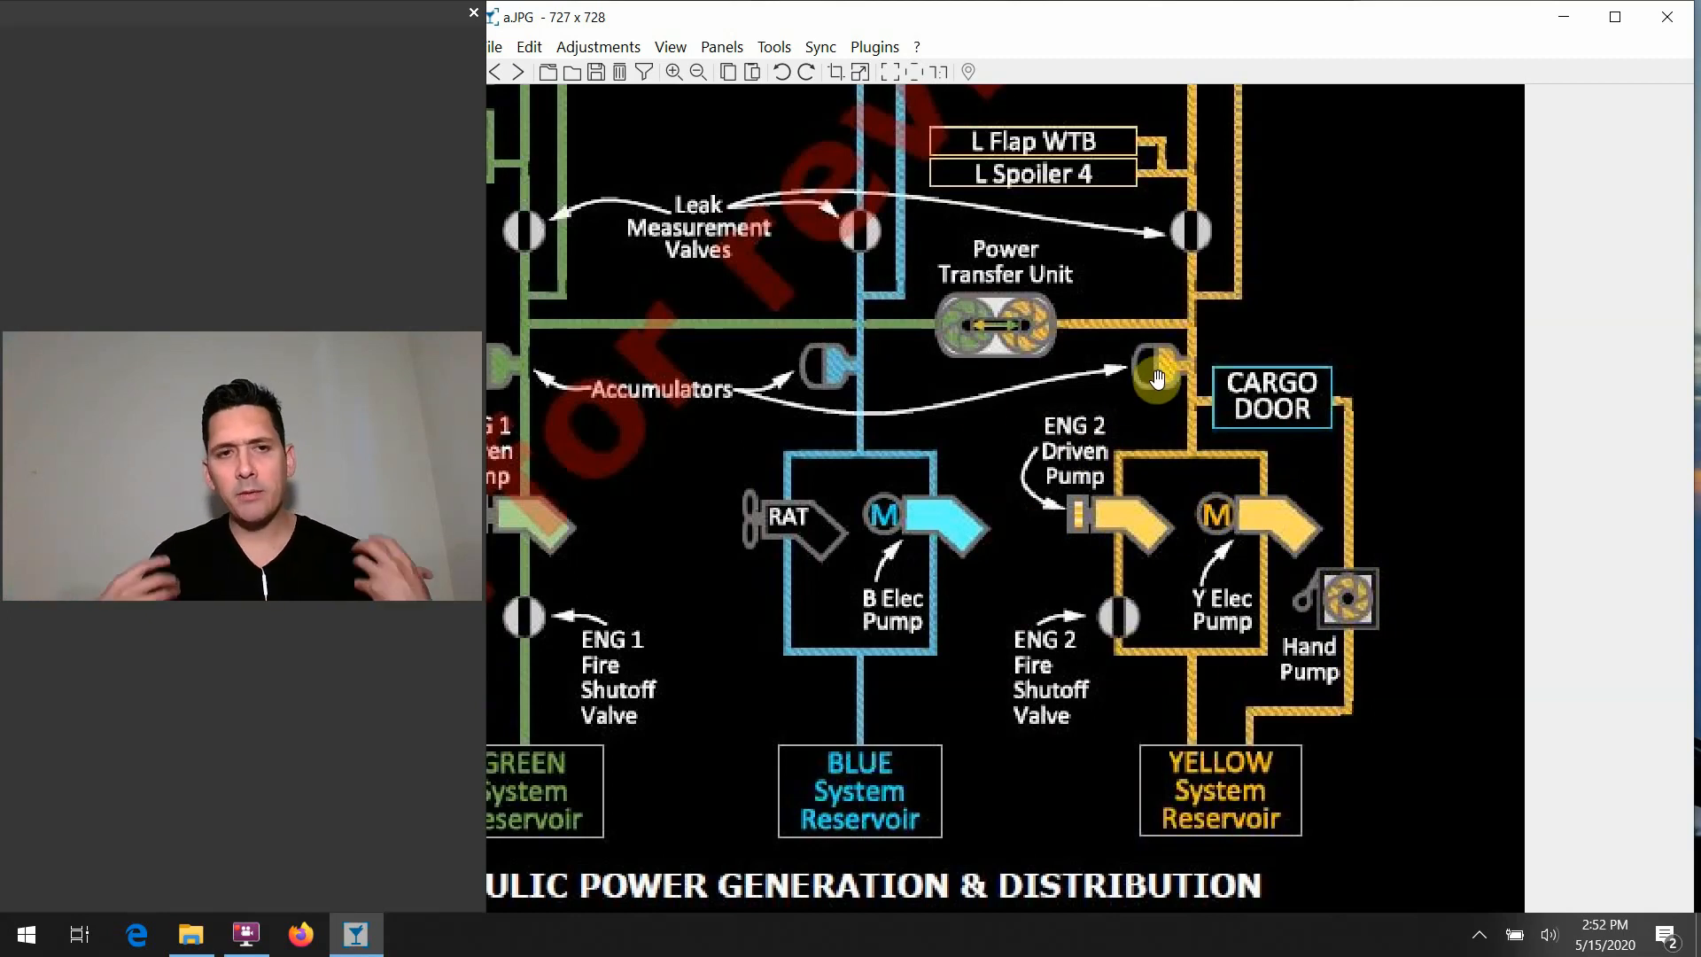
mouse_move(1187, 374)
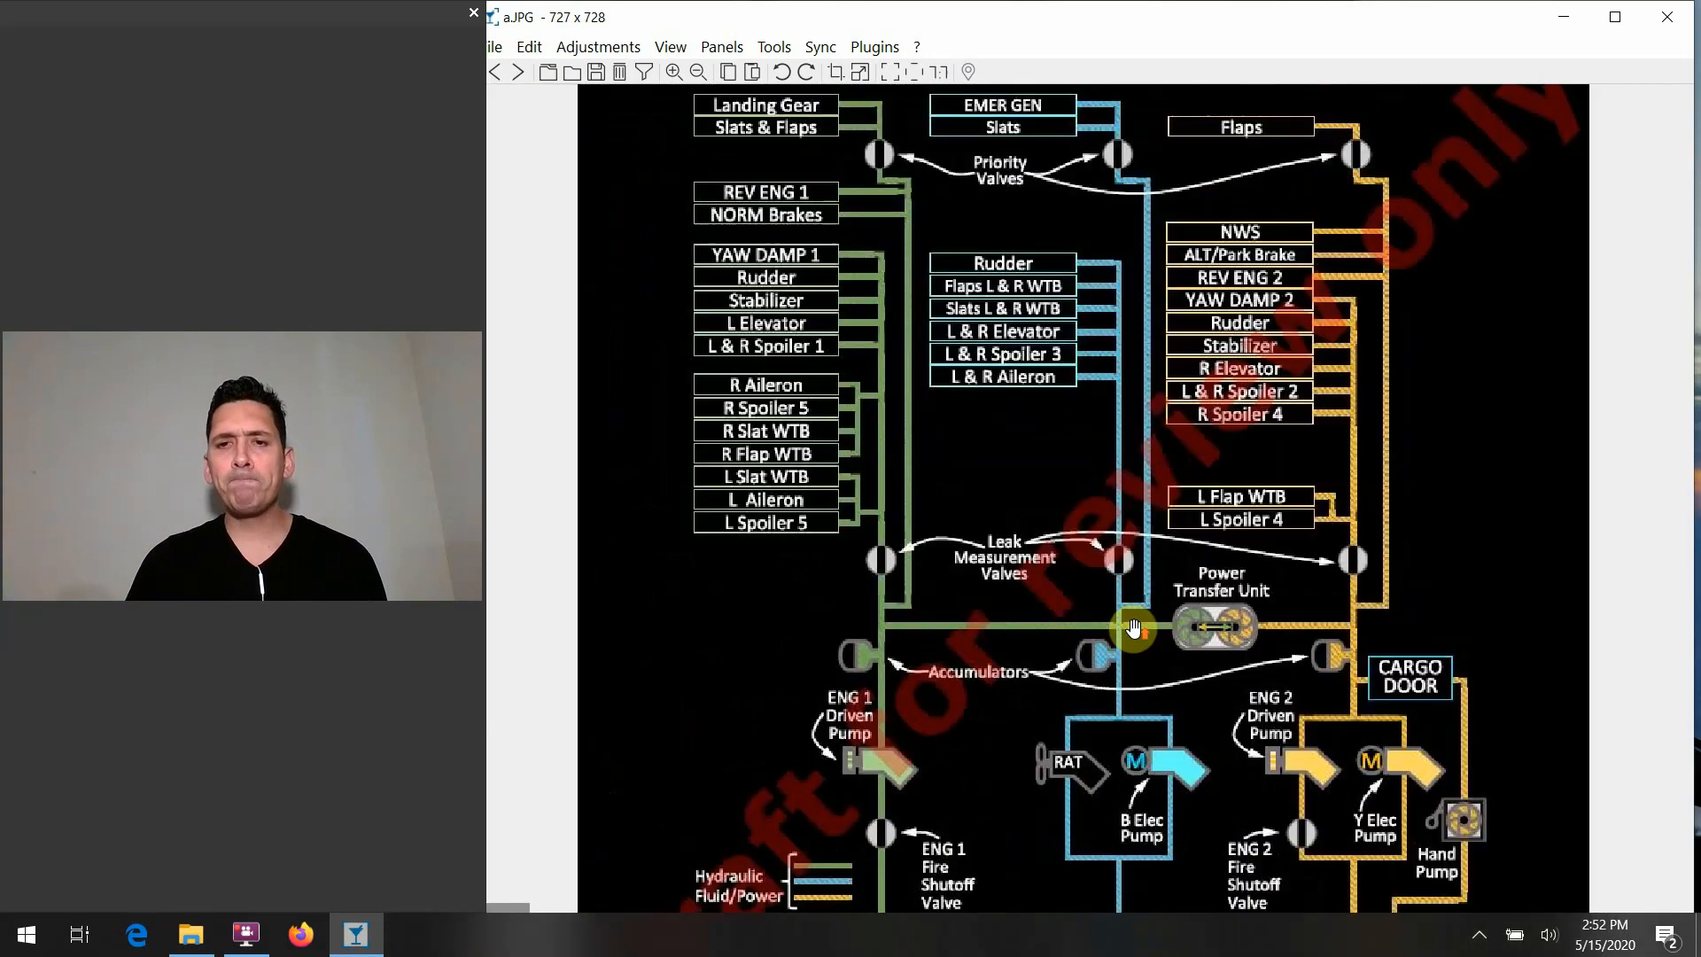
Step: Reopen the Center Panel - Lights Test photo showing the brake and accumulator pressure gauge
scroll(down, 3)
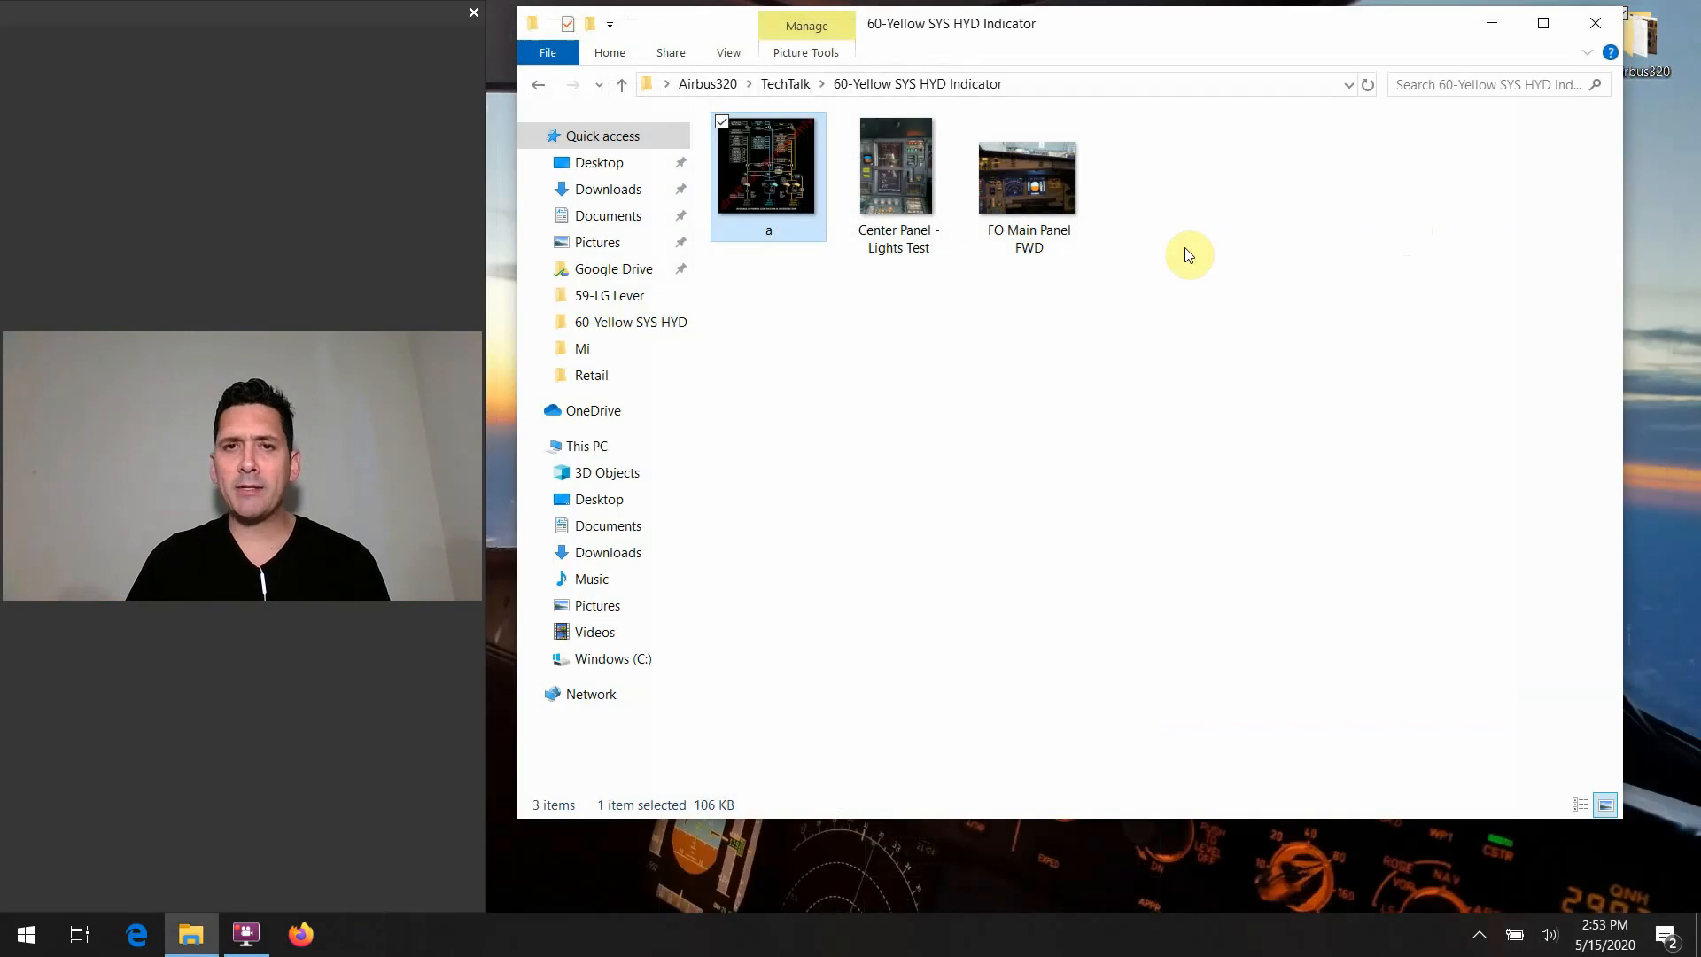
click(897, 165)
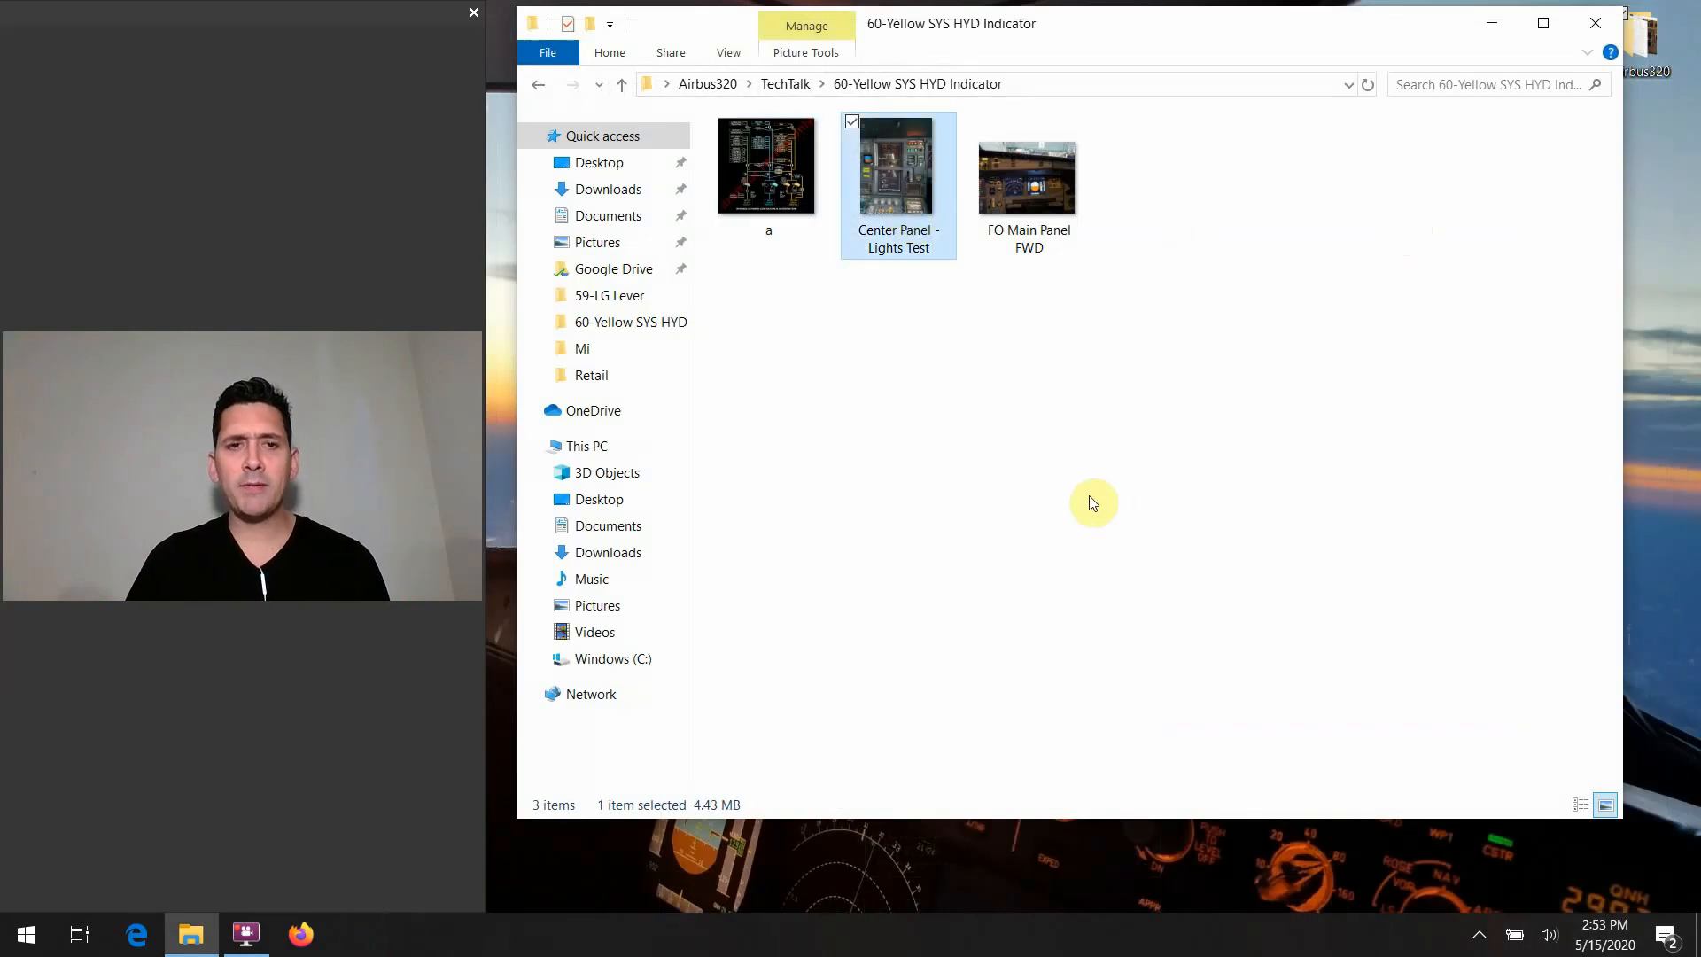
double_click(899, 165)
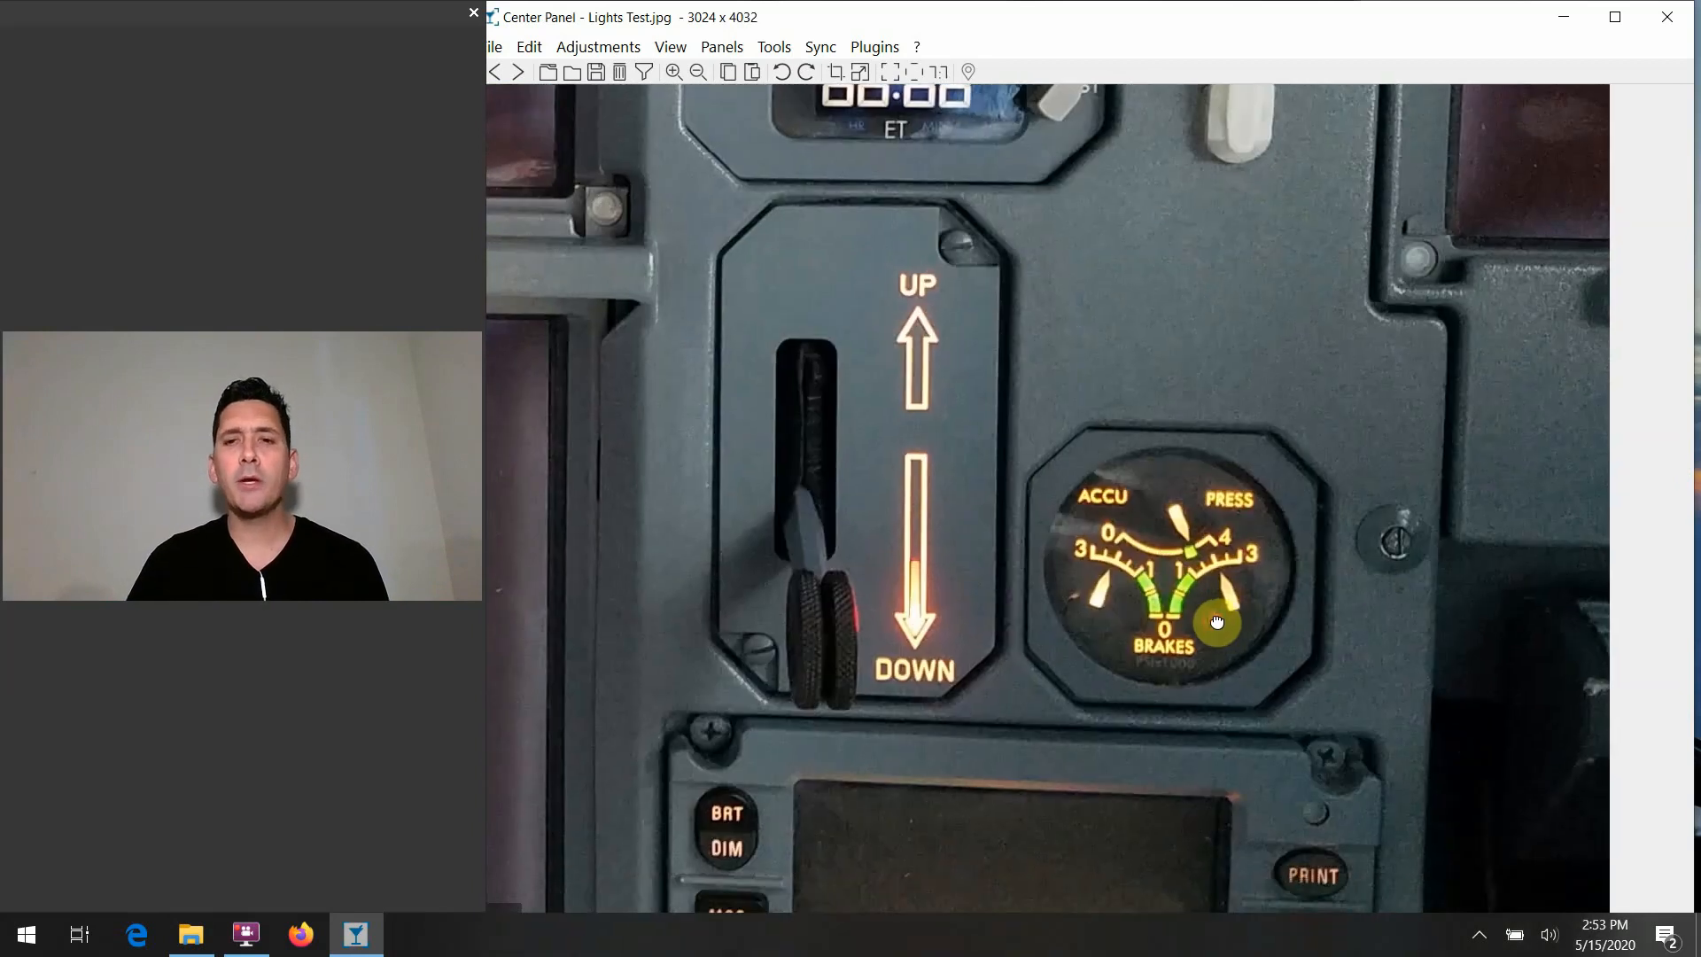
mouse_move(1265, 563)
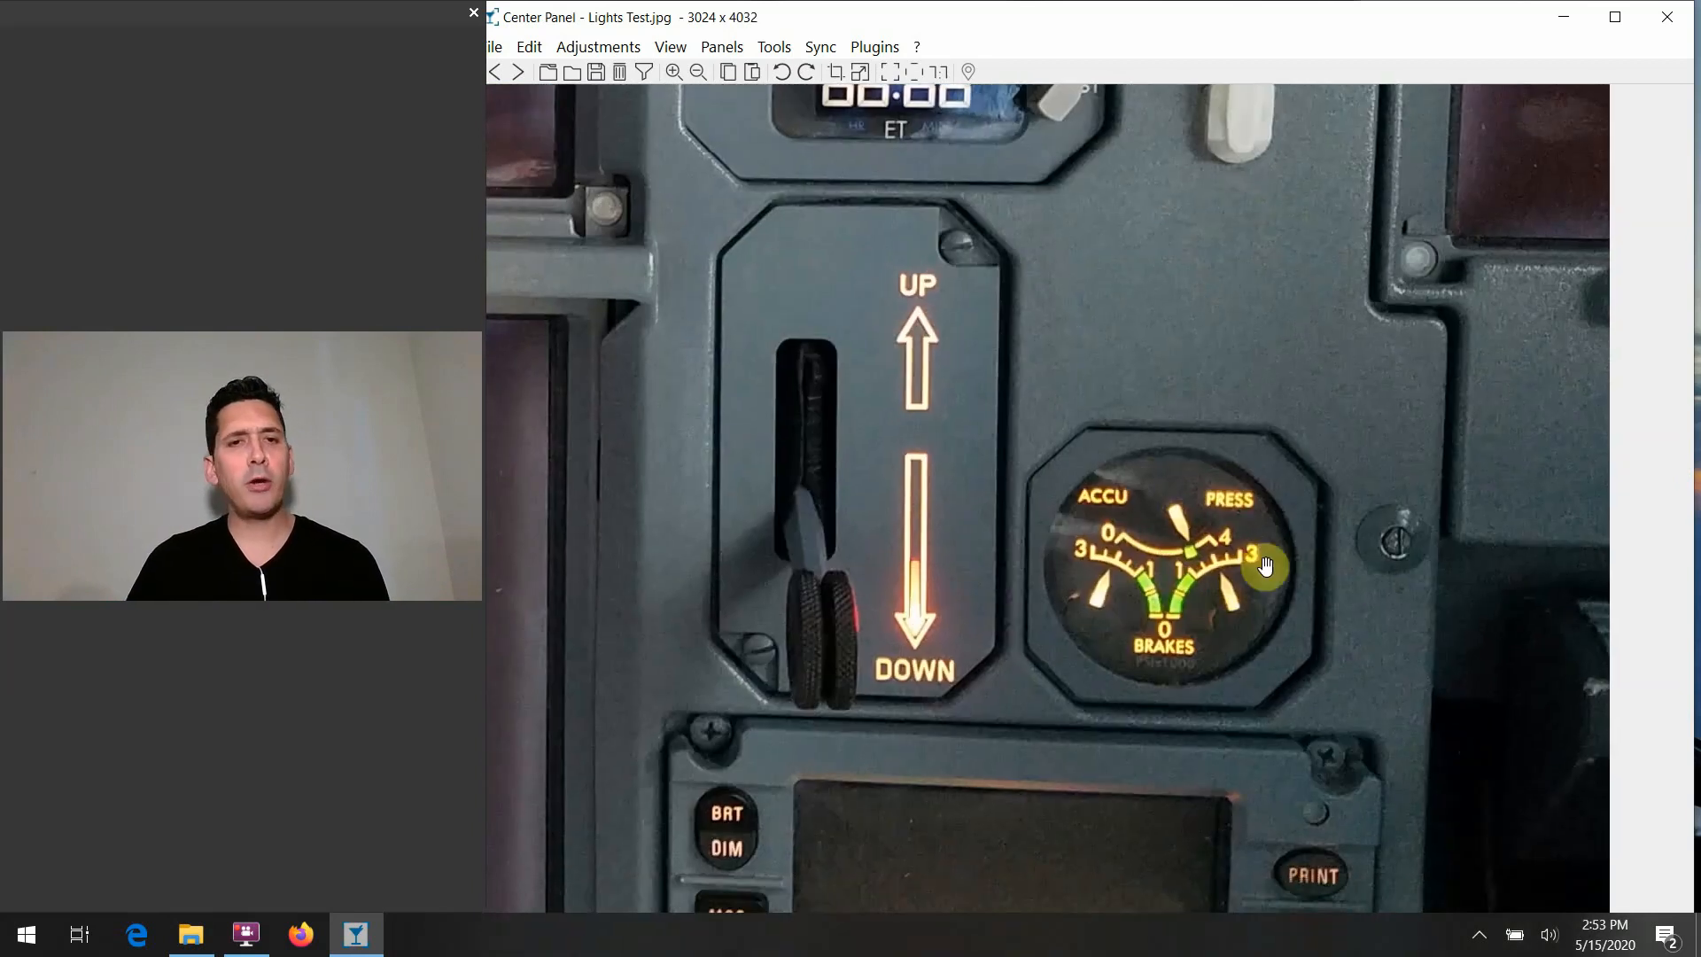
mouse_move(1269, 656)
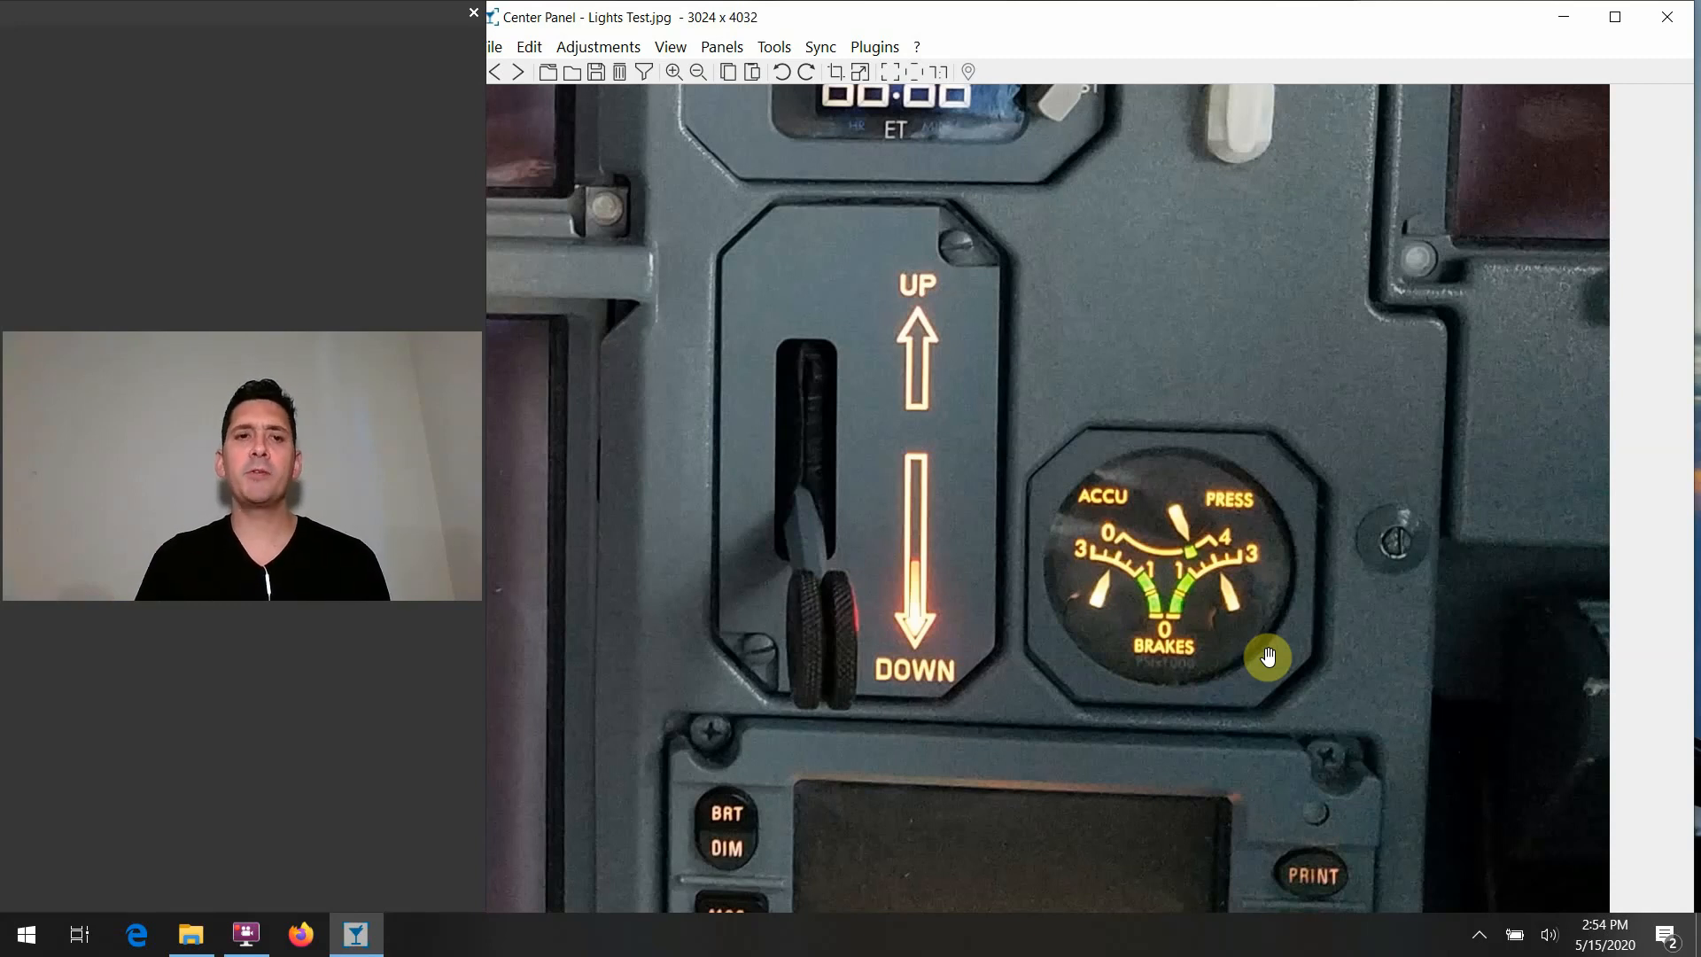
mouse_move(1299, 501)
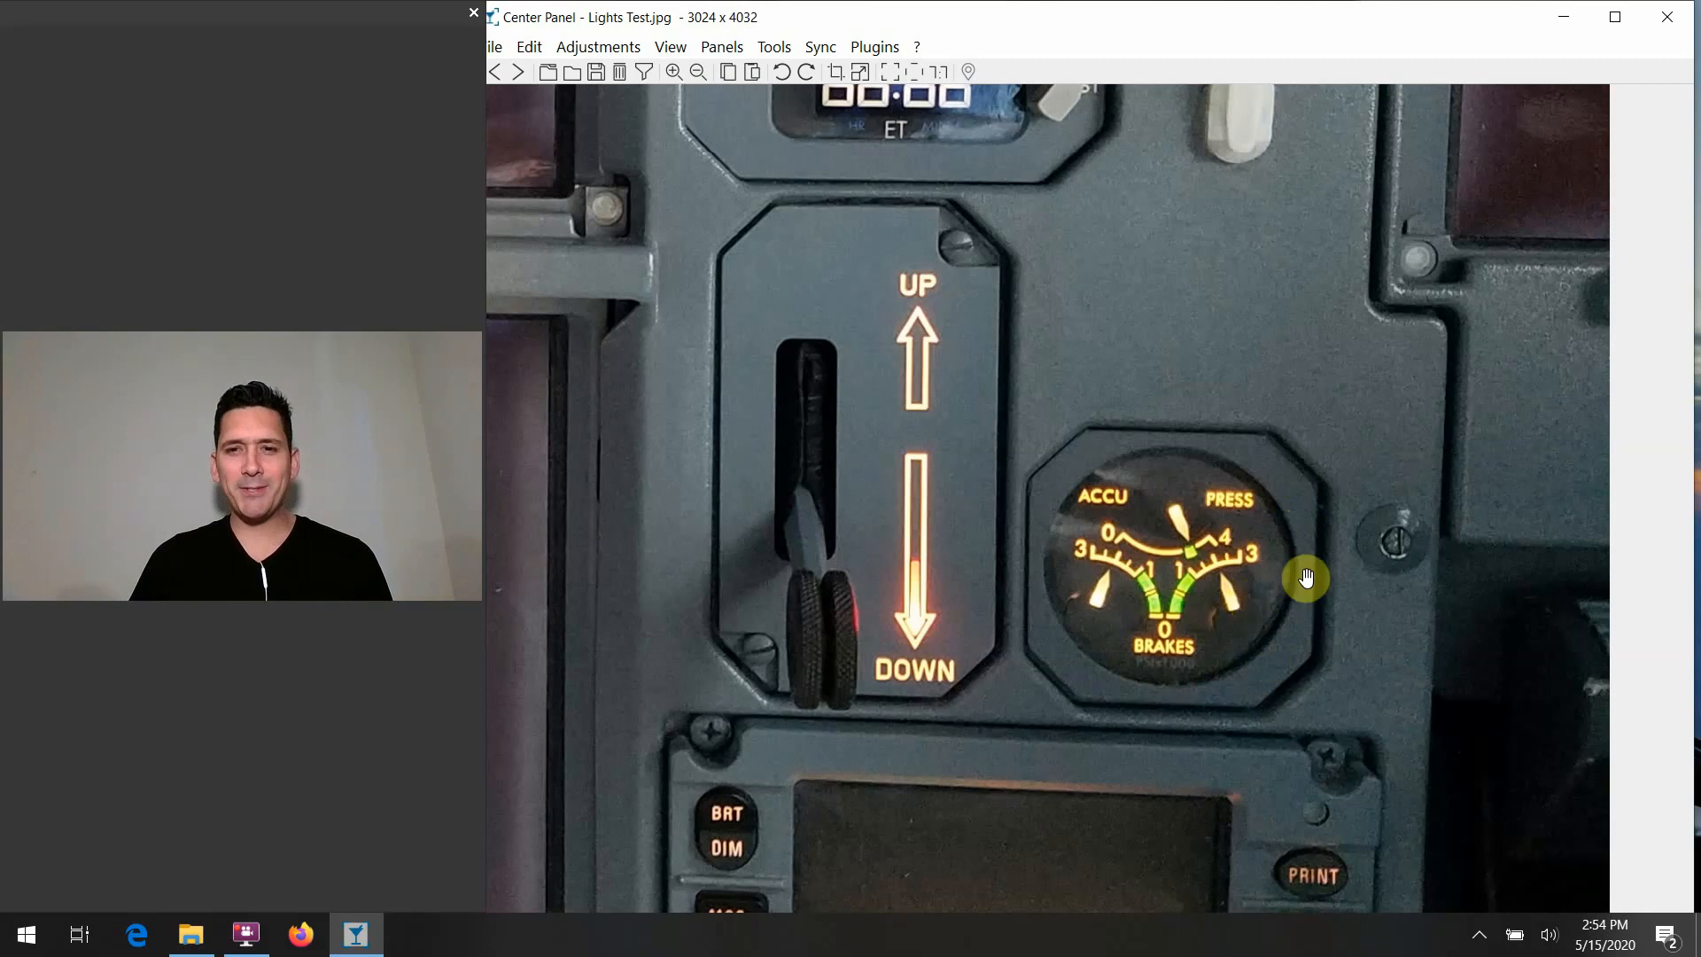
mouse_move(1217, 574)
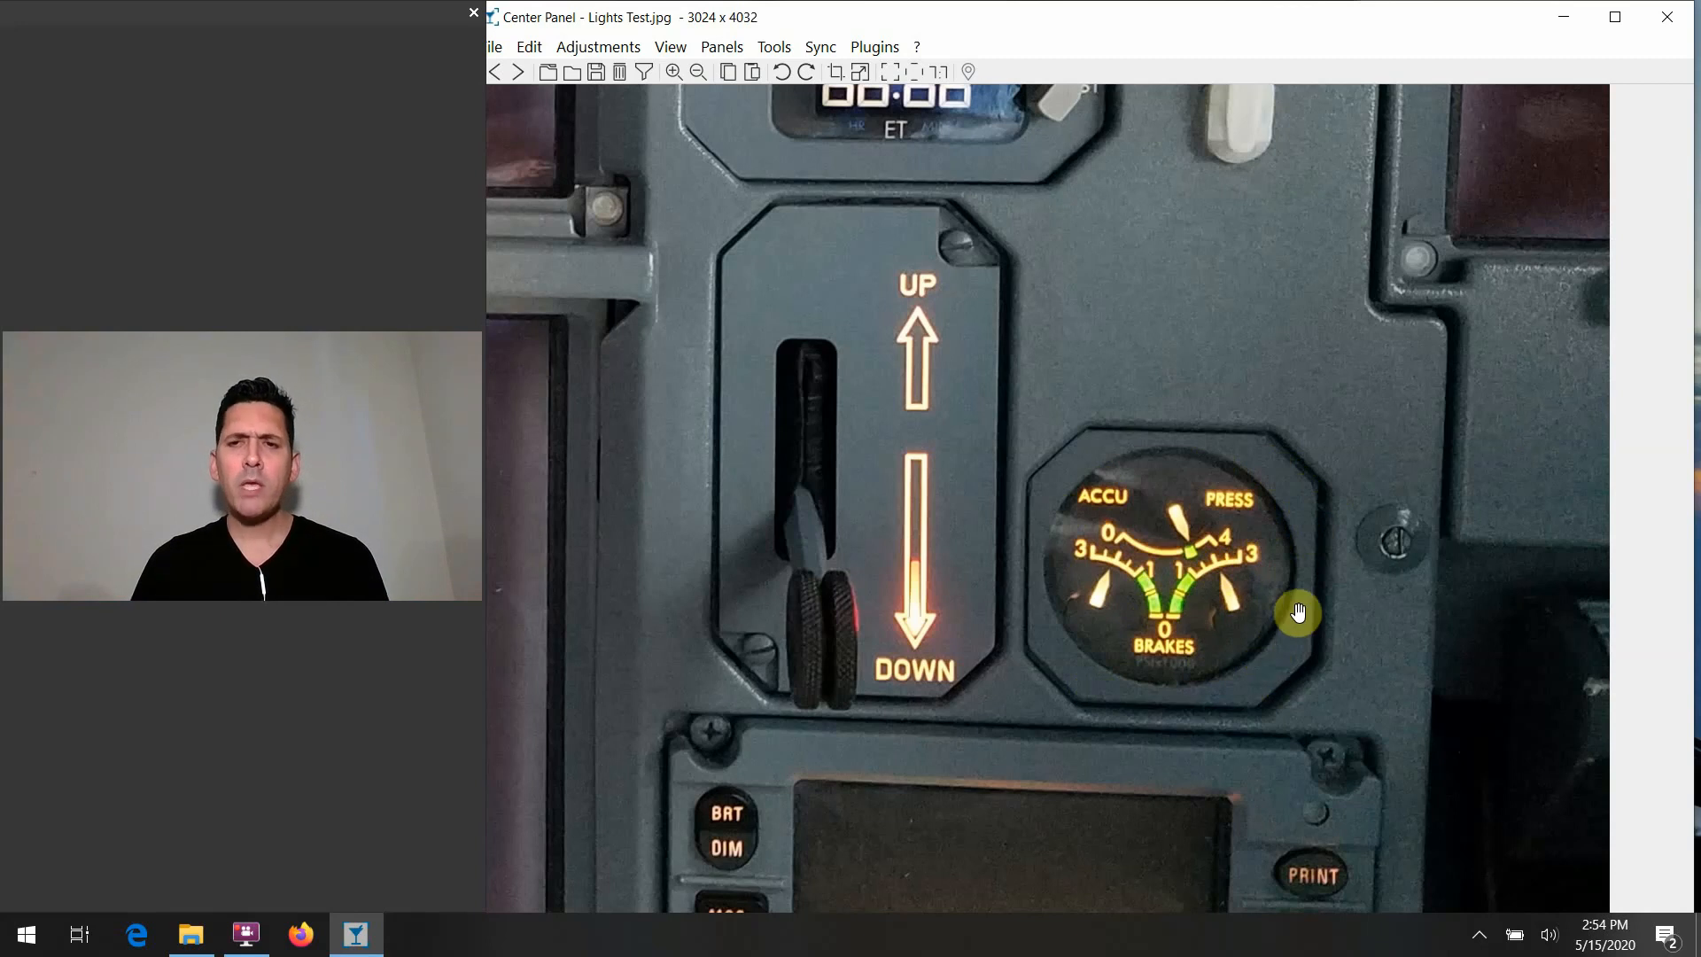
mouse_move(1257, 563)
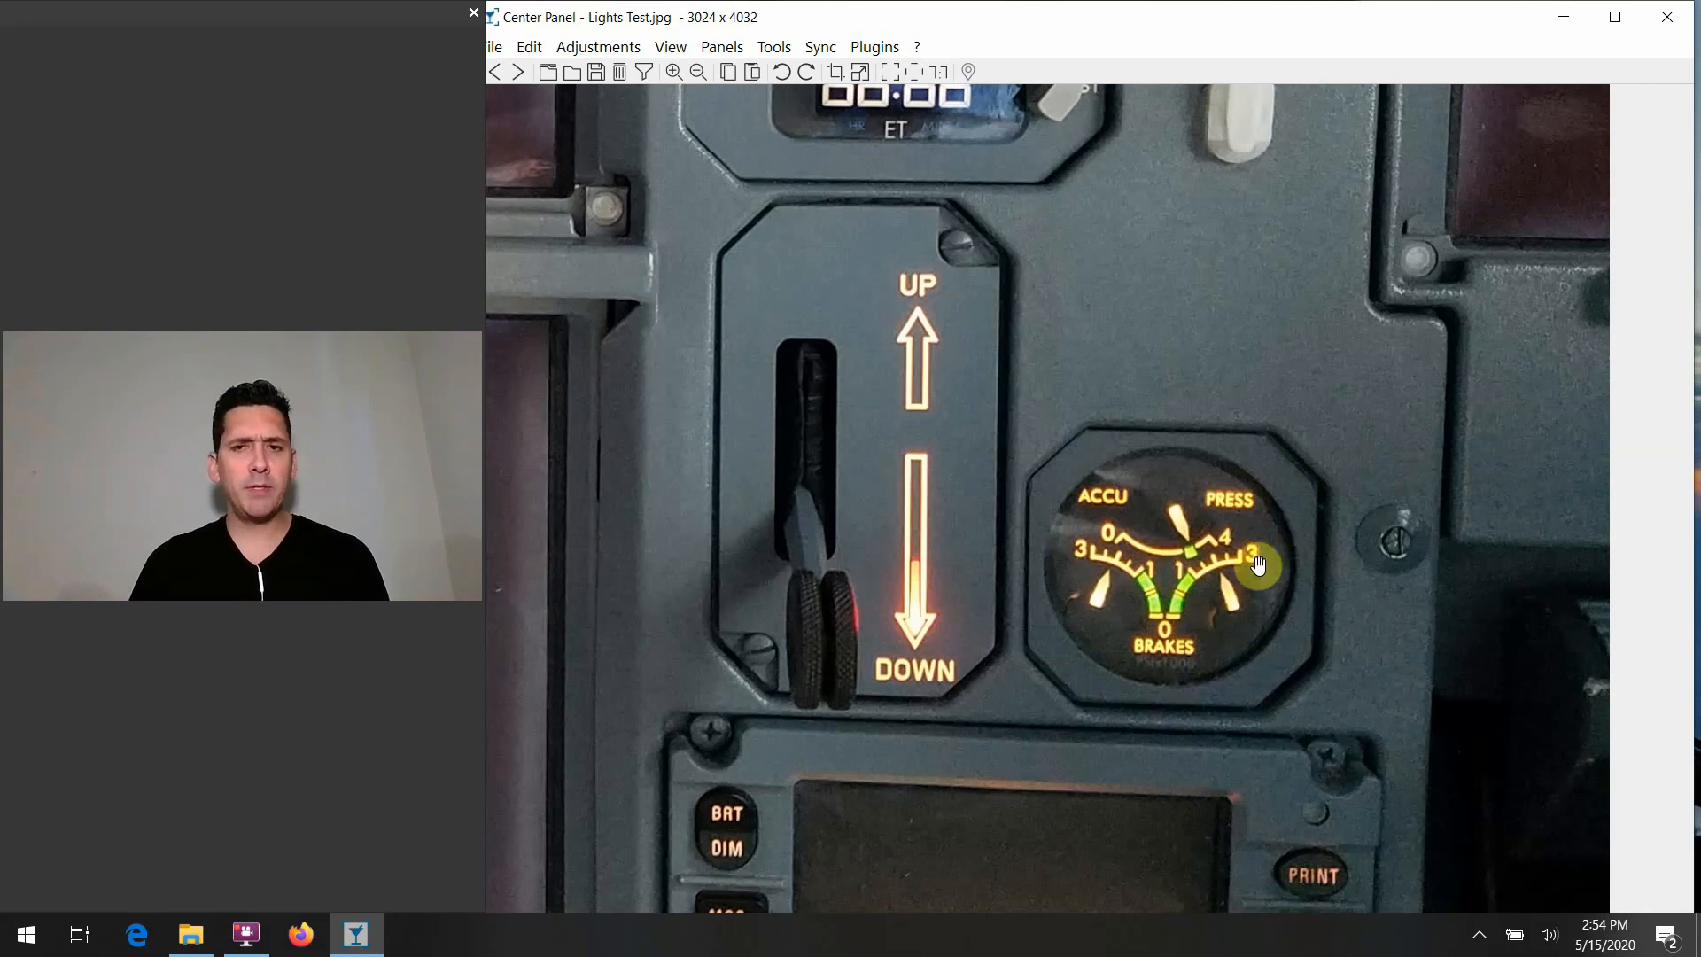
mouse_move(1347, 622)
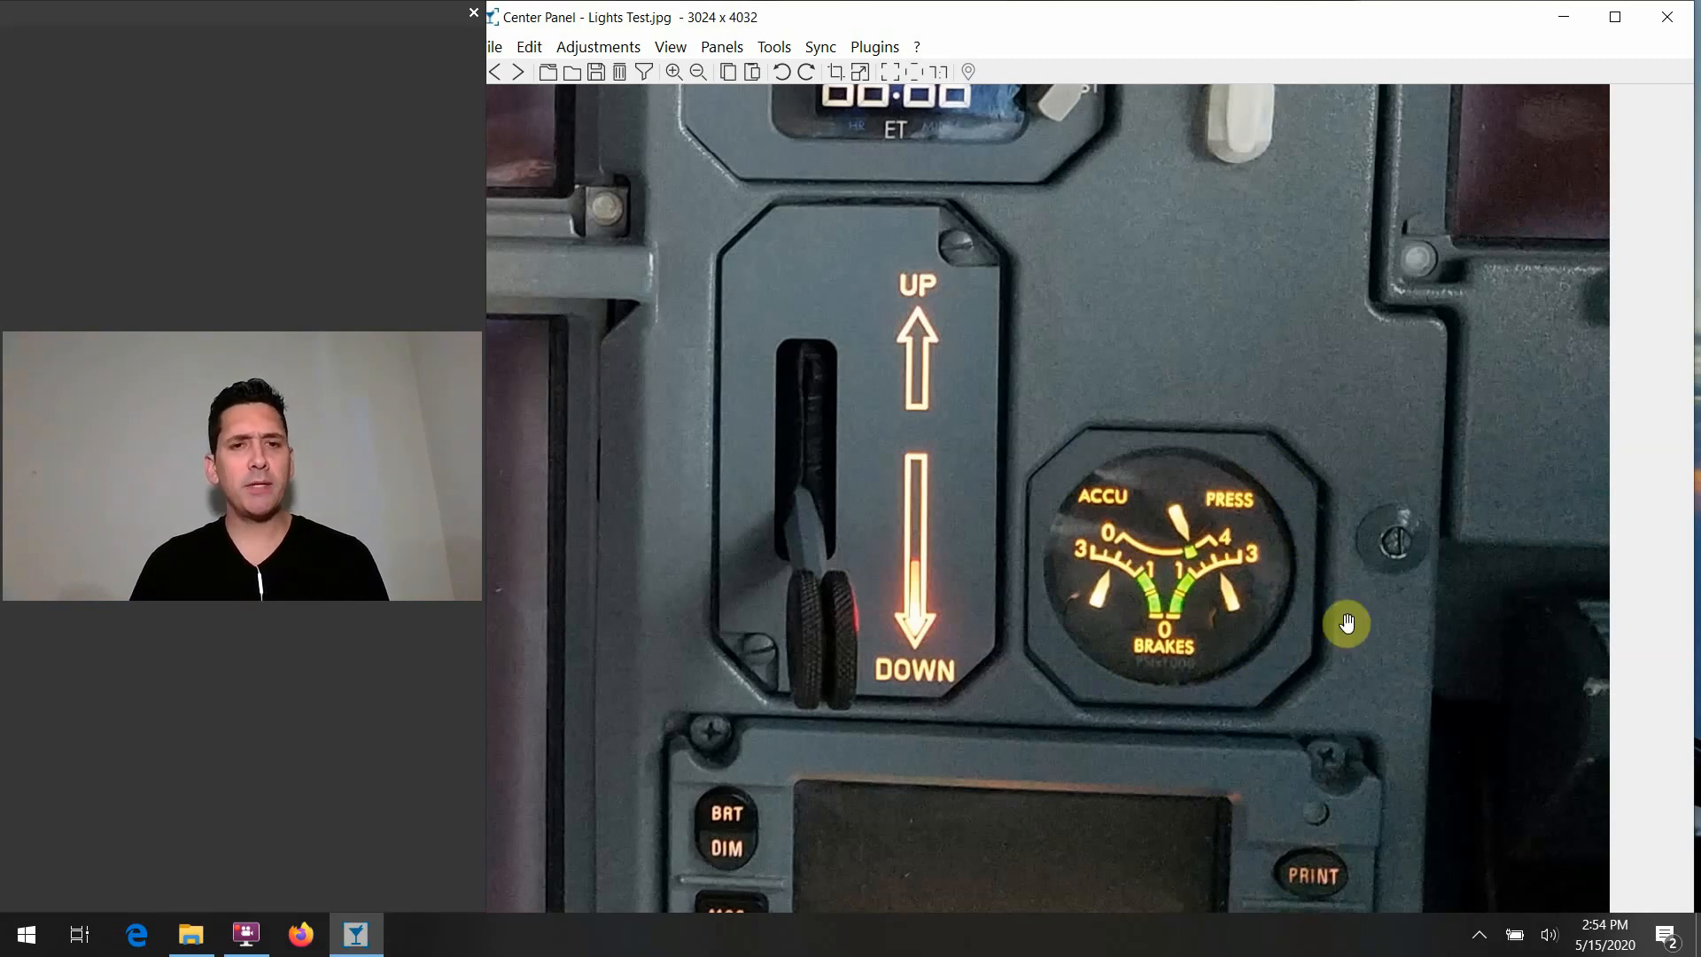
mouse_move(1462, 539)
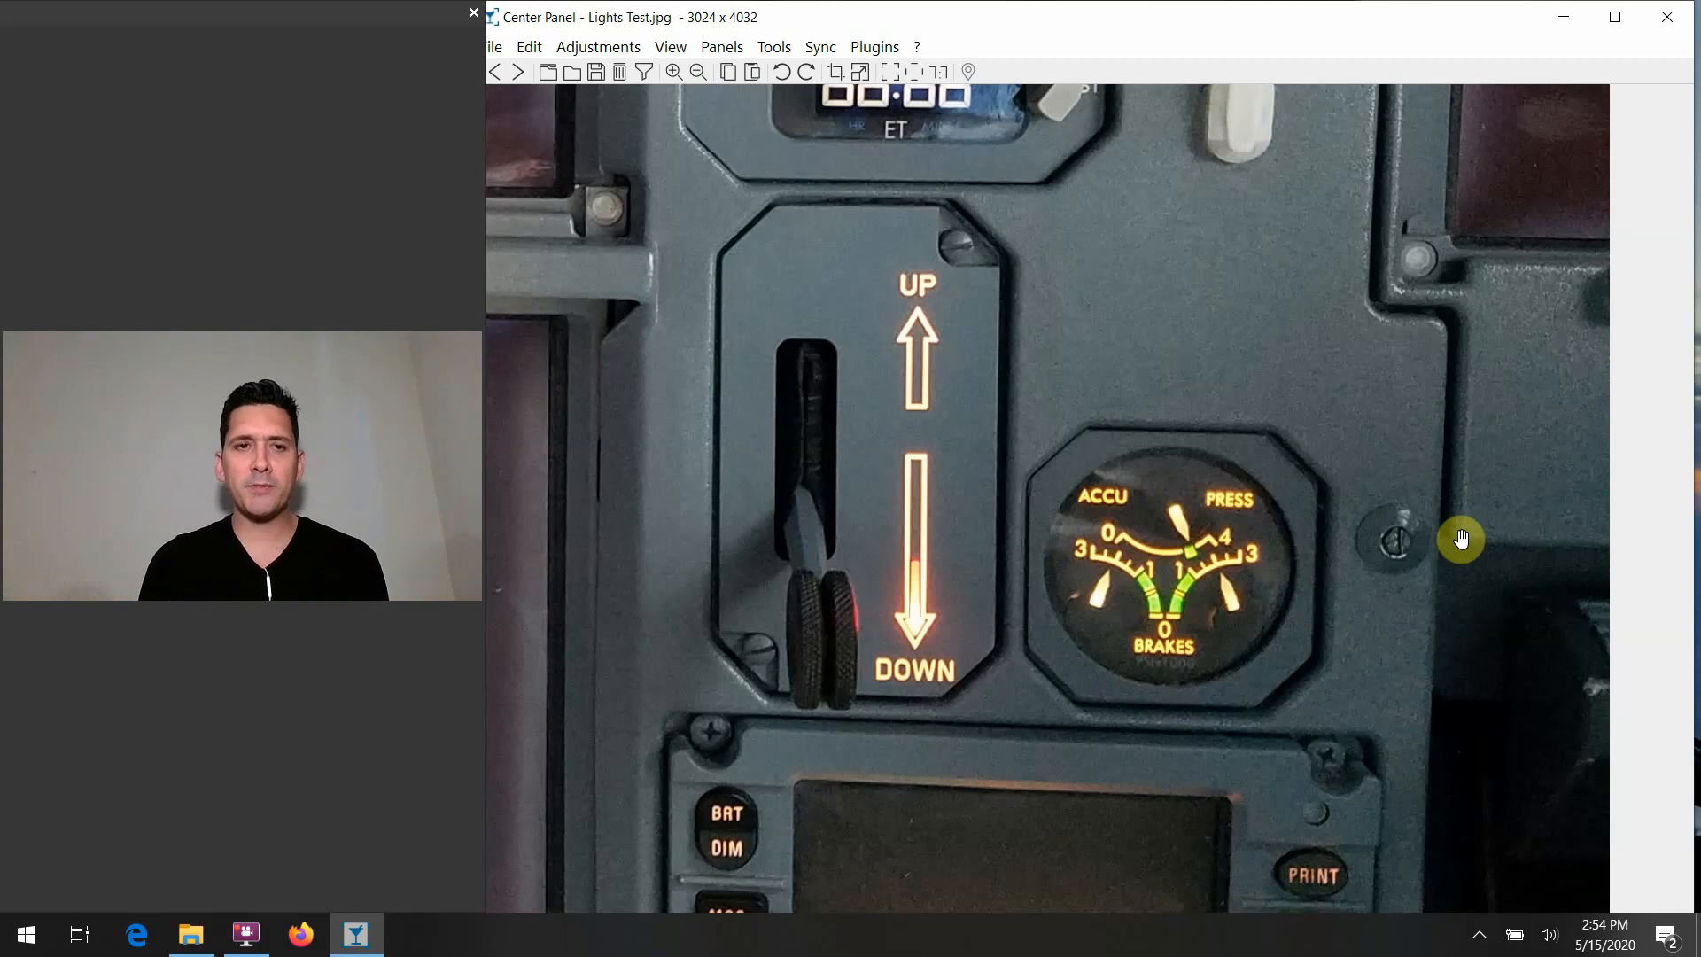
mouse_move(1180, 510)
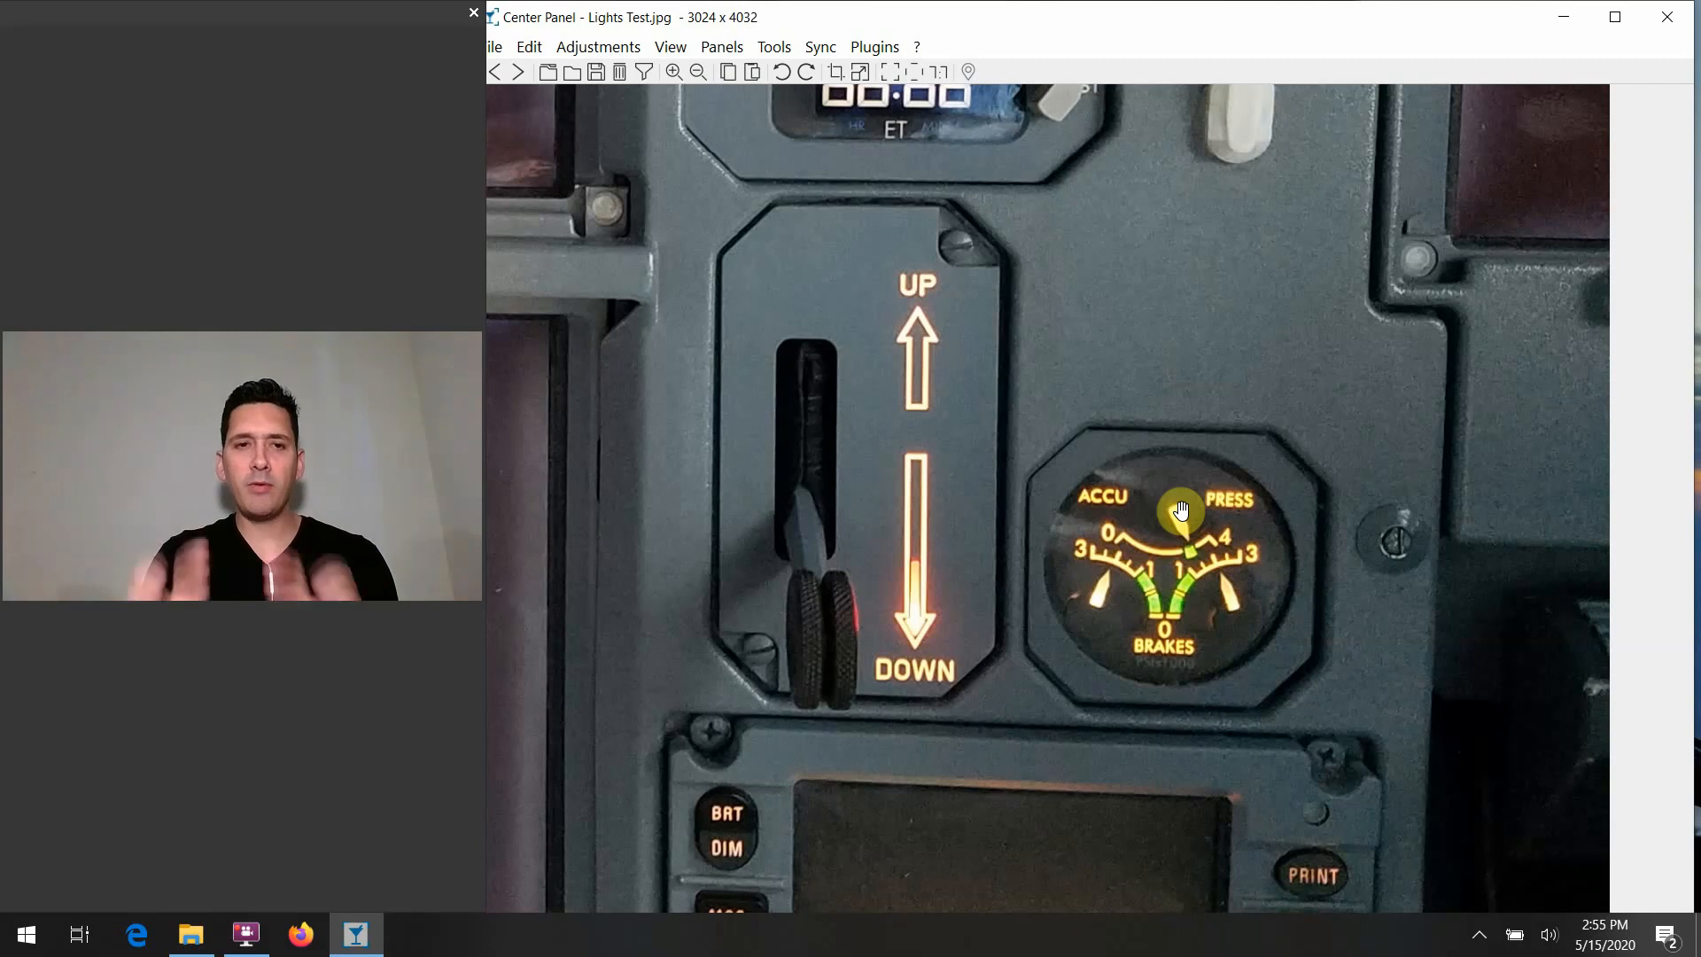
mouse_move(1193, 293)
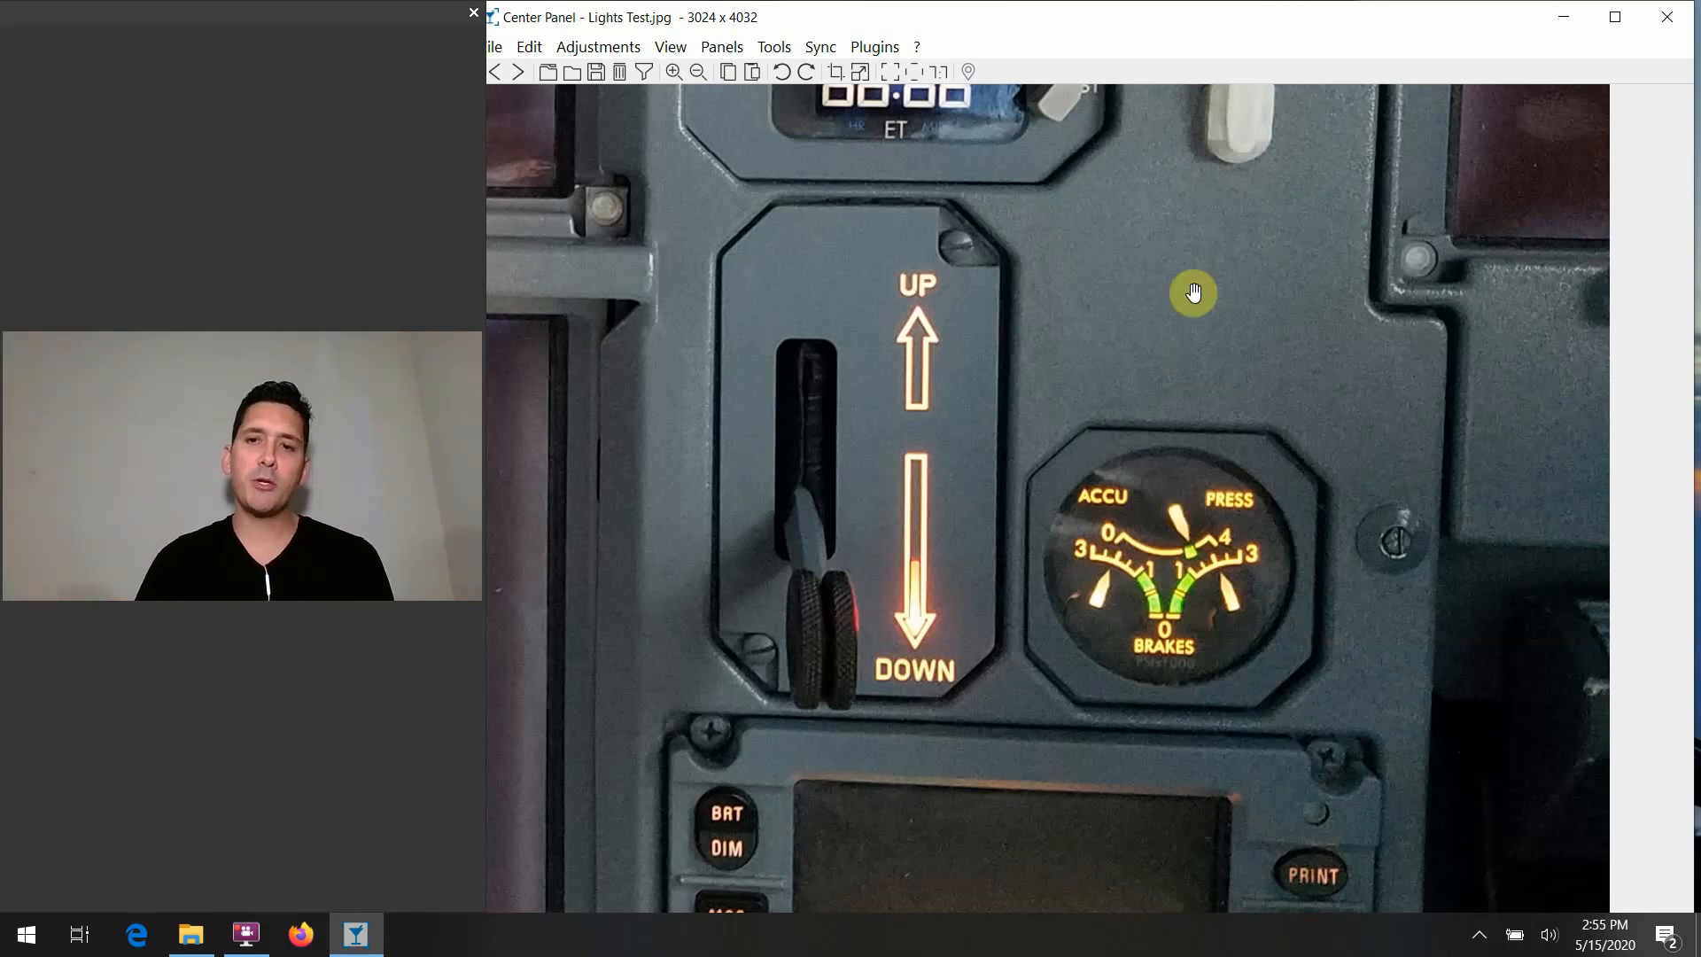
mouse_move(1263, 790)
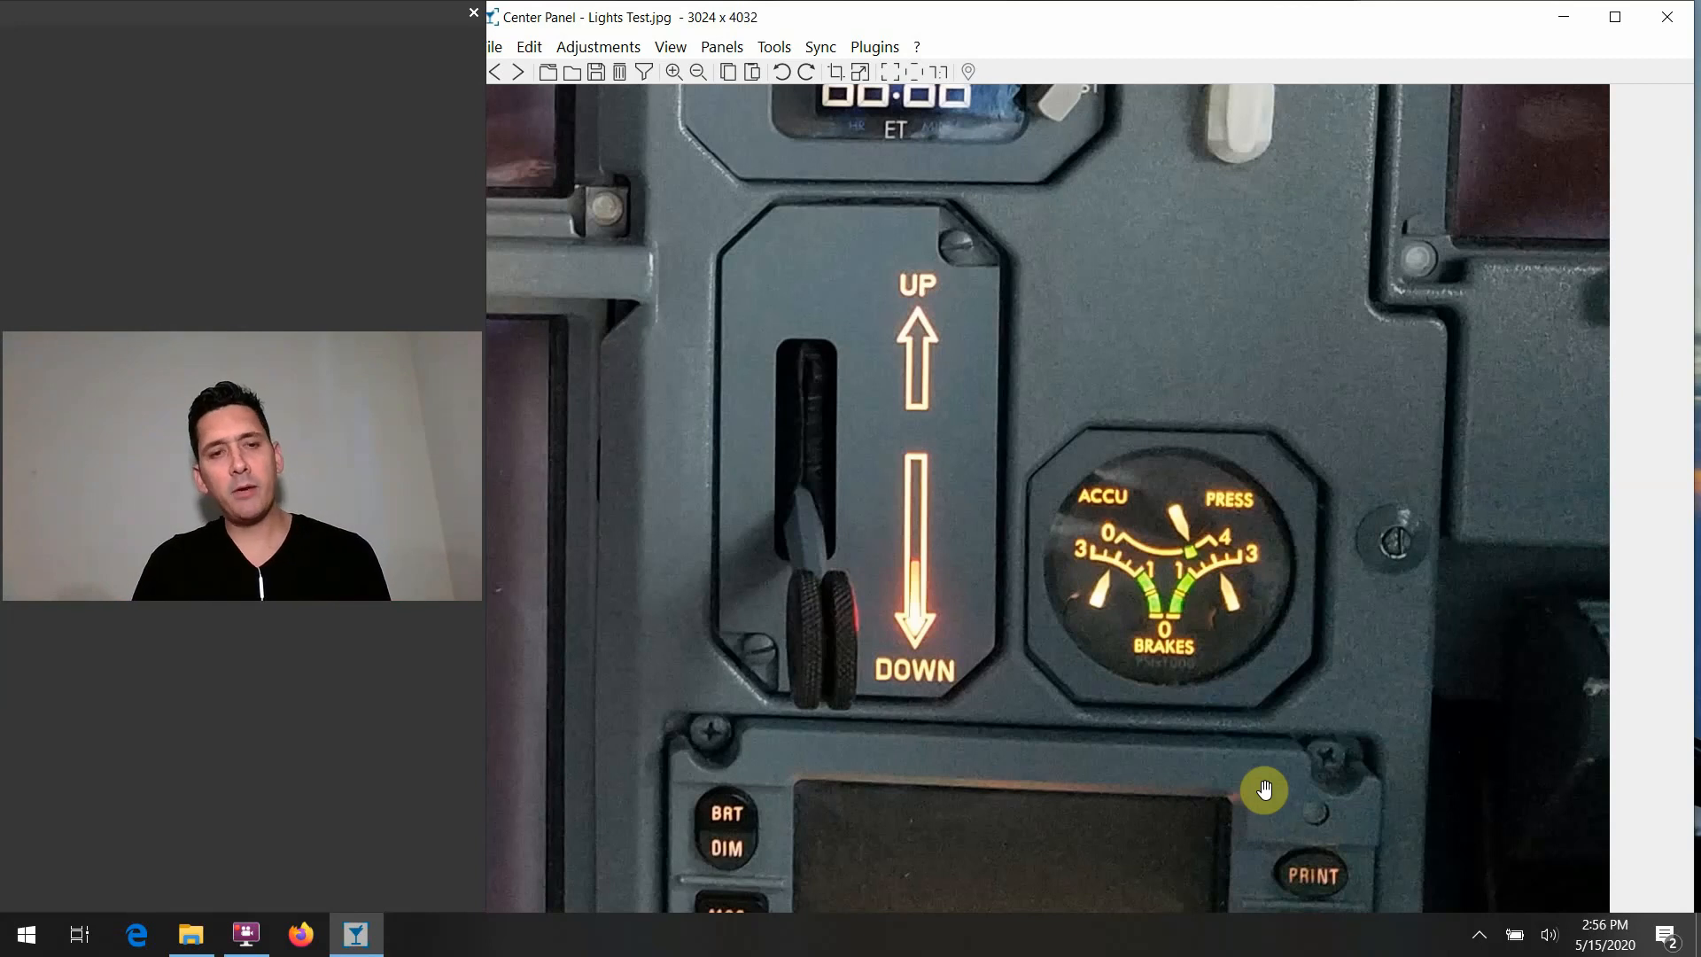
mouse_move(1322, 663)
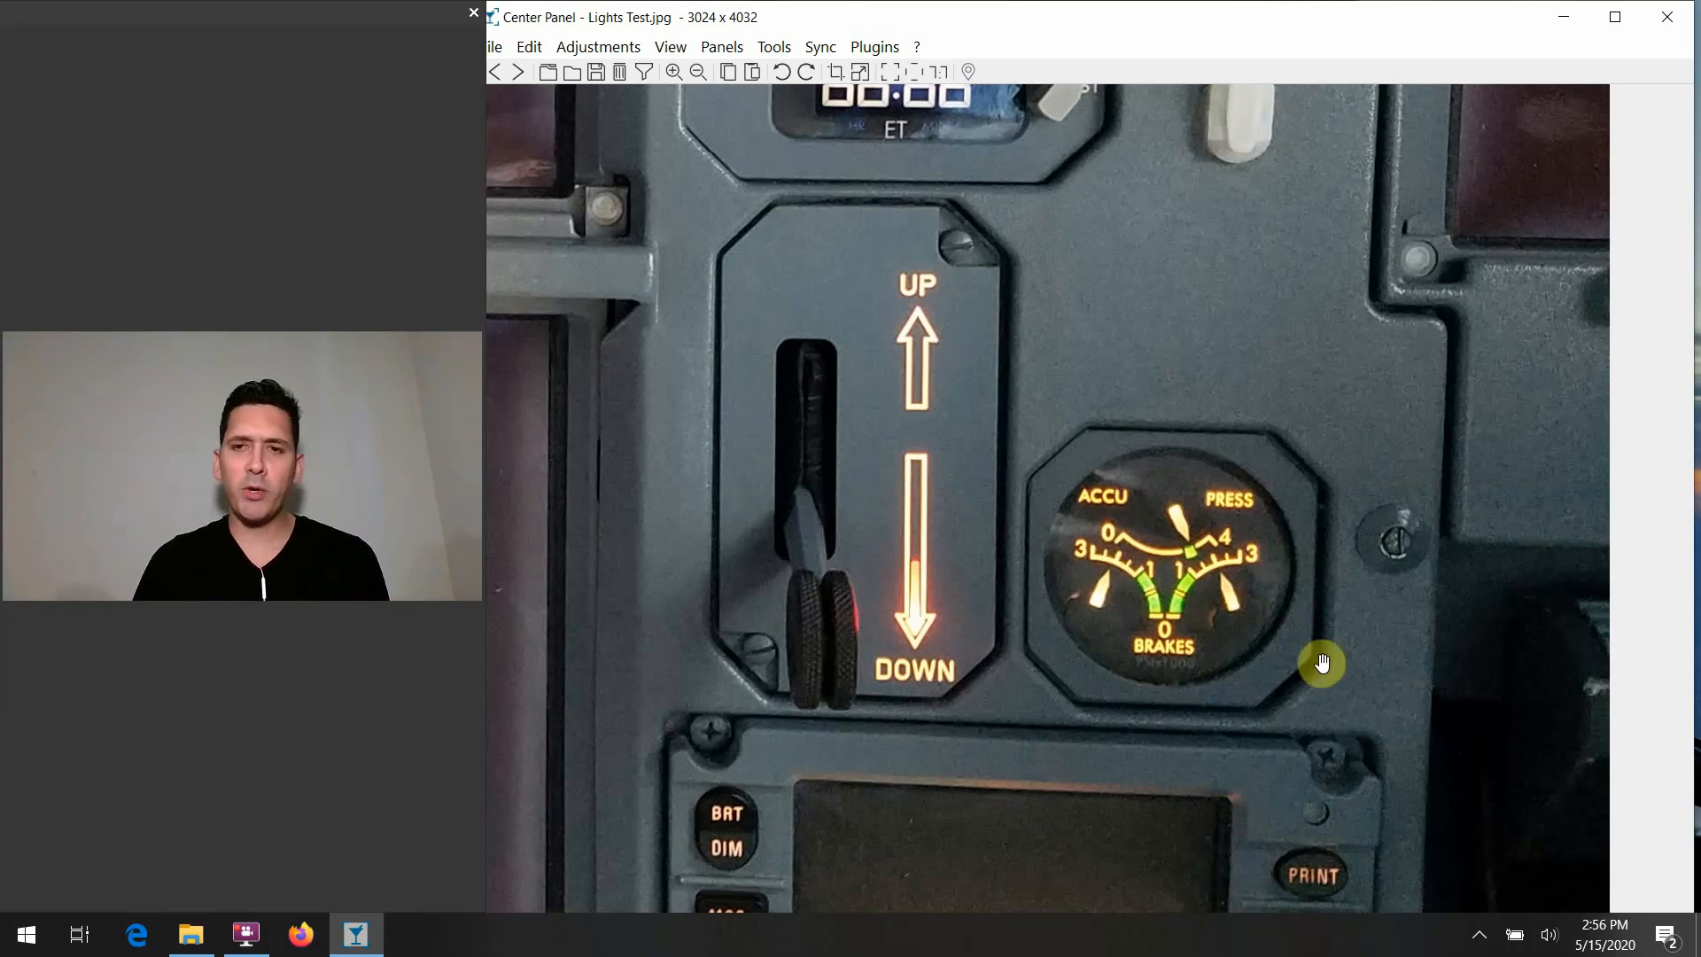
mouse_move(1193, 654)
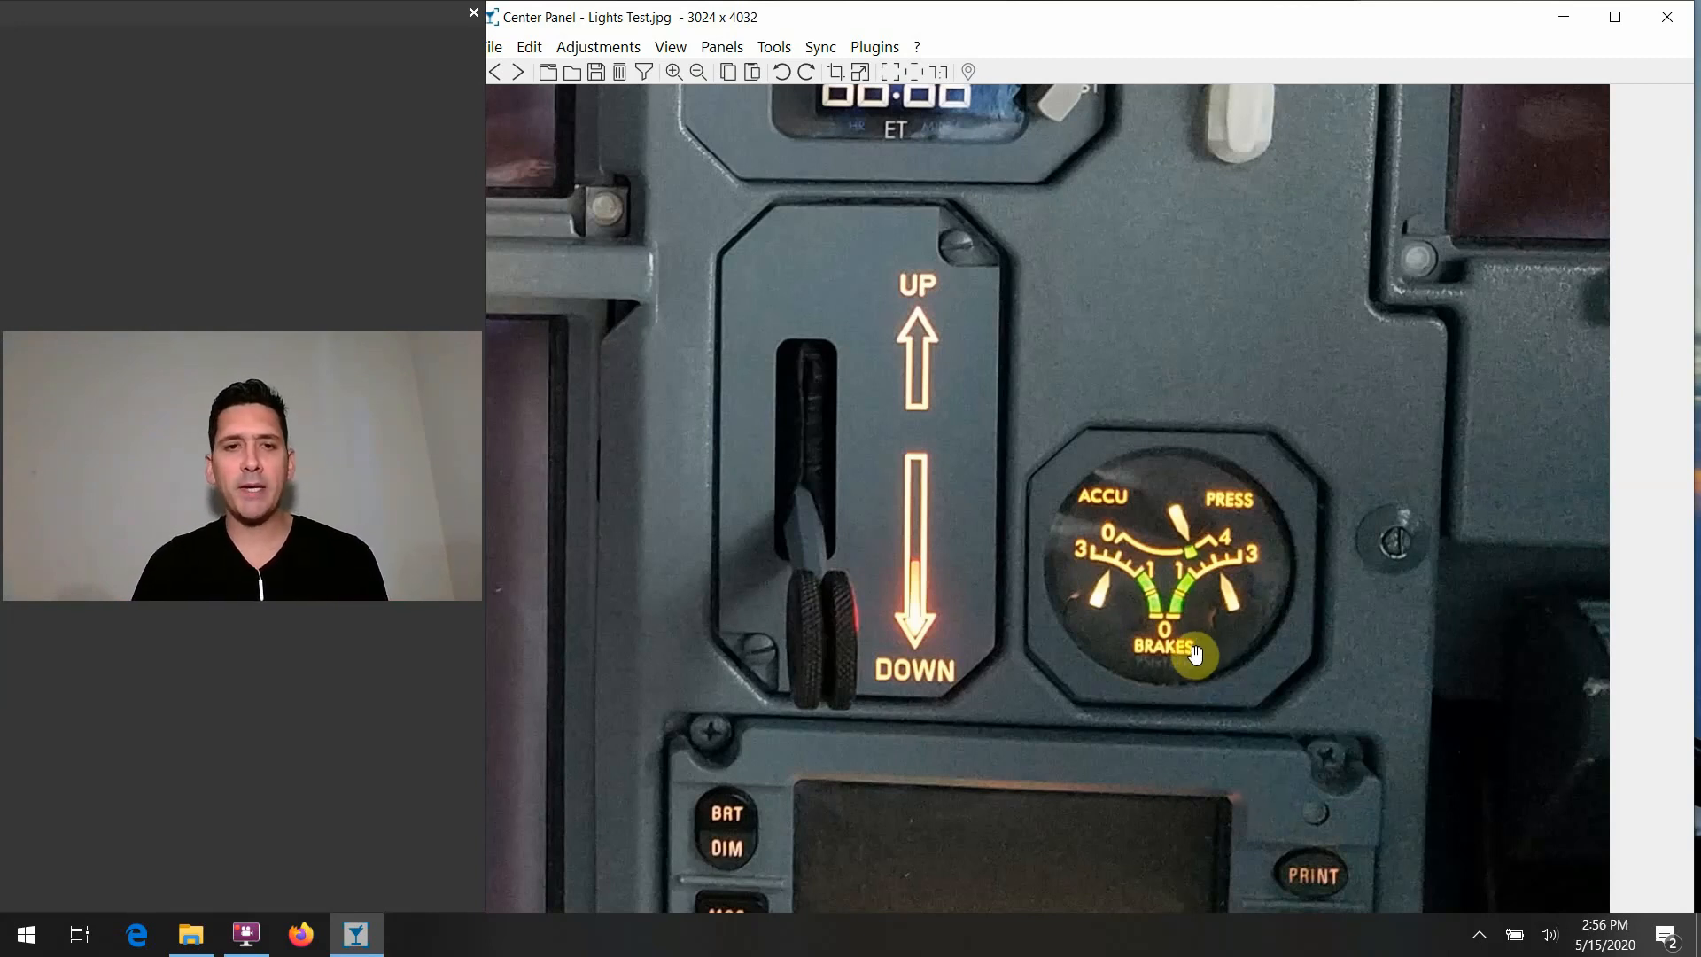
mouse_move(1134, 574)
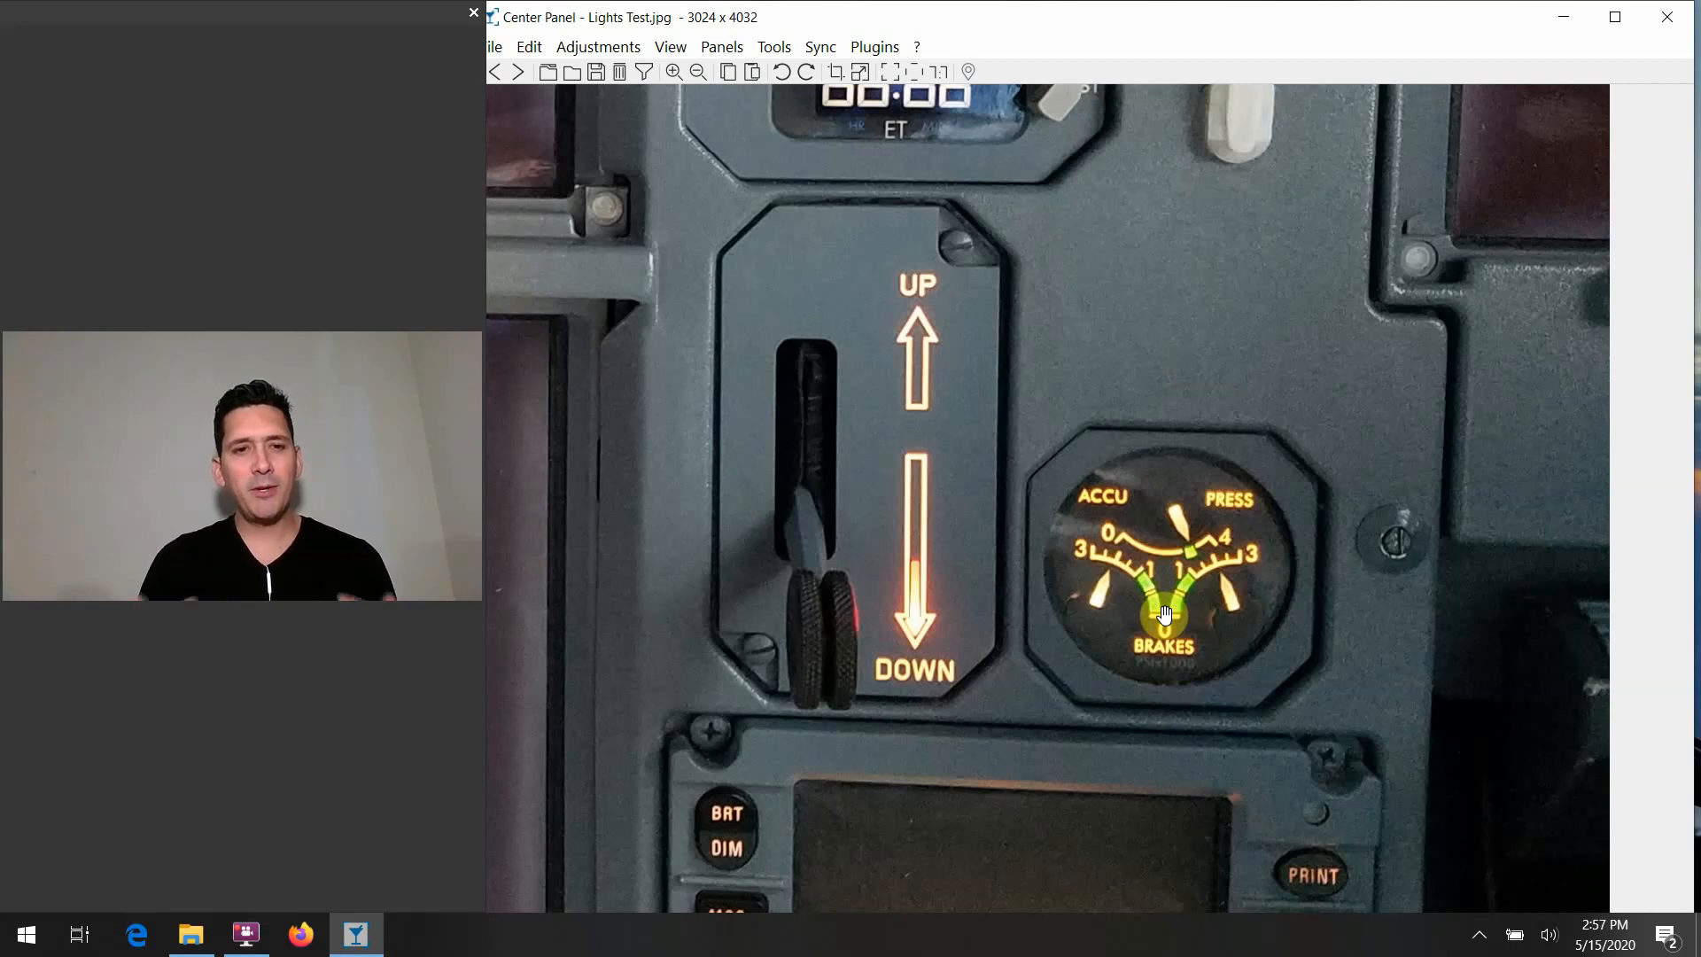
mouse_move(1626, 309)
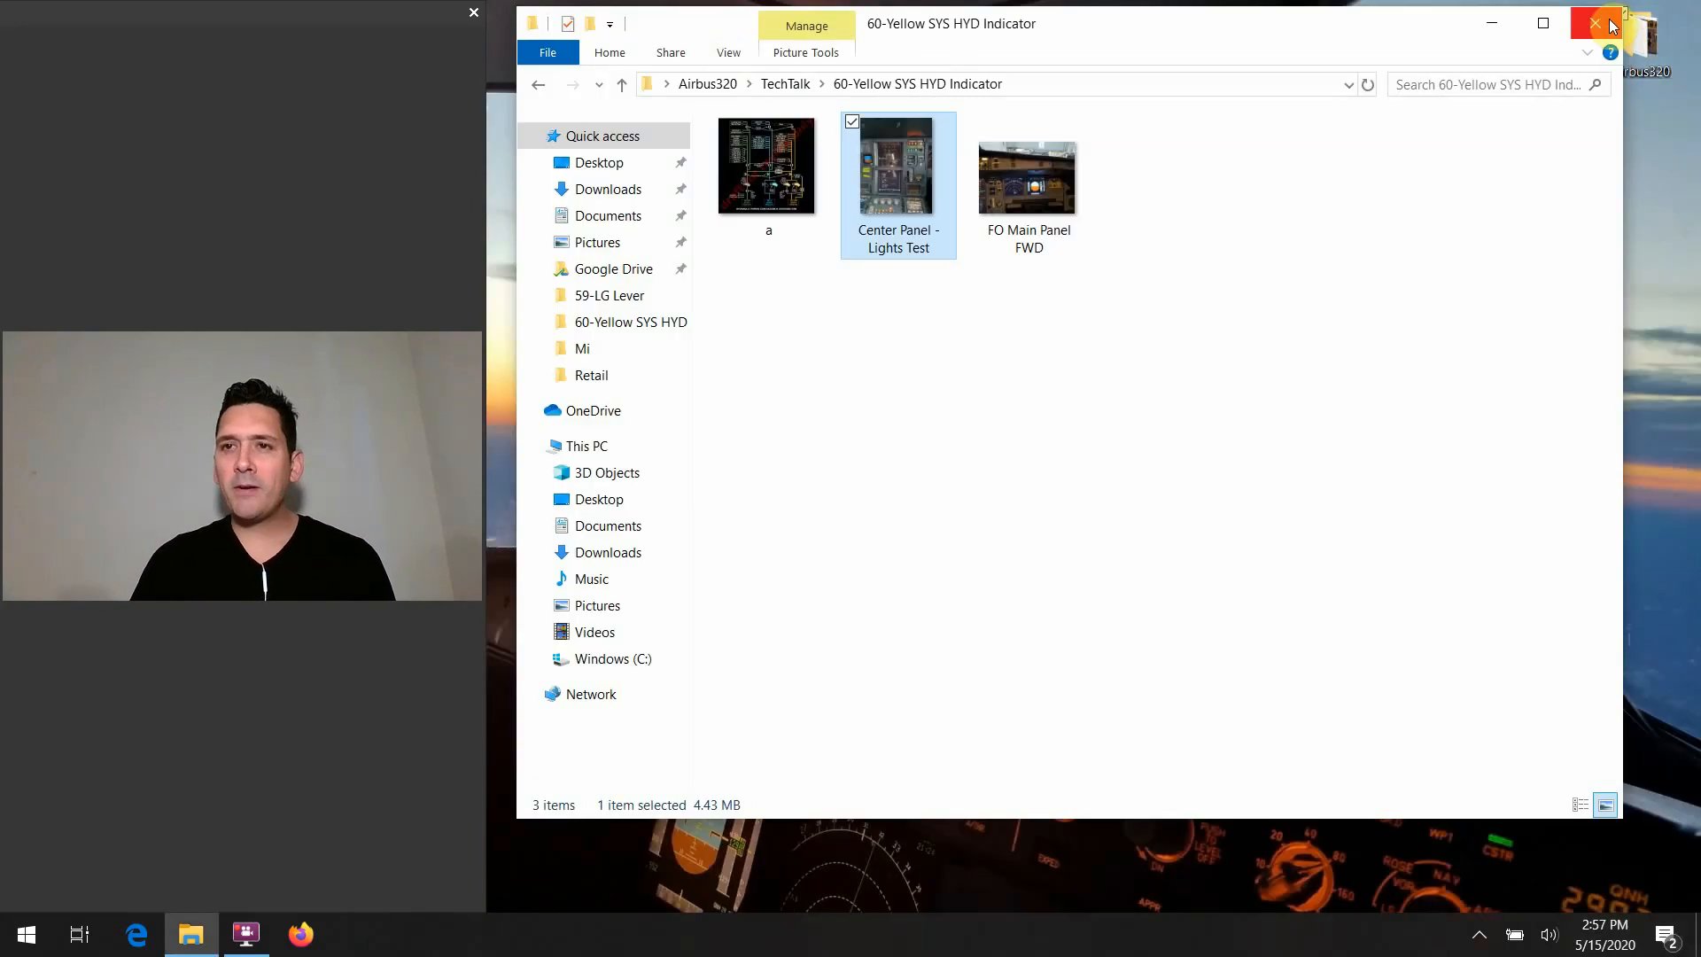
Step: Close the 60-Yellow SYS HYD Indicator folder window, leaving the desktop visible
click(1597, 23)
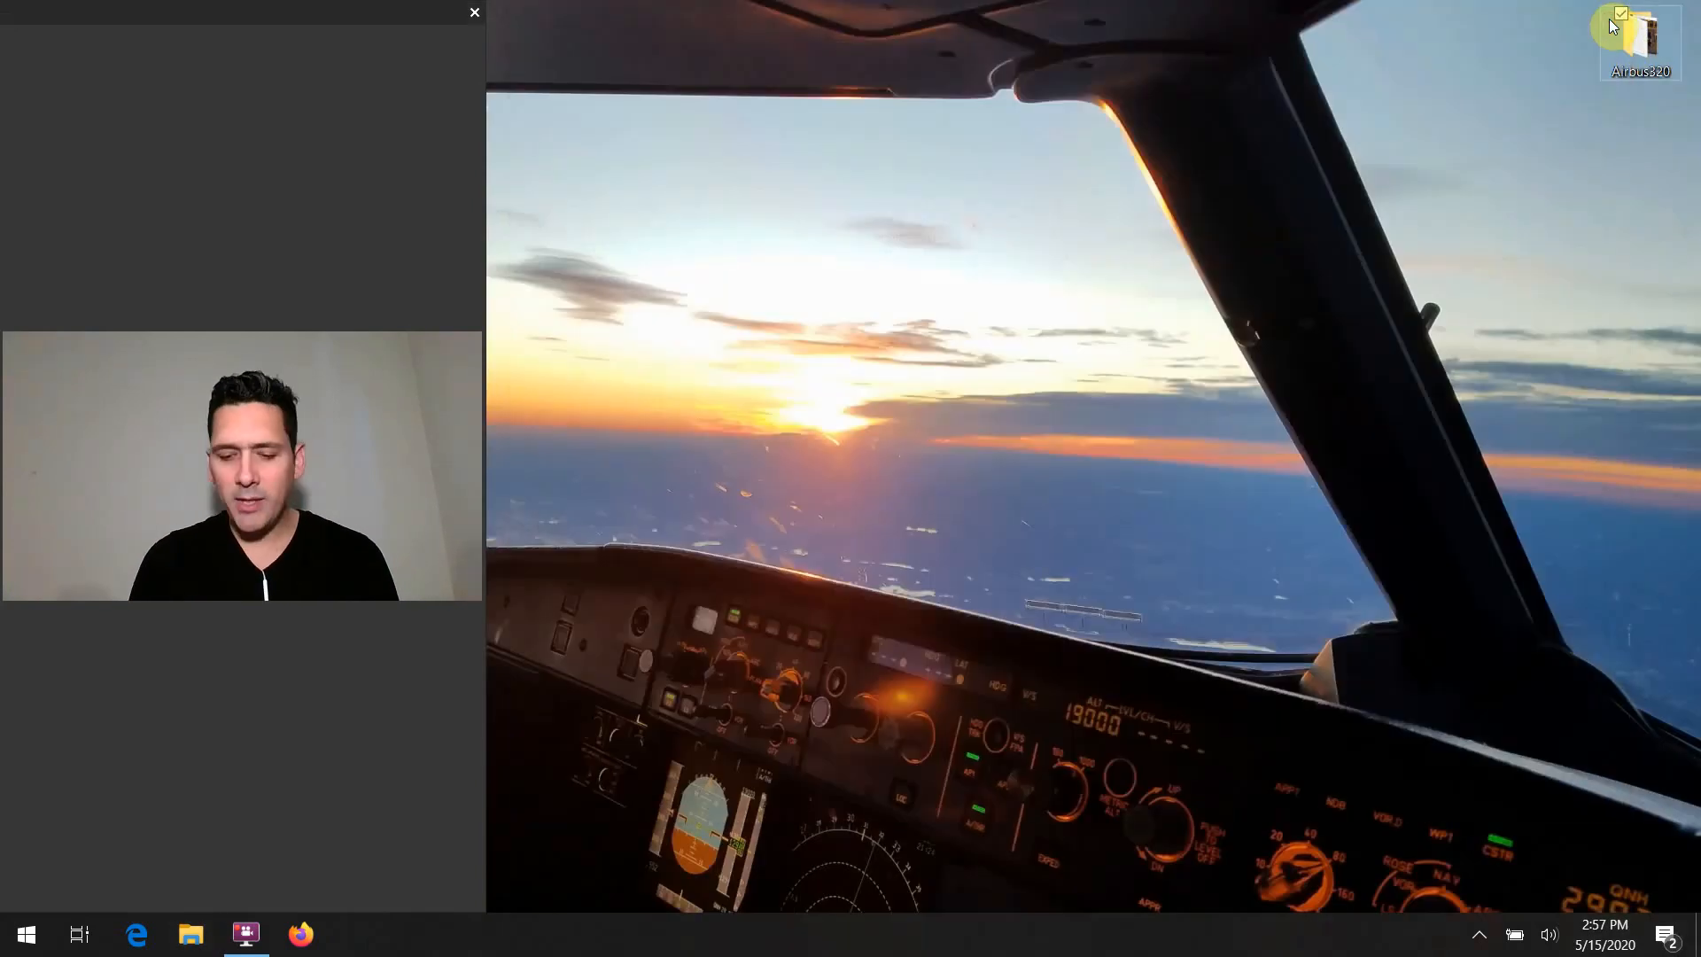